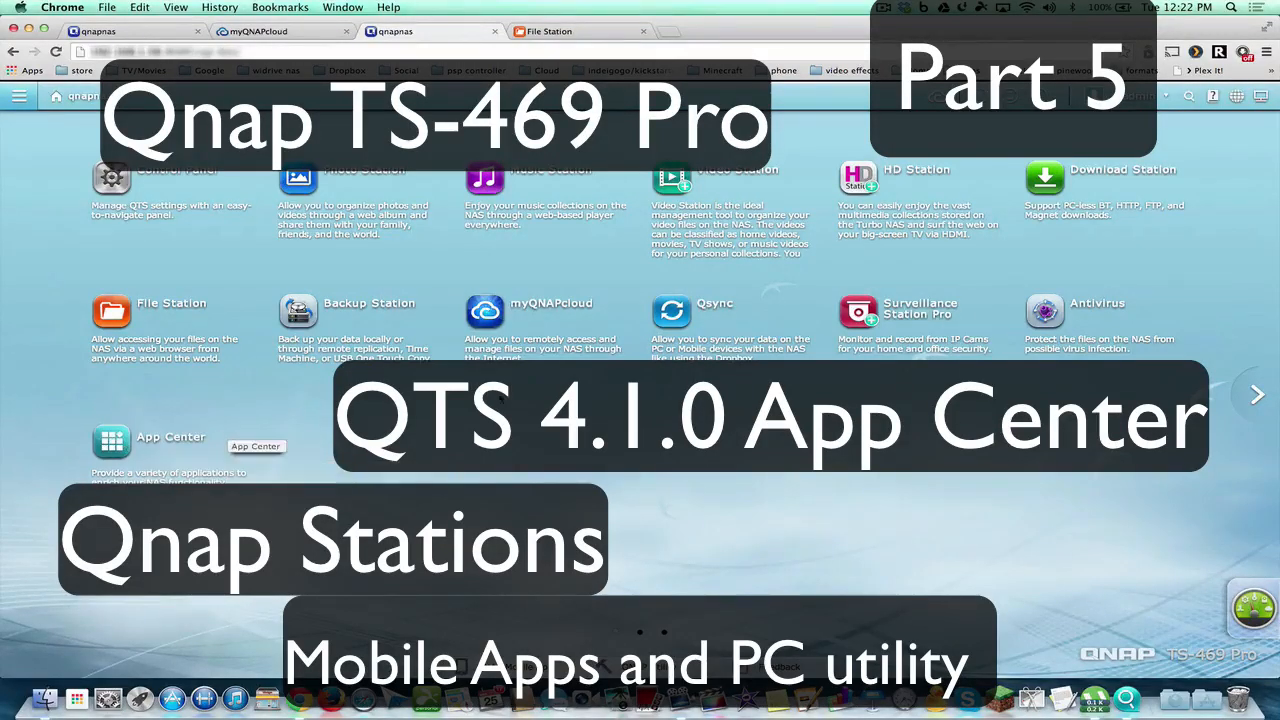
{"action": "mouse_move", "coordinate": [904, 316]}
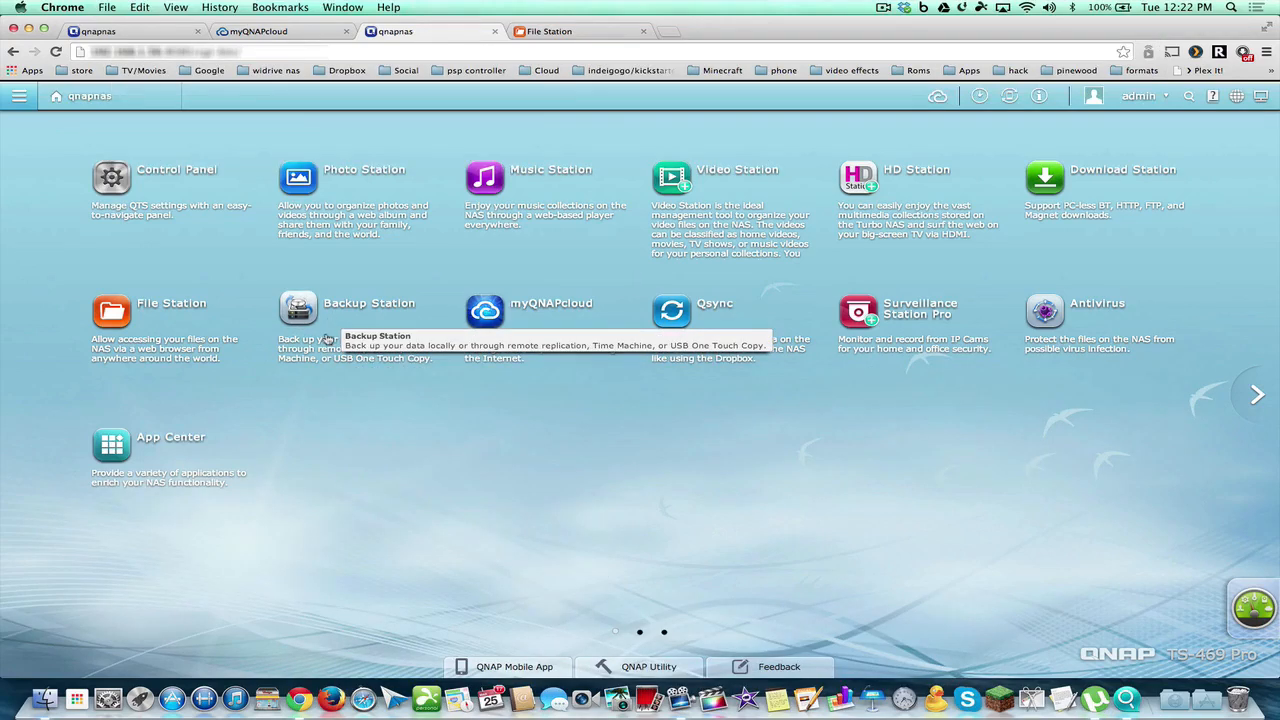
{"action": "mouse_move", "coordinate": [204, 292]}
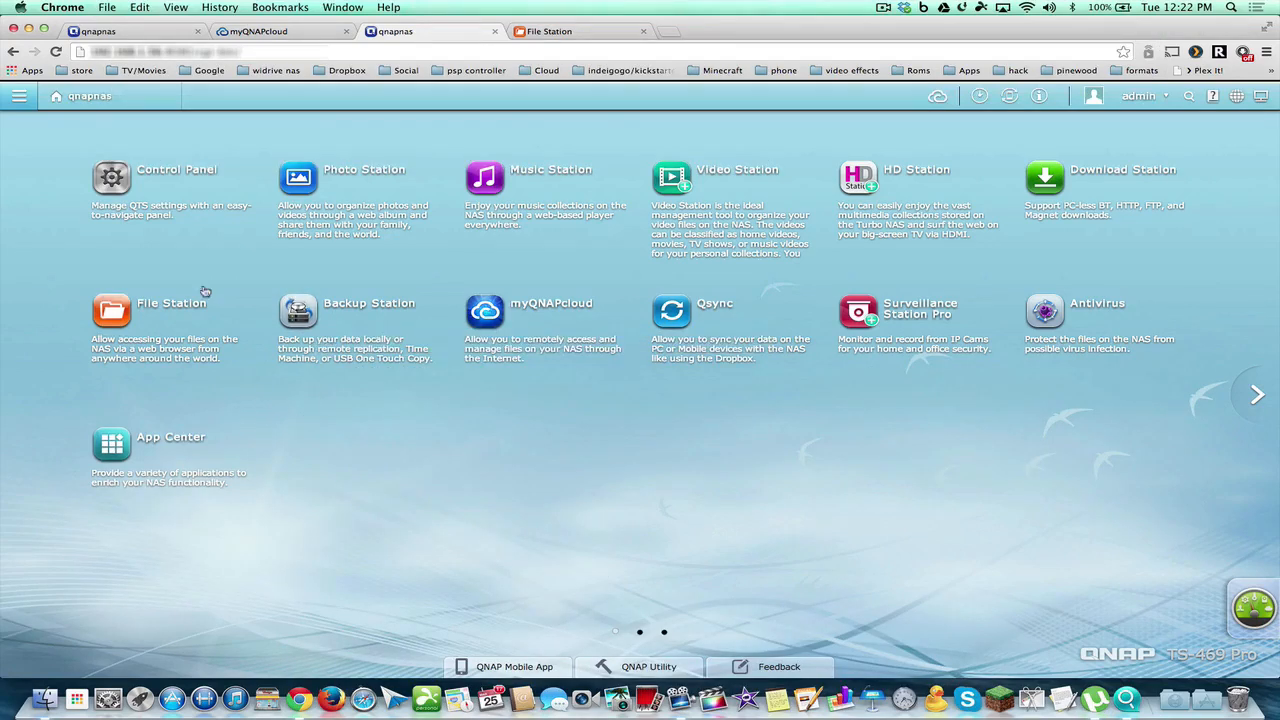
{"action": "mouse_move", "coordinate": [504, 486]}
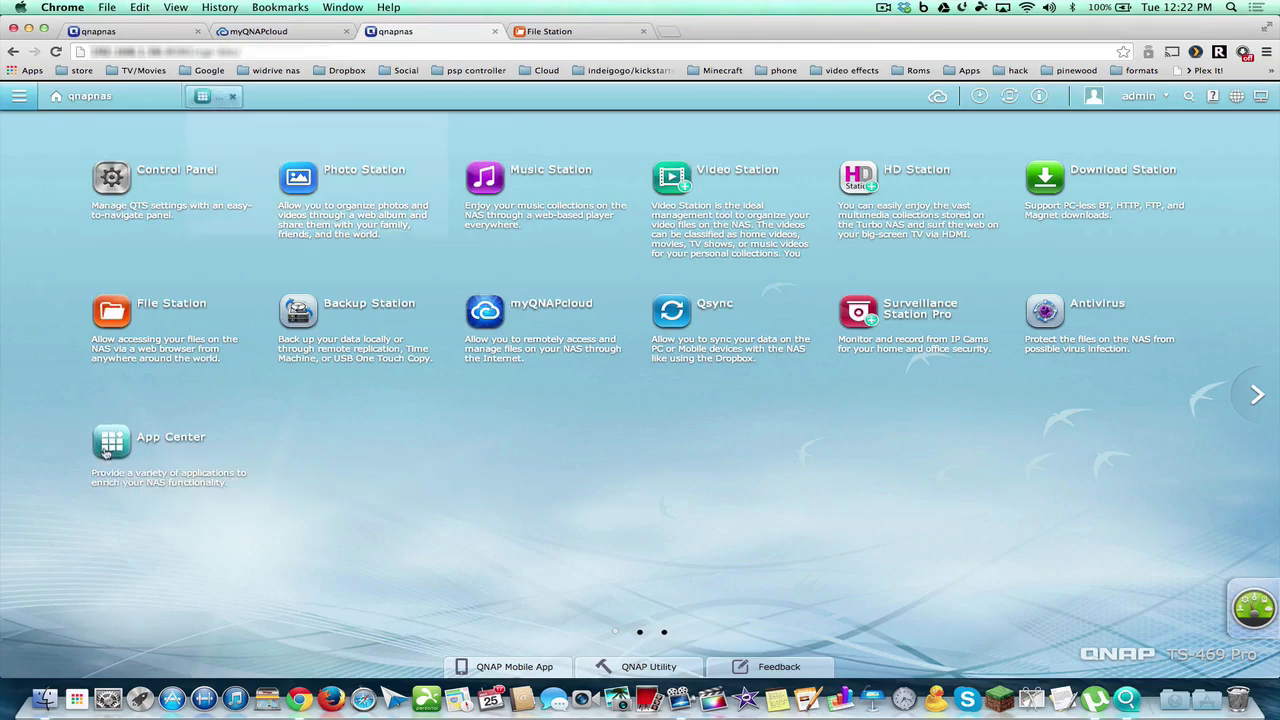
Launch the Music Station update from App Center's Update list, then show My Licenses with Surveillance Station Pro.
{"action": "left_click", "coordinate": [112, 444]}
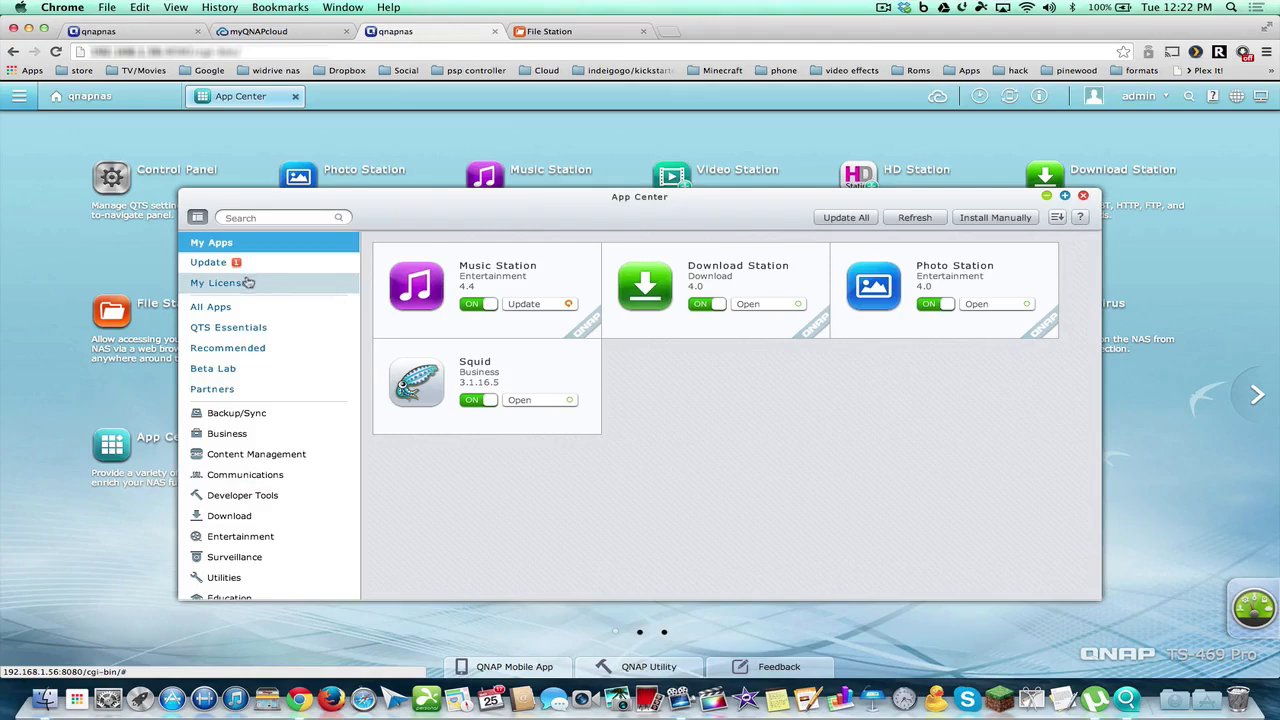
{"action": "left_click", "coordinate": [208, 262]}
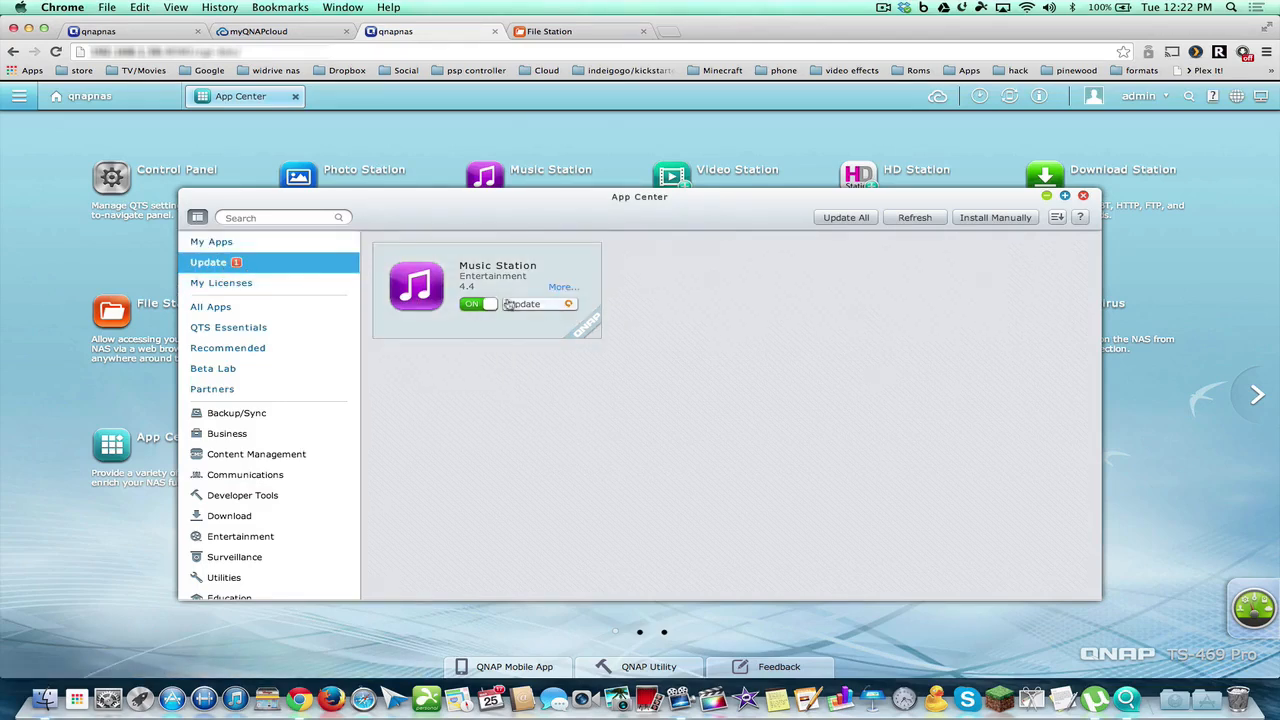
{"action": "left_click", "coordinate": [524, 304]}
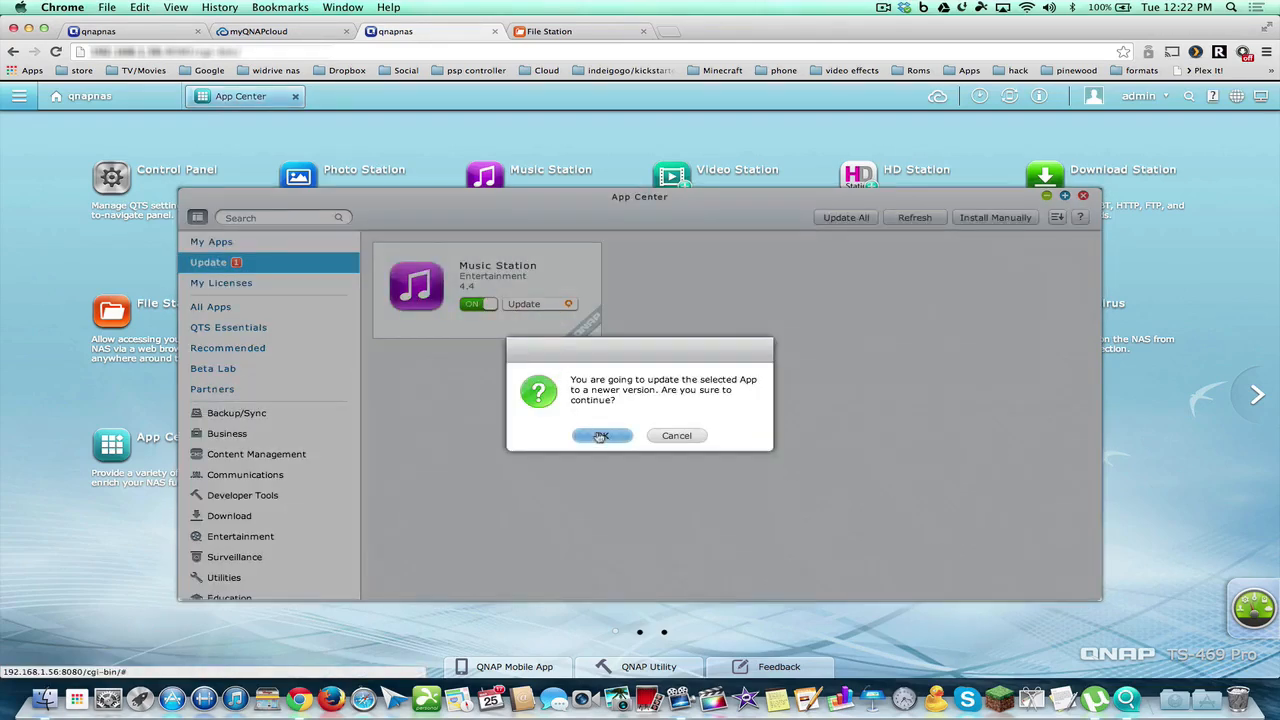
{"action": "left_click", "coordinate": [600, 436]}
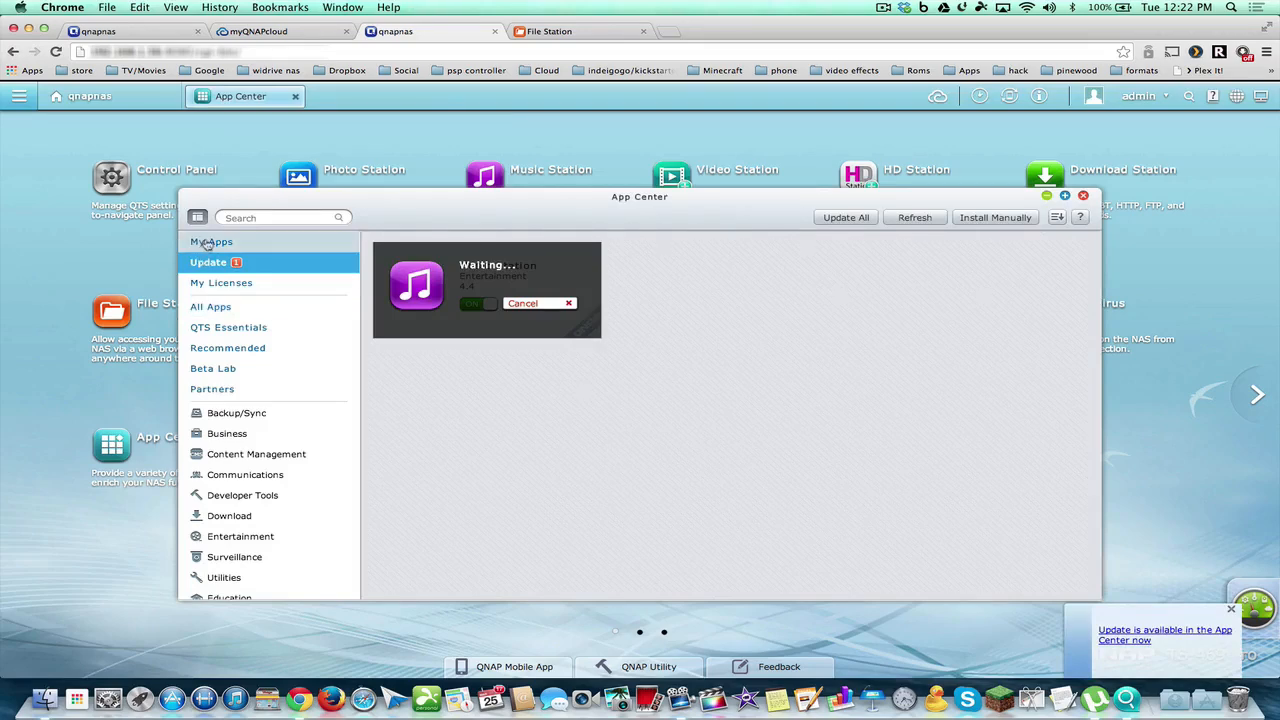
{"action": "mouse_move", "coordinate": [212, 240]}
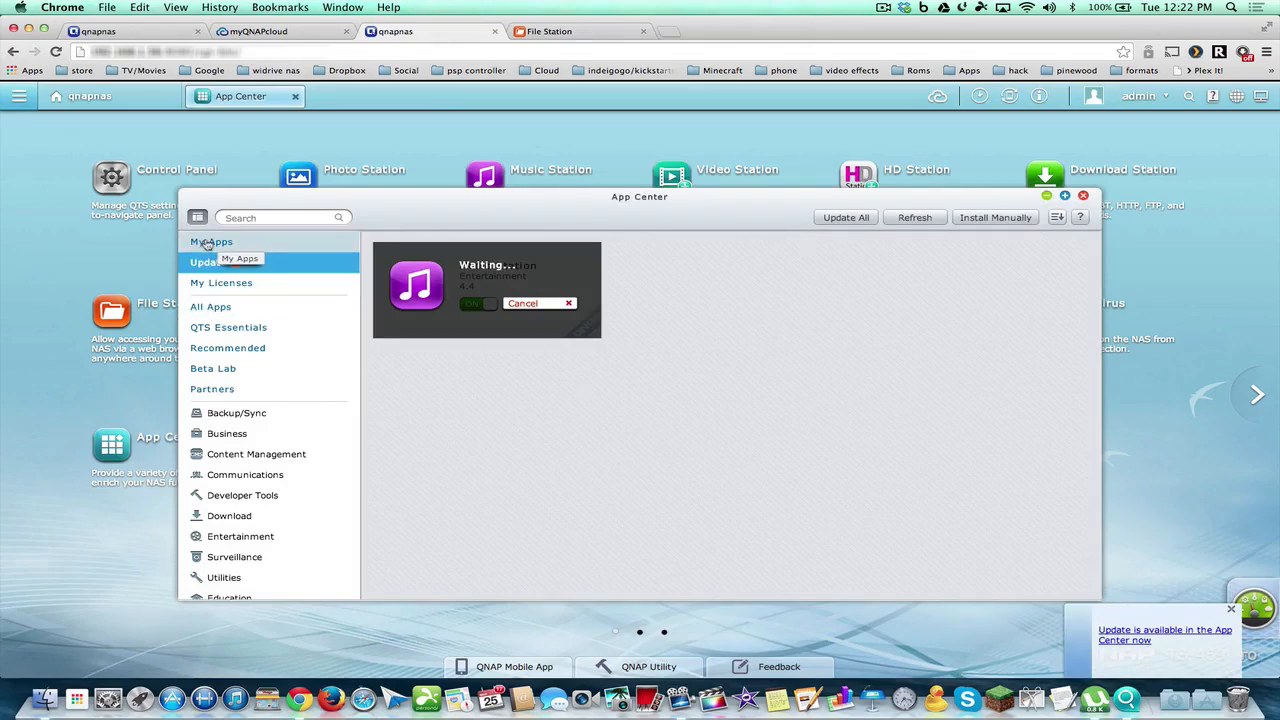
{"action": "left_click", "coordinate": [212, 242]}
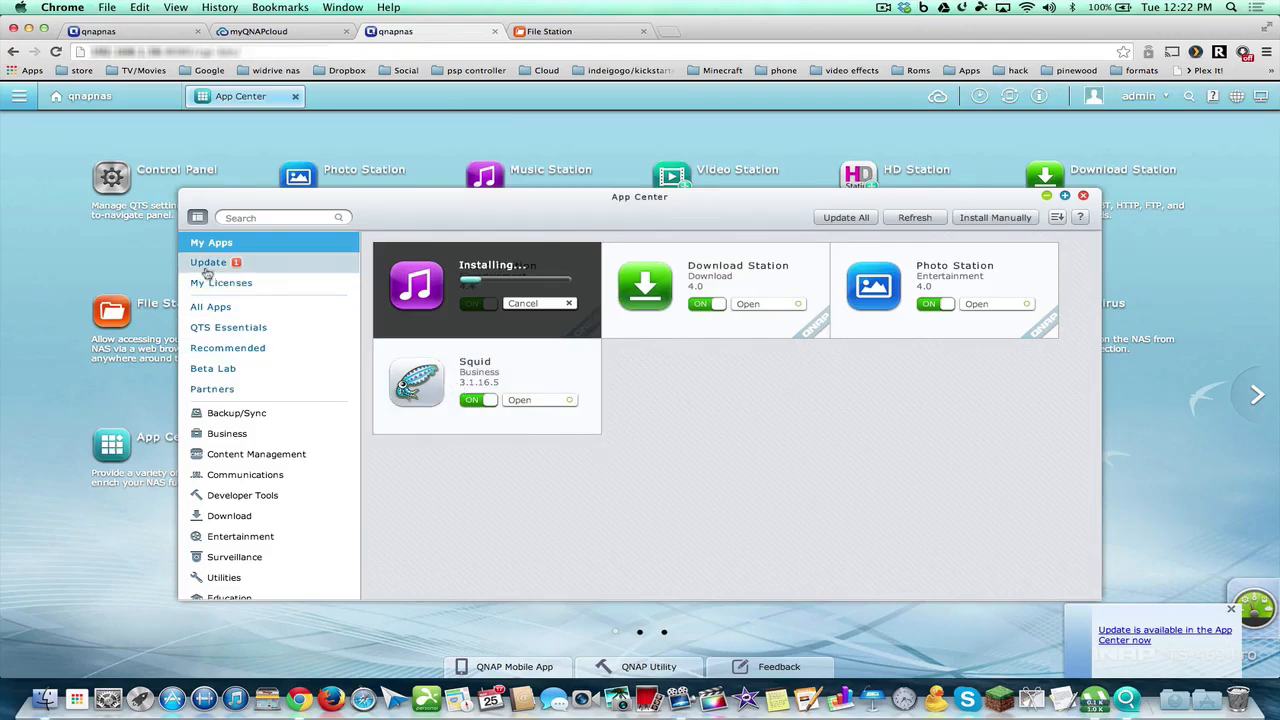
{"action": "left_click", "coordinate": [220, 284]}
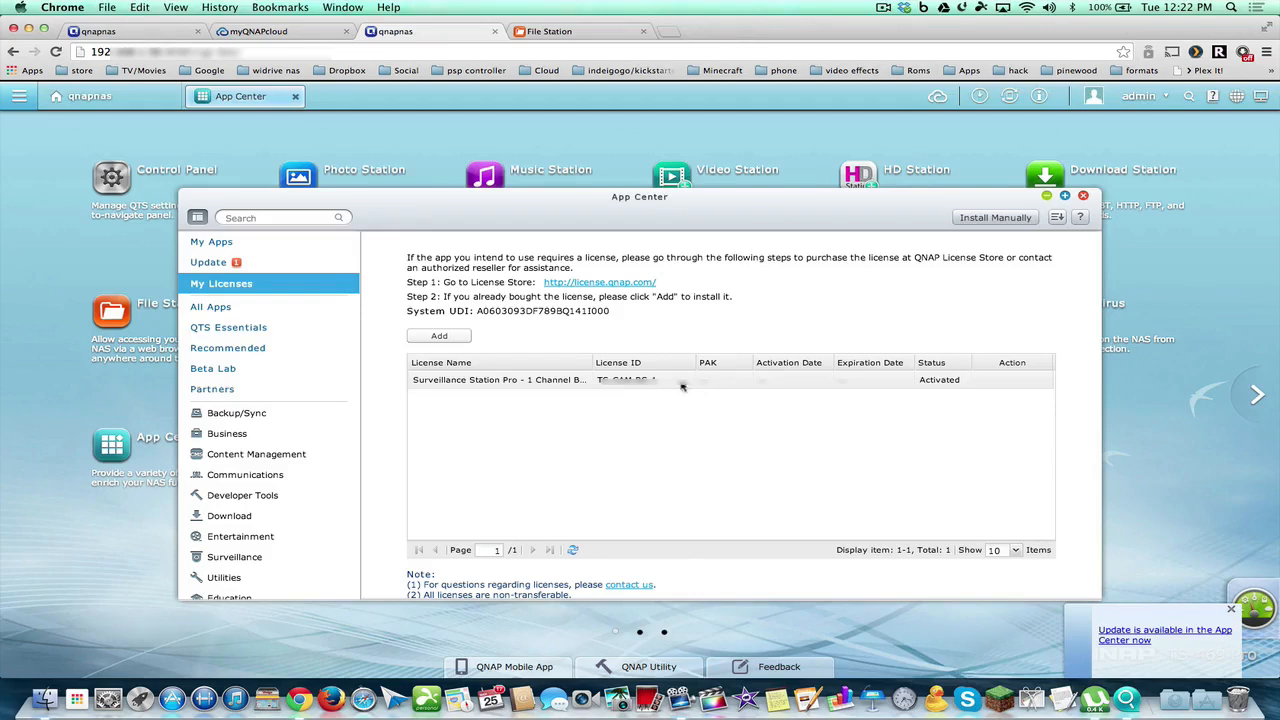
{"action": "mouse_move", "coordinate": [210, 308]}
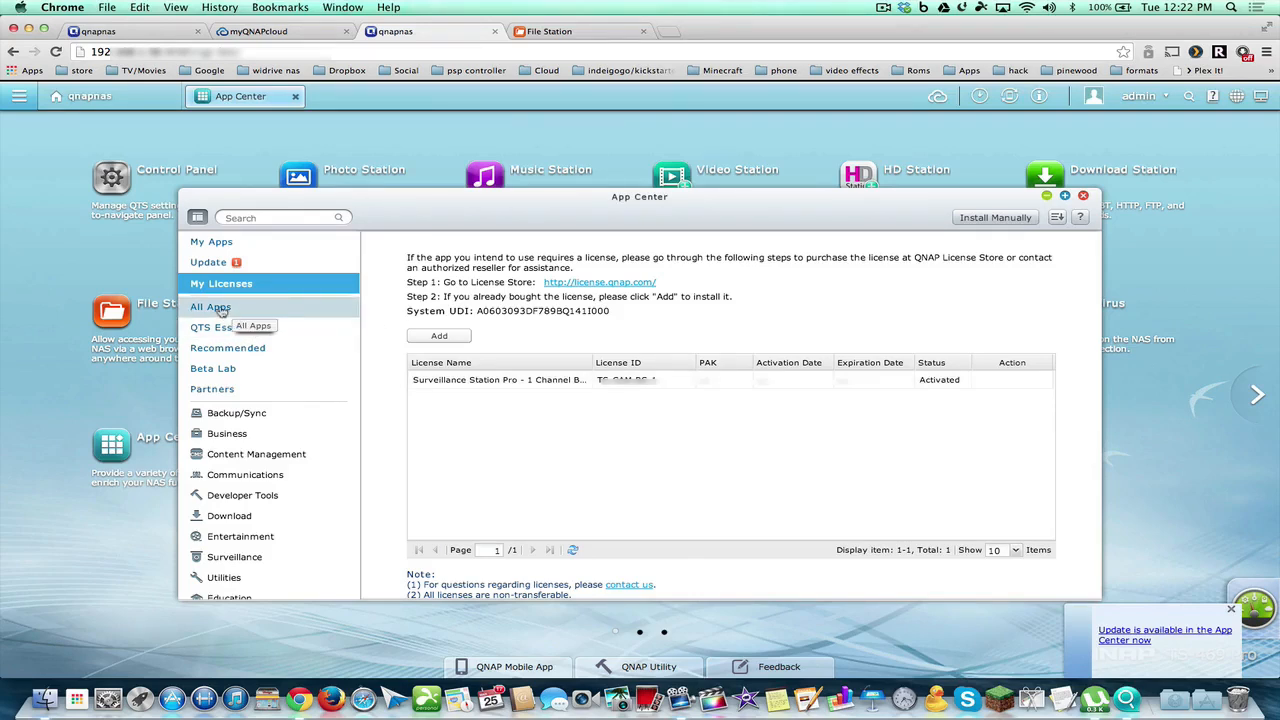
From the All Apps catalog, queue Notes Station - Beta and QAirplay for installation.
{"action": "left_click", "coordinate": [210, 308]}
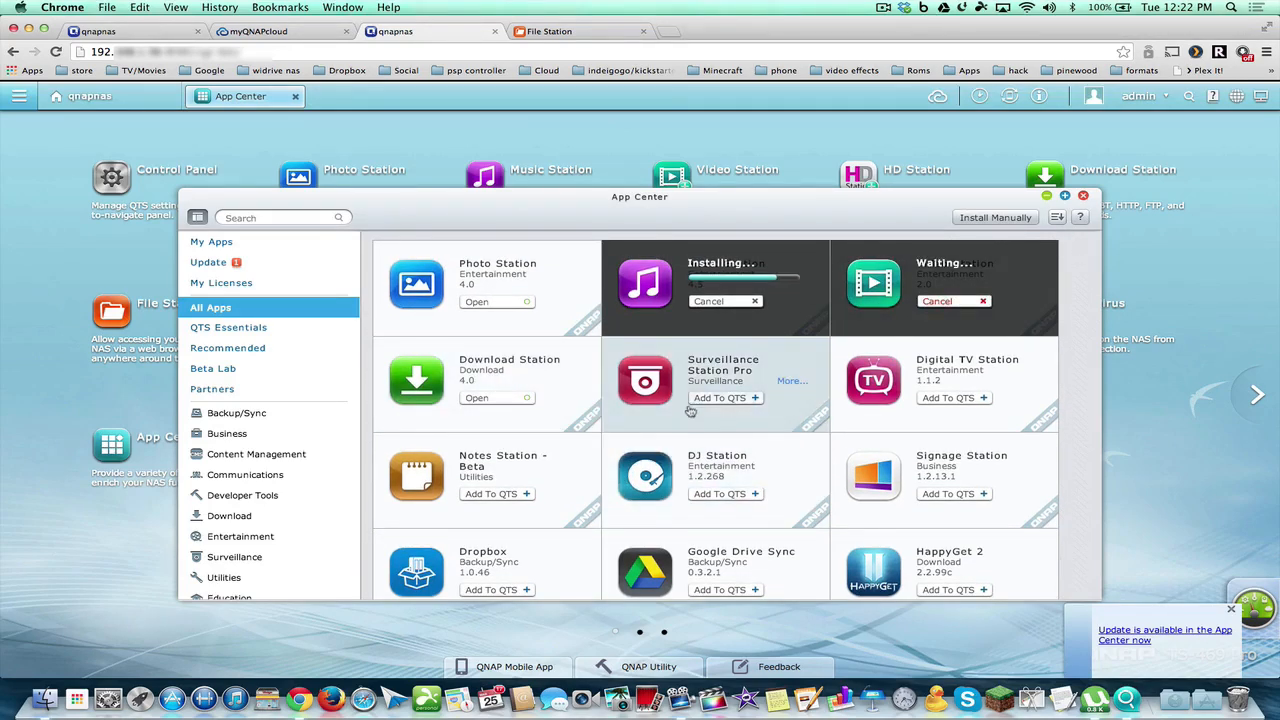
{"action": "scroll", "scroll_direction": "down", "scroll_amount": 3}
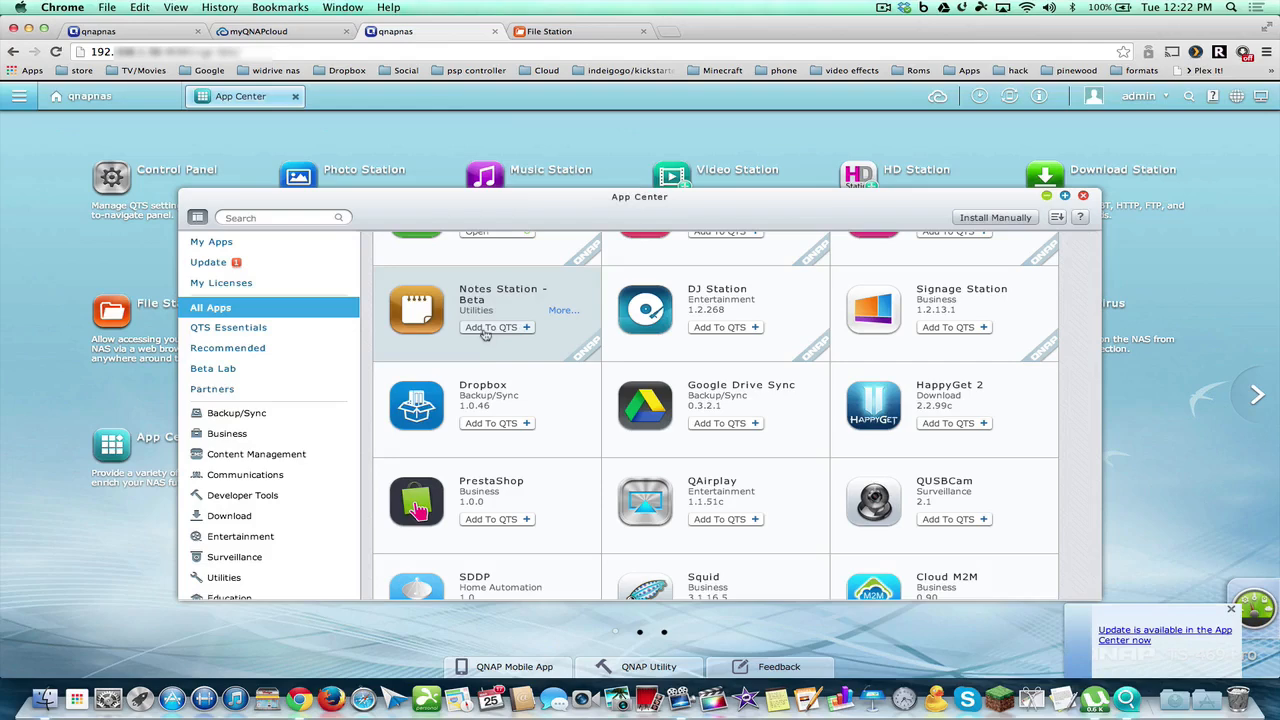
{"action": "left_click", "coordinate": [492, 328]}
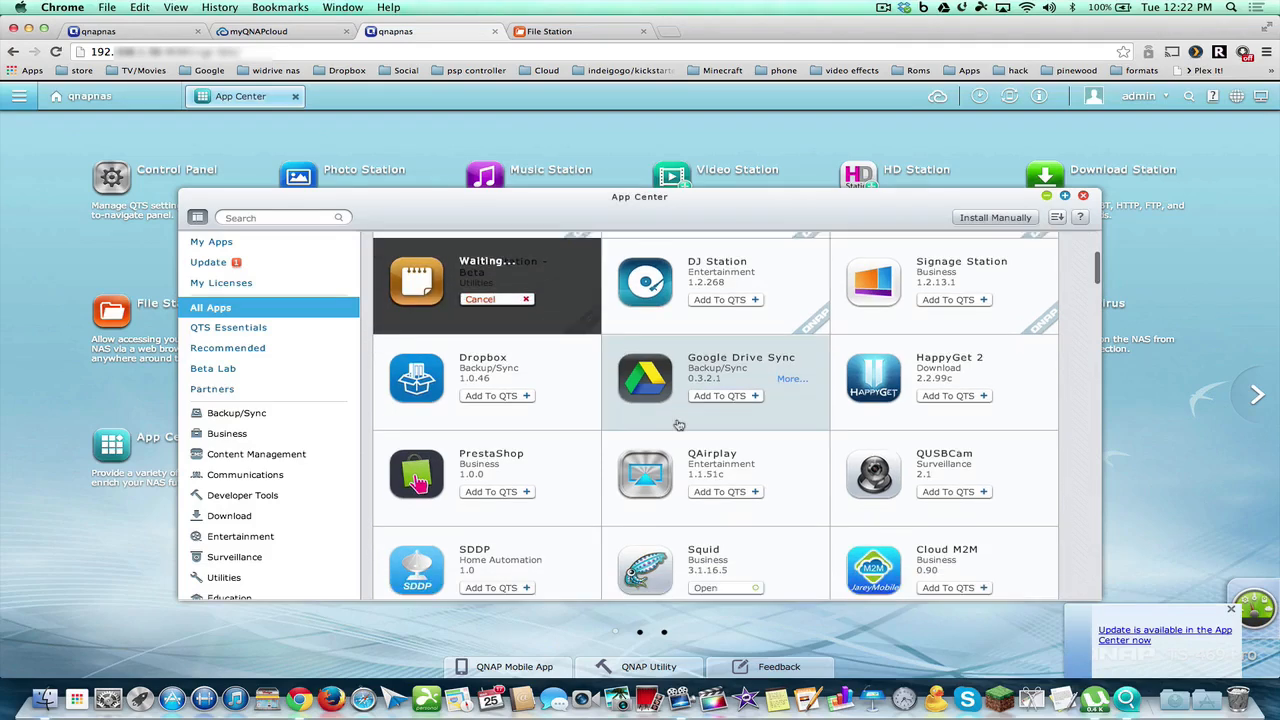
{"action": "scroll", "scroll_direction": "down", "scroll_amount": 3}
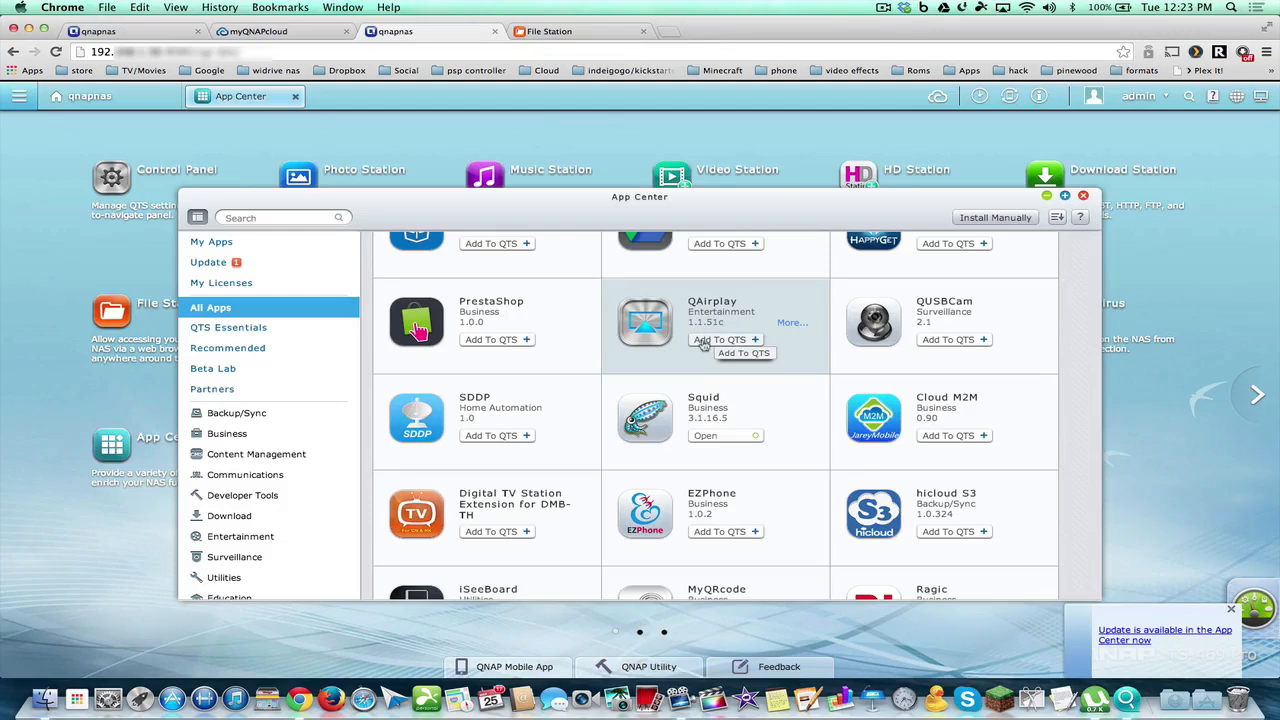
{"action": "left_click", "coordinate": [720, 340]}
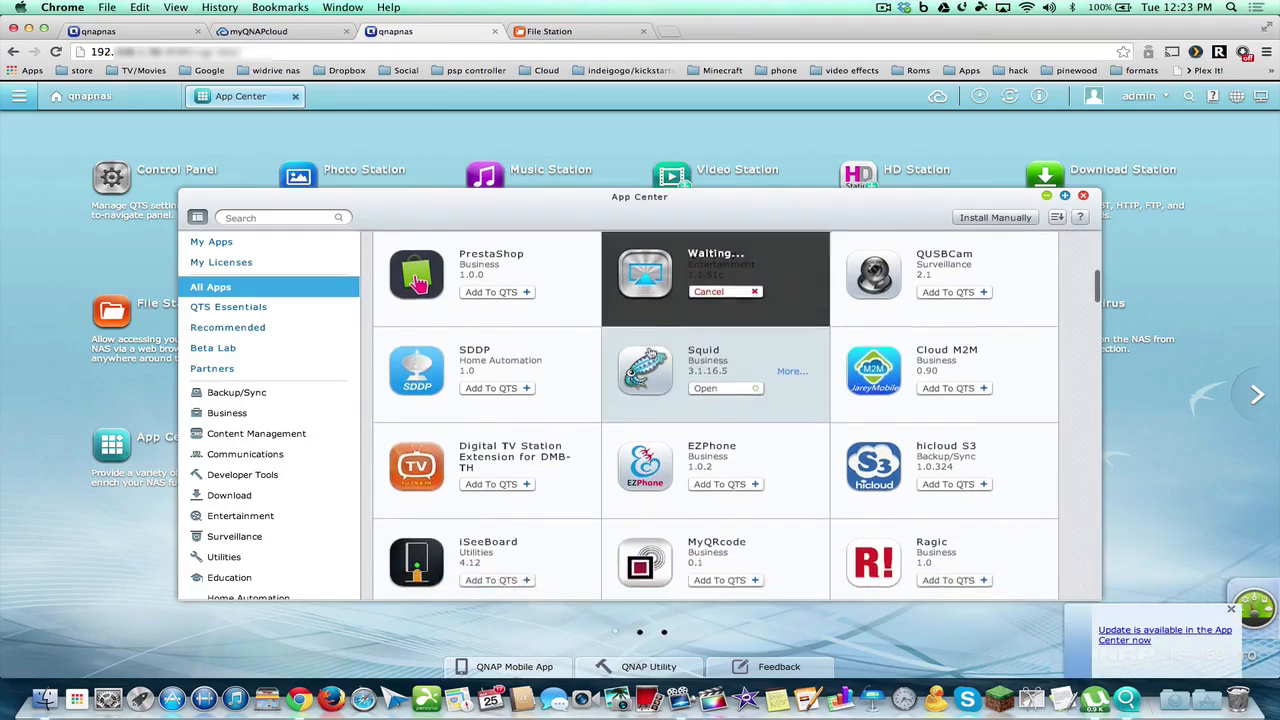
Queue Multimedia Station for installation further down the catalog.
{"action": "scroll", "scroll_direction": "down", "scroll_amount": 3}
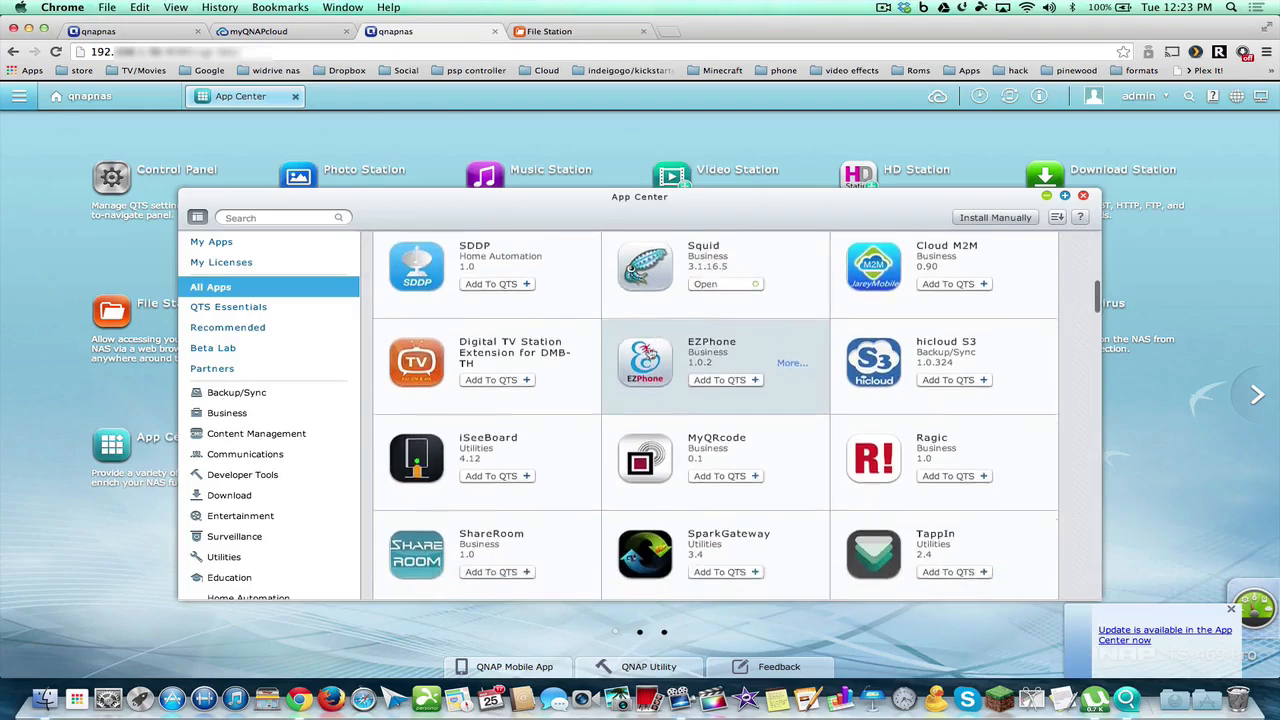
{"action": "scroll", "scroll_direction": "down", "scroll_amount": 3}
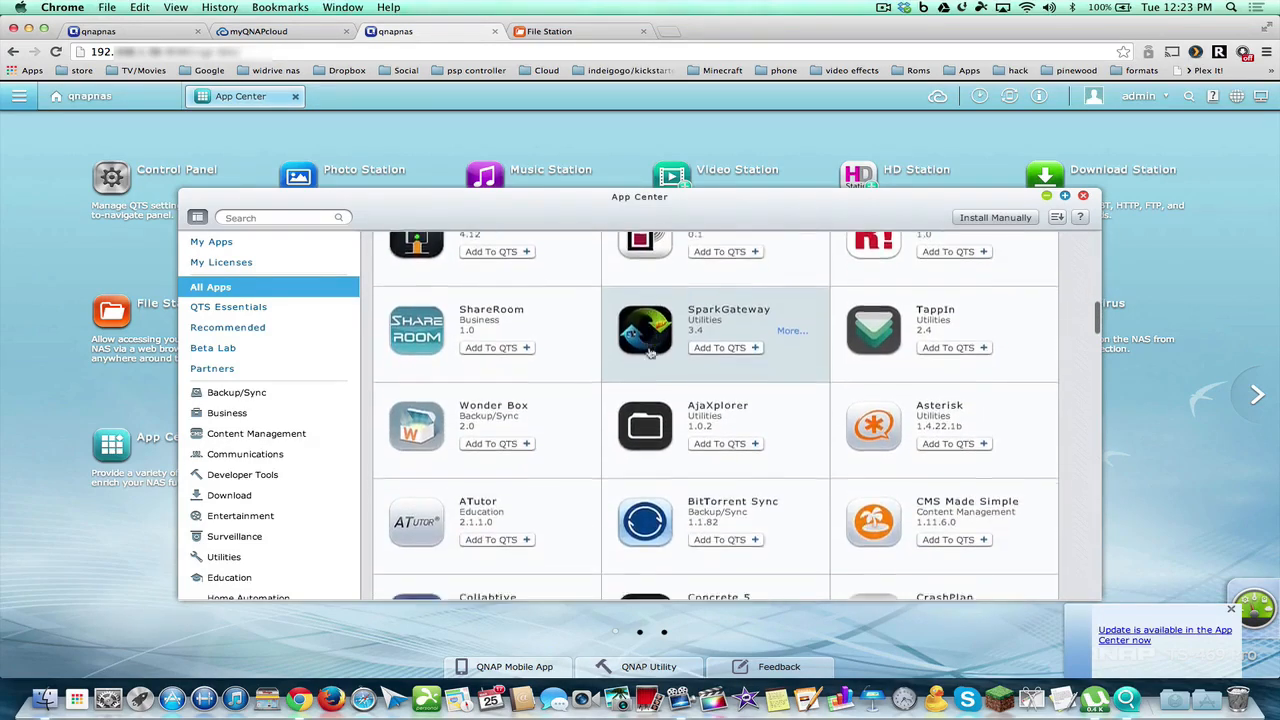
{"action": "scroll", "scroll_direction": "down", "scroll_amount": 3}
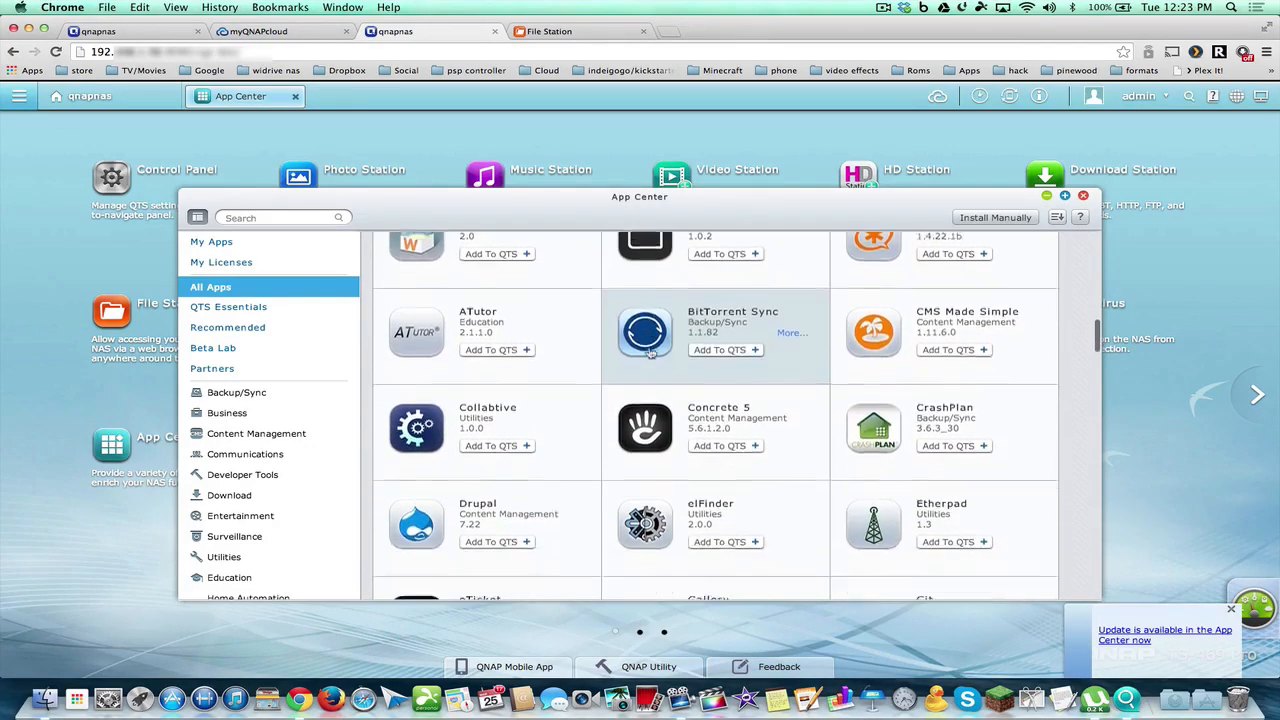
{"action": "scroll", "scroll_direction": "down", "scroll_amount": 3}
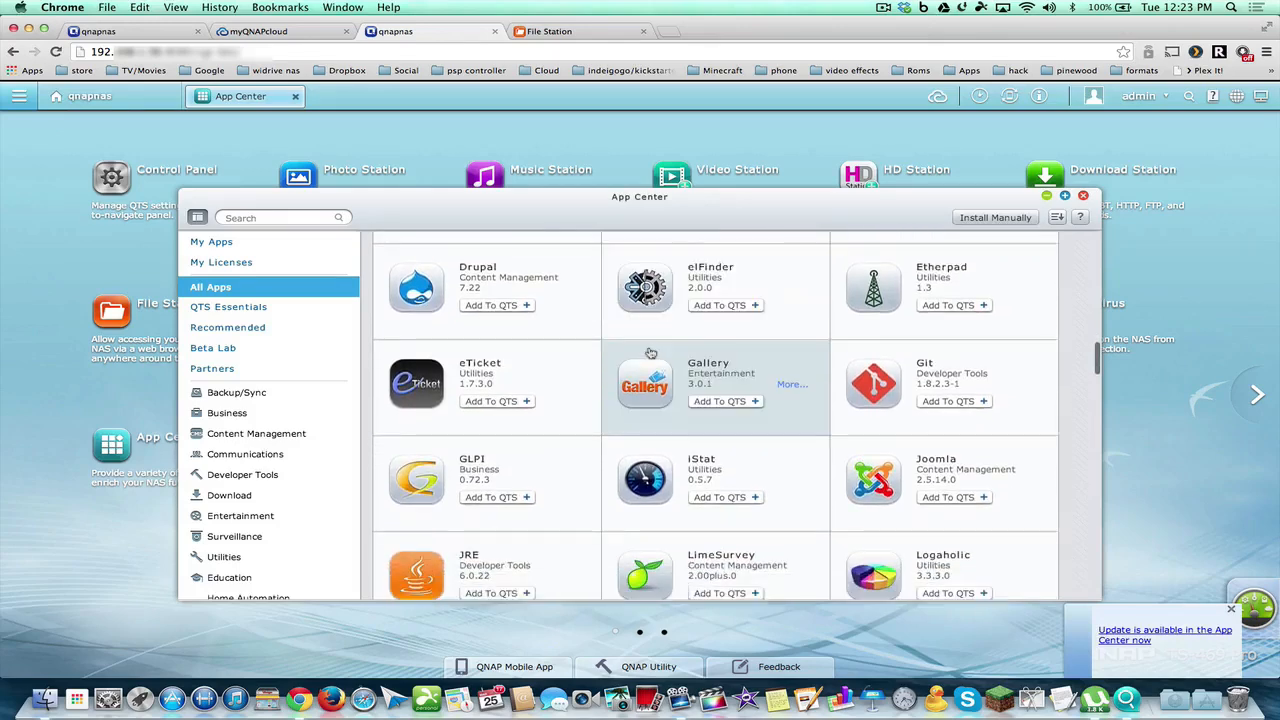
{"action": "scroll", "scroll_direction": "down", "scroll_amount": 3}
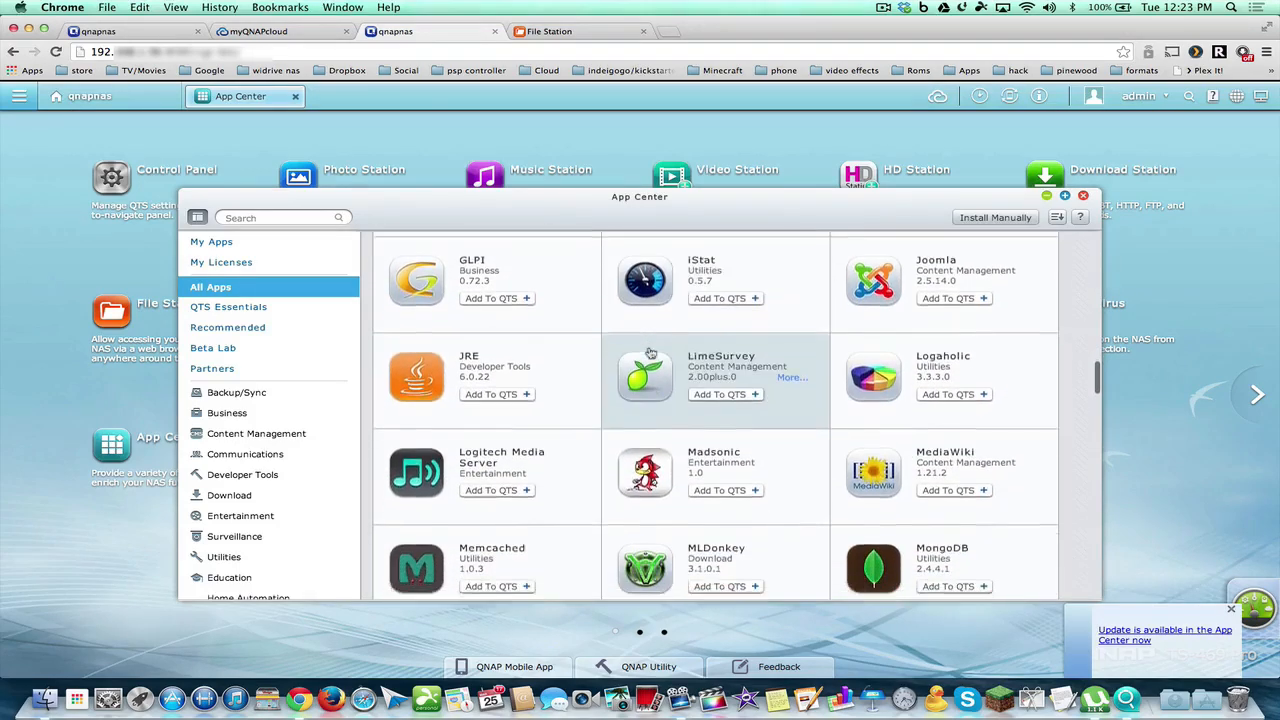
{"action": "scroll", "scroll_direction": "down", "scroll_amount": 3}
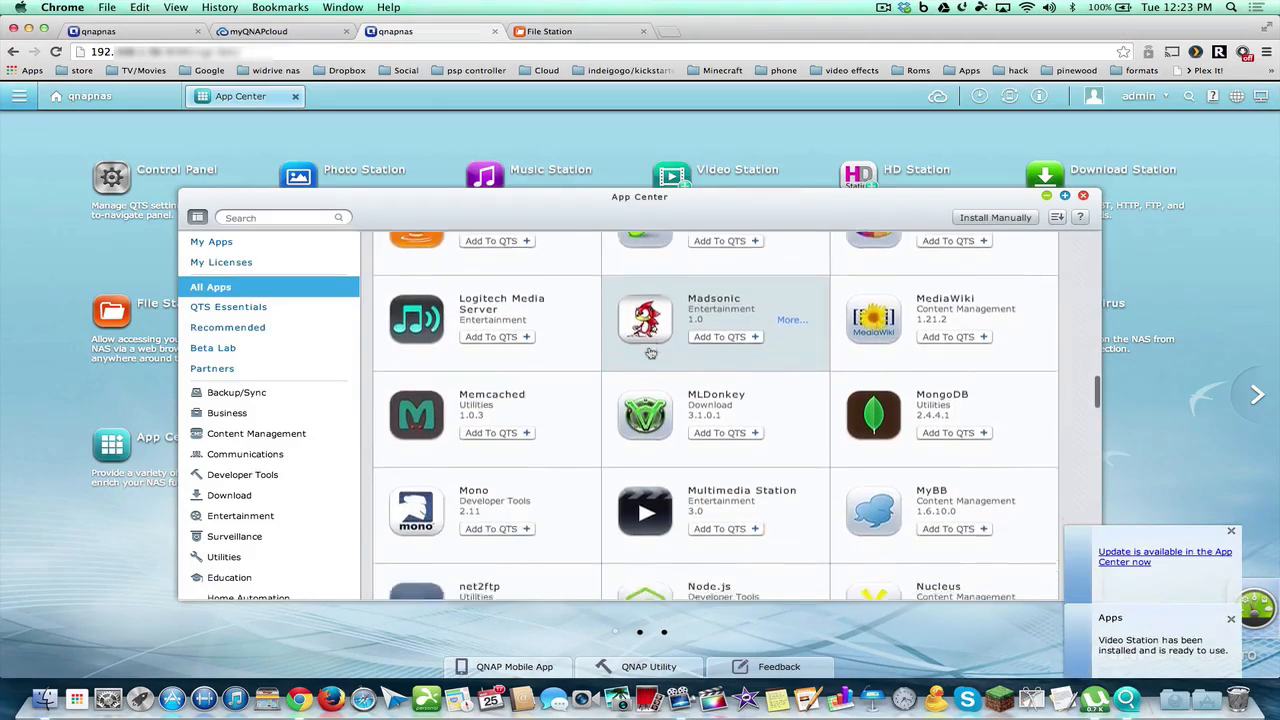
{"action": "scroll", "scroll_direction": "down", "scroll_amount": 3}
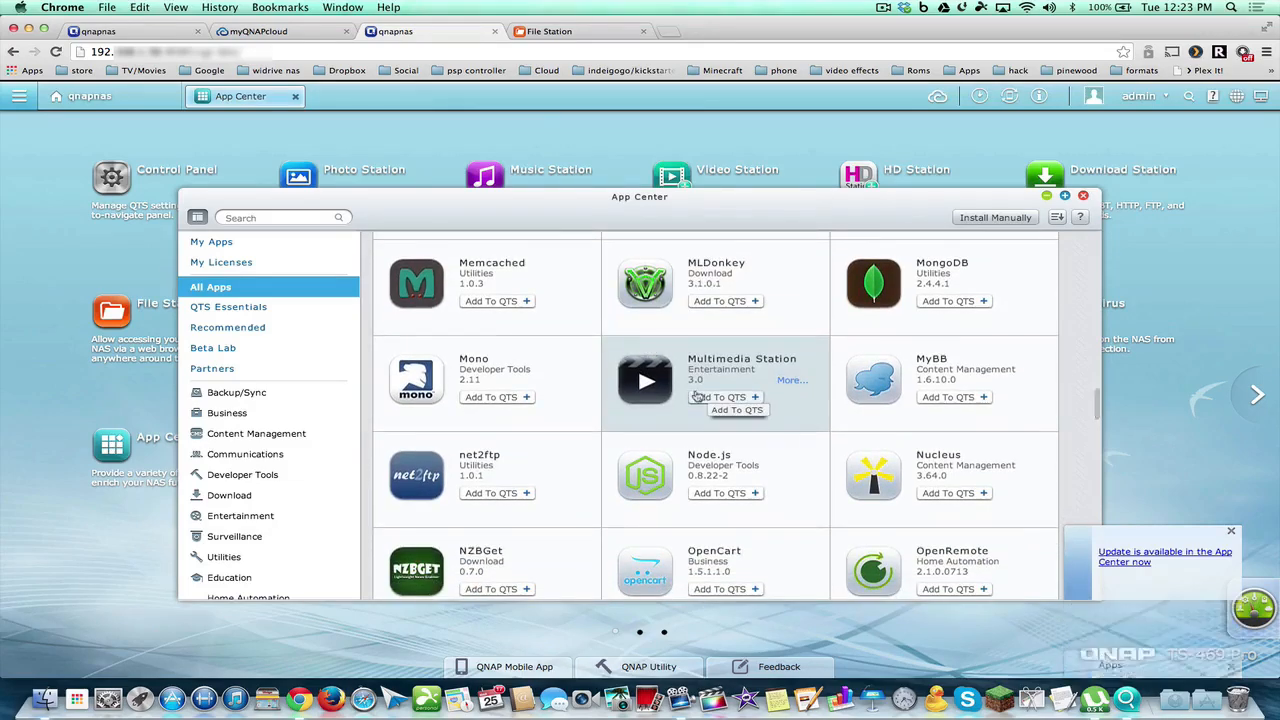
{"action": "left_click", "coordinate": [720, 396]}
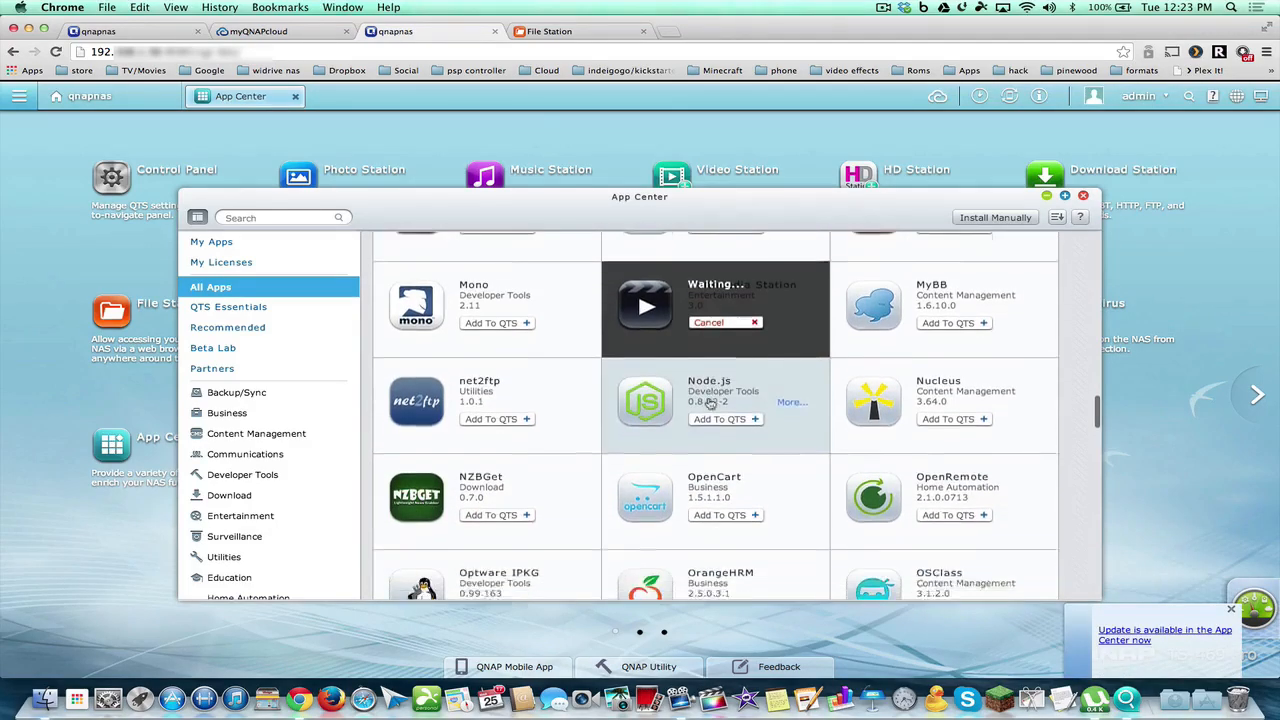
{"action": "scroll", "scroll_direction": "up", "scroll_amount": 3}
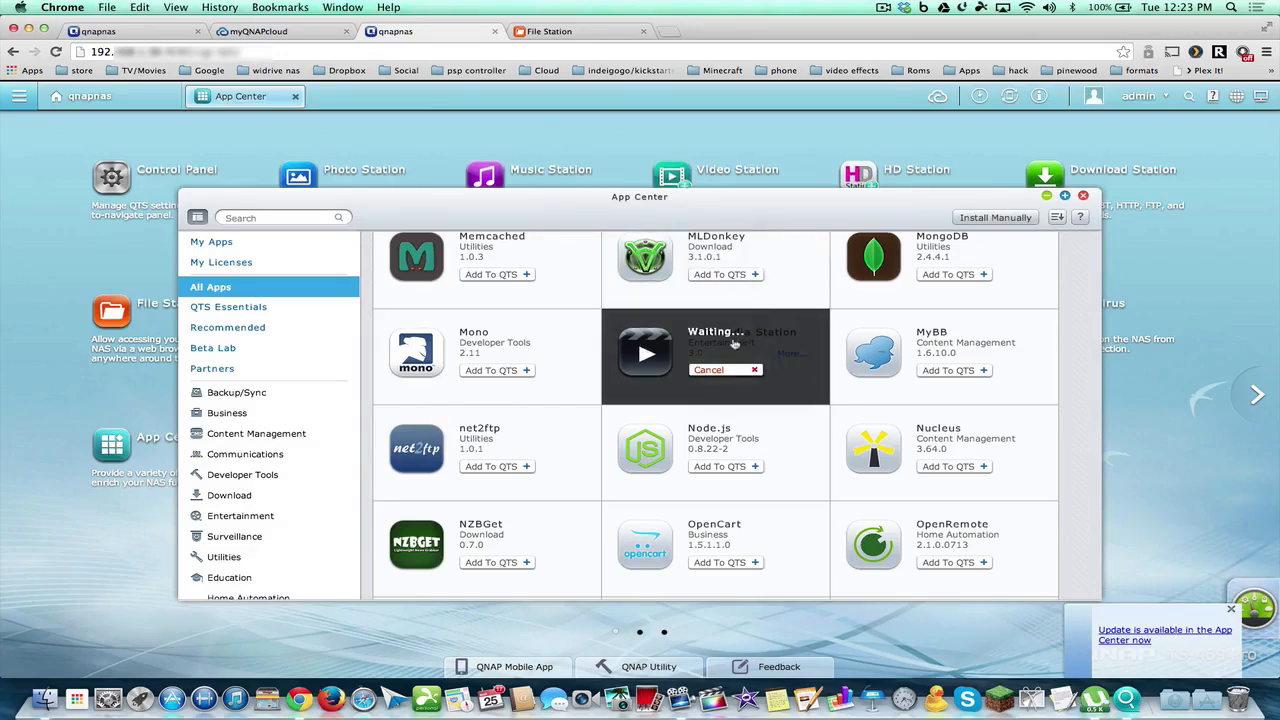
{"action": "scroll", "scroll_direction": "down", "scroll_amount": 3}
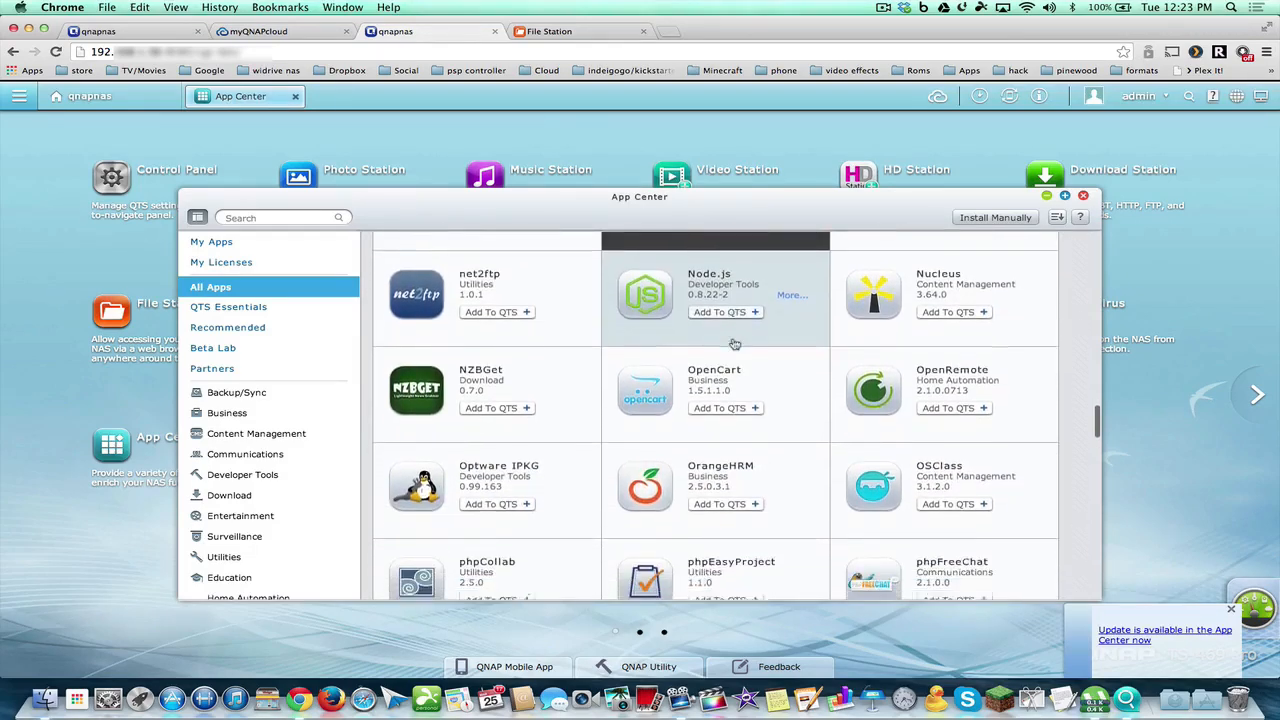
{"action": "scroll", "scroll_direction": "down", "scroll_amount": 3}
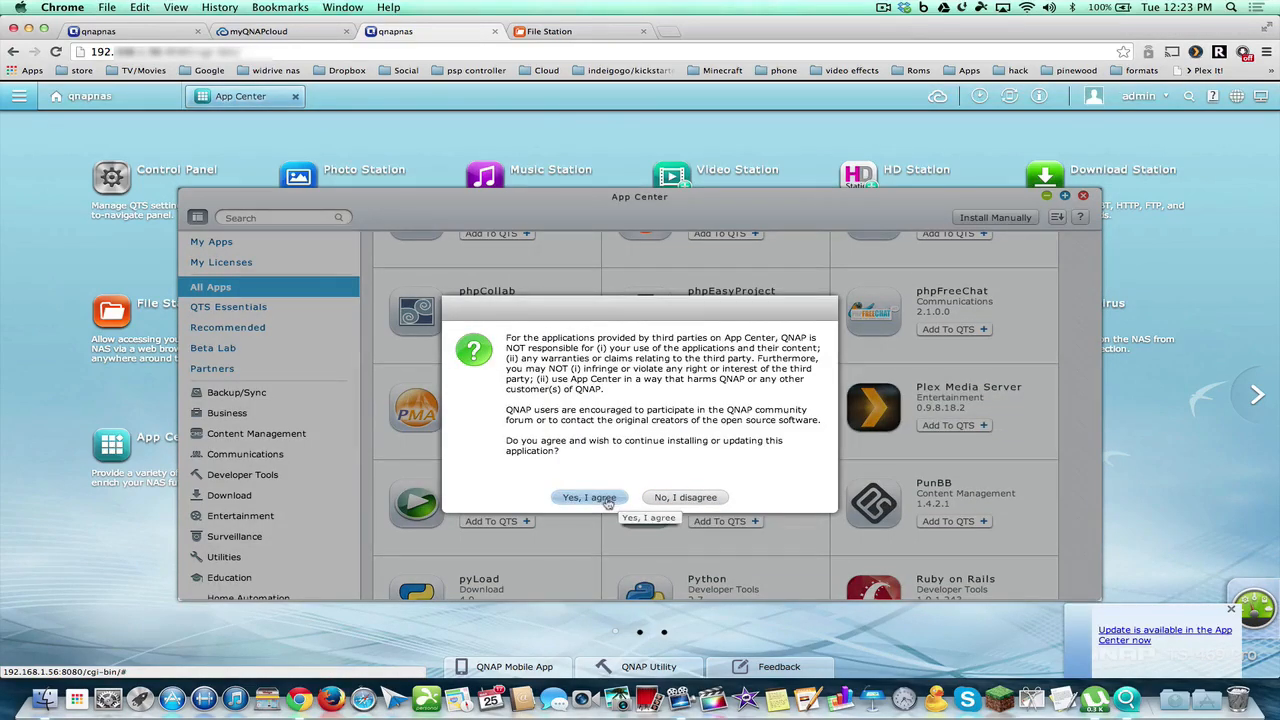
Accept the third-party app disclaimer and queue Video Station for installation.
{"action": "left_click", "coordinate": [588, 496]}
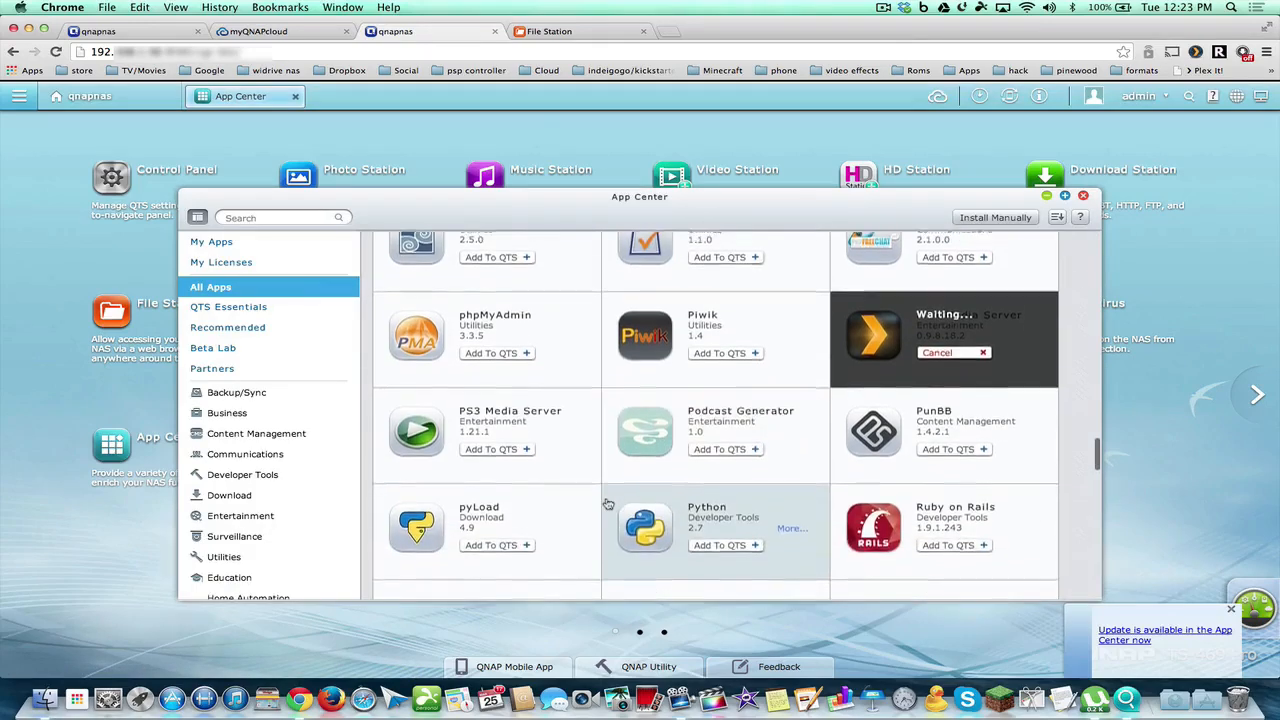
{"action": "scroll", "scroll_direction": "down", "scroll_amount": 3}
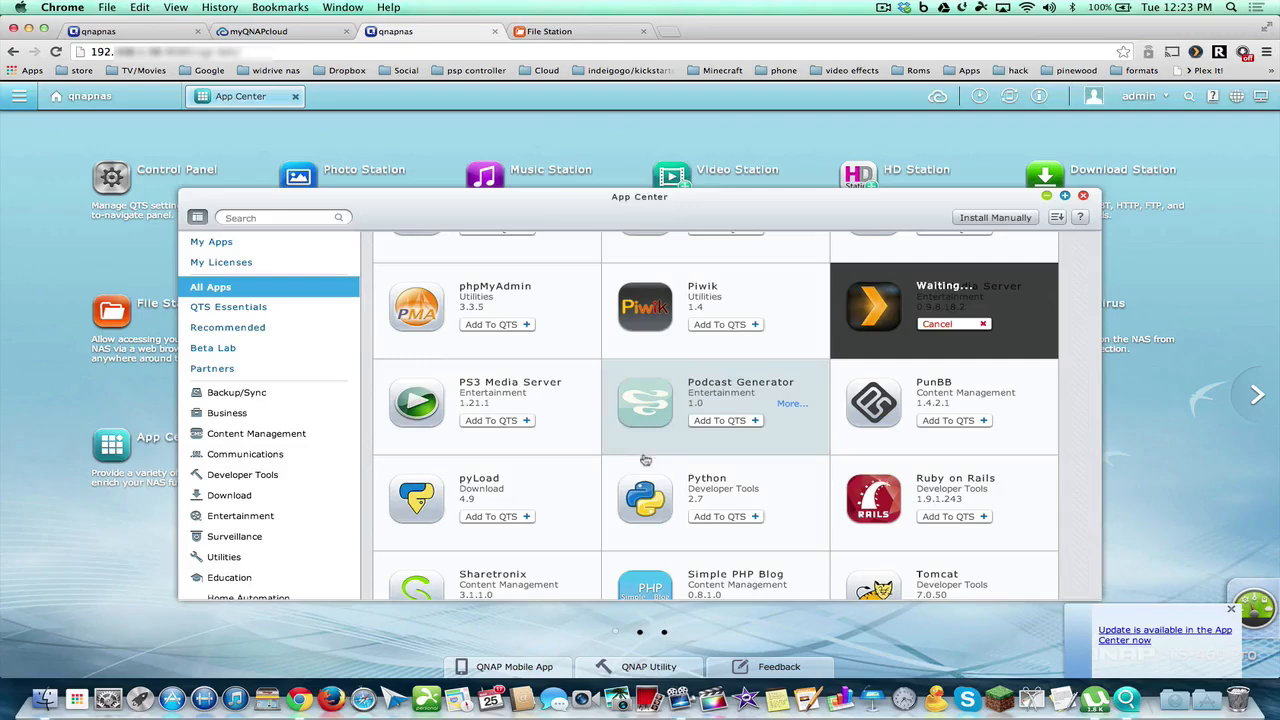
{"action": "mouse_move", "coordinate": [690, 438]}
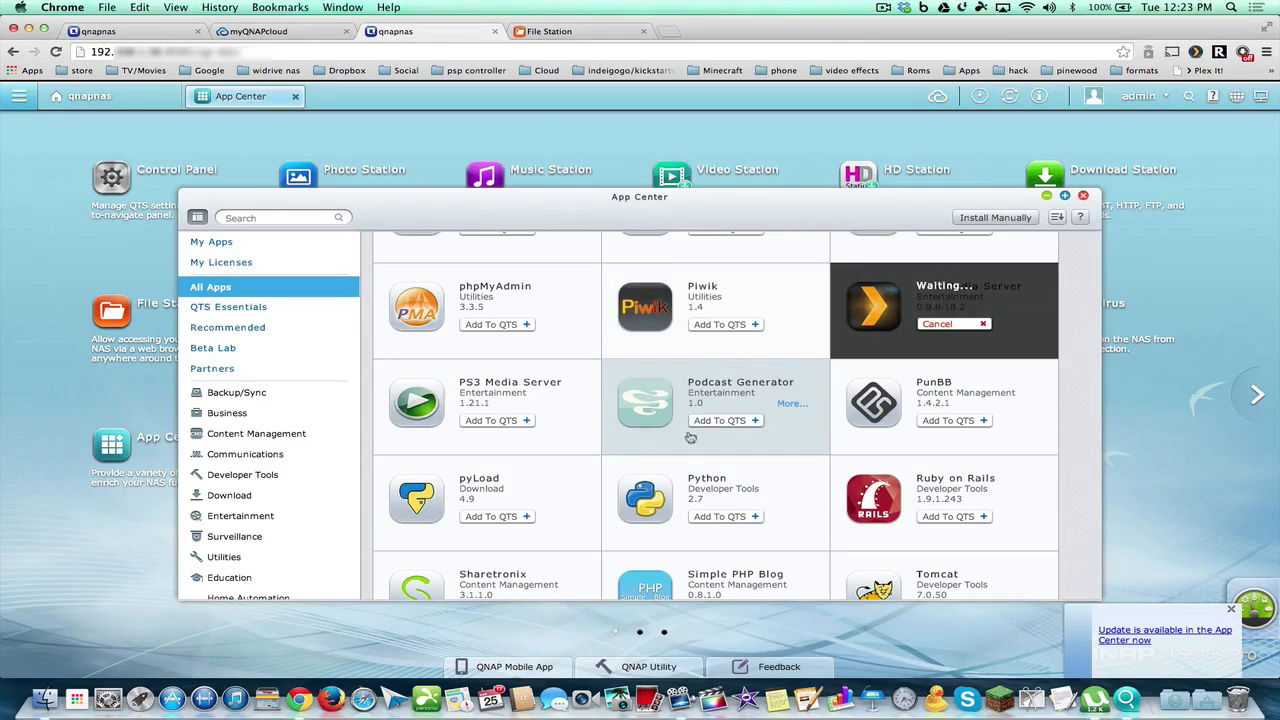
{"action": "mouse_move", "coordinate": [688, 404]}
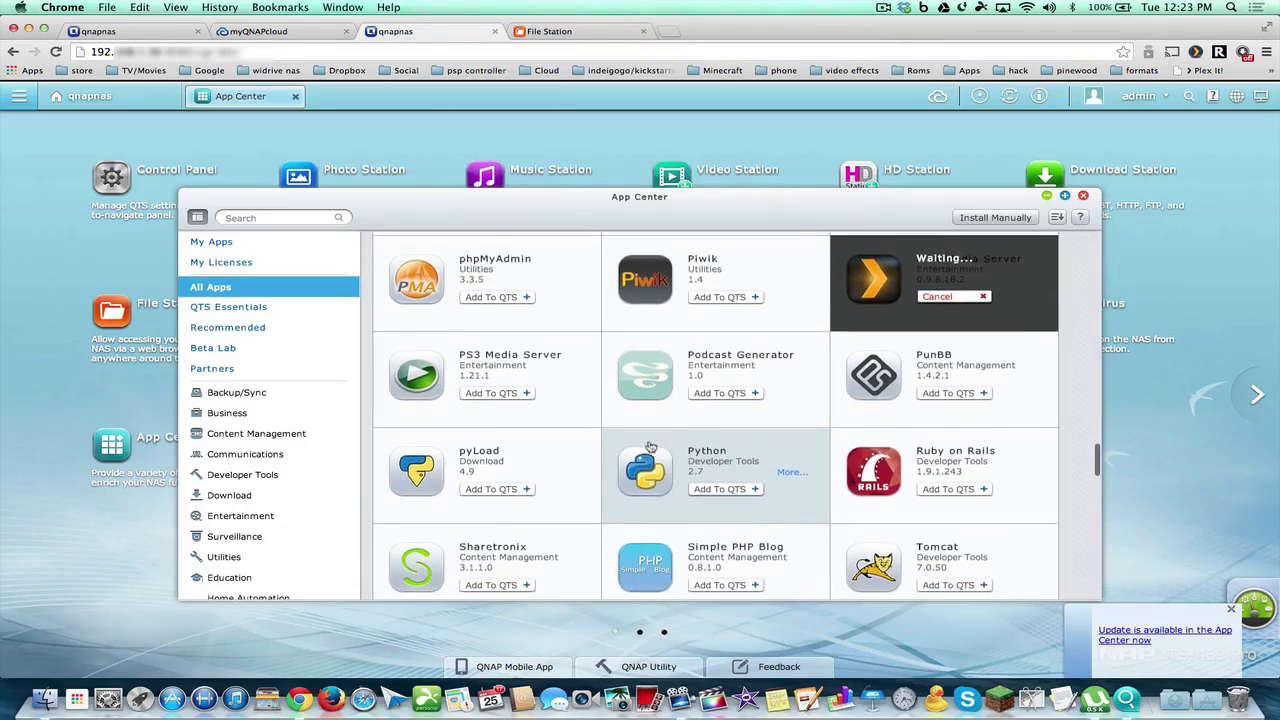
{"action": "scroll", "scroll_direction": "down", "scroll_amount": 3}
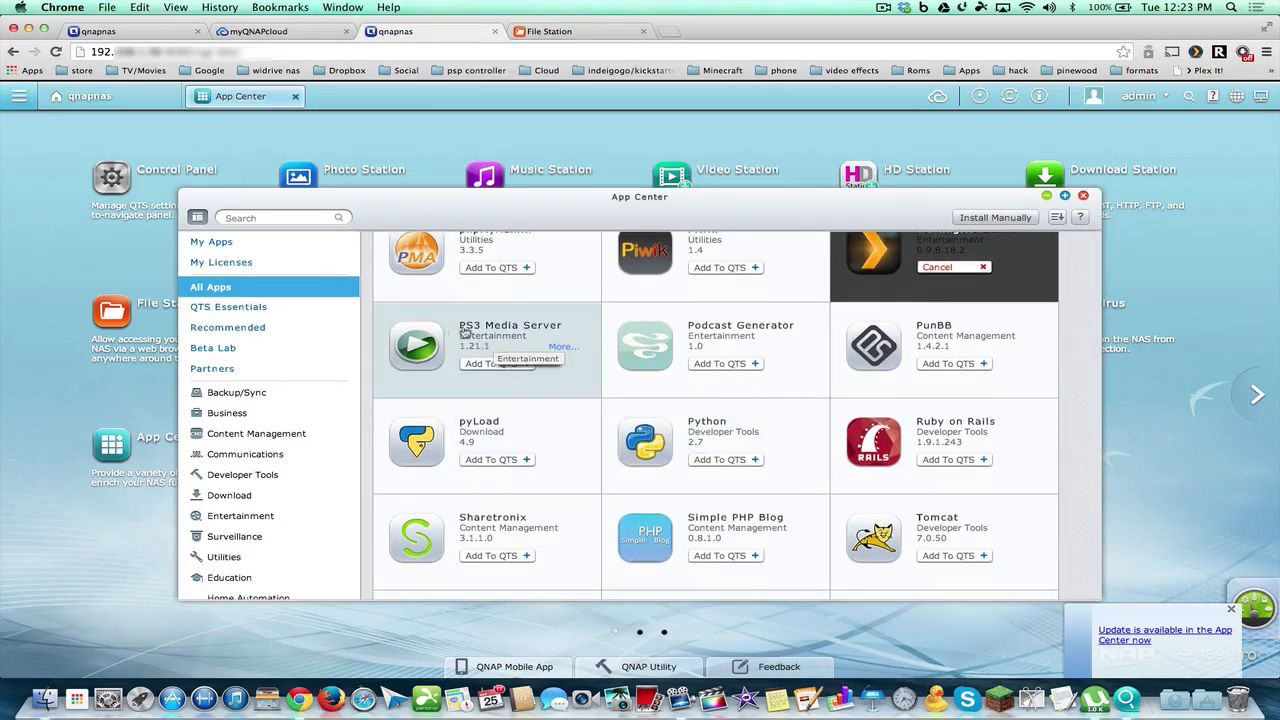
{"action": "scroll", "scroll_direction": "down", "scroll_amount": 3}
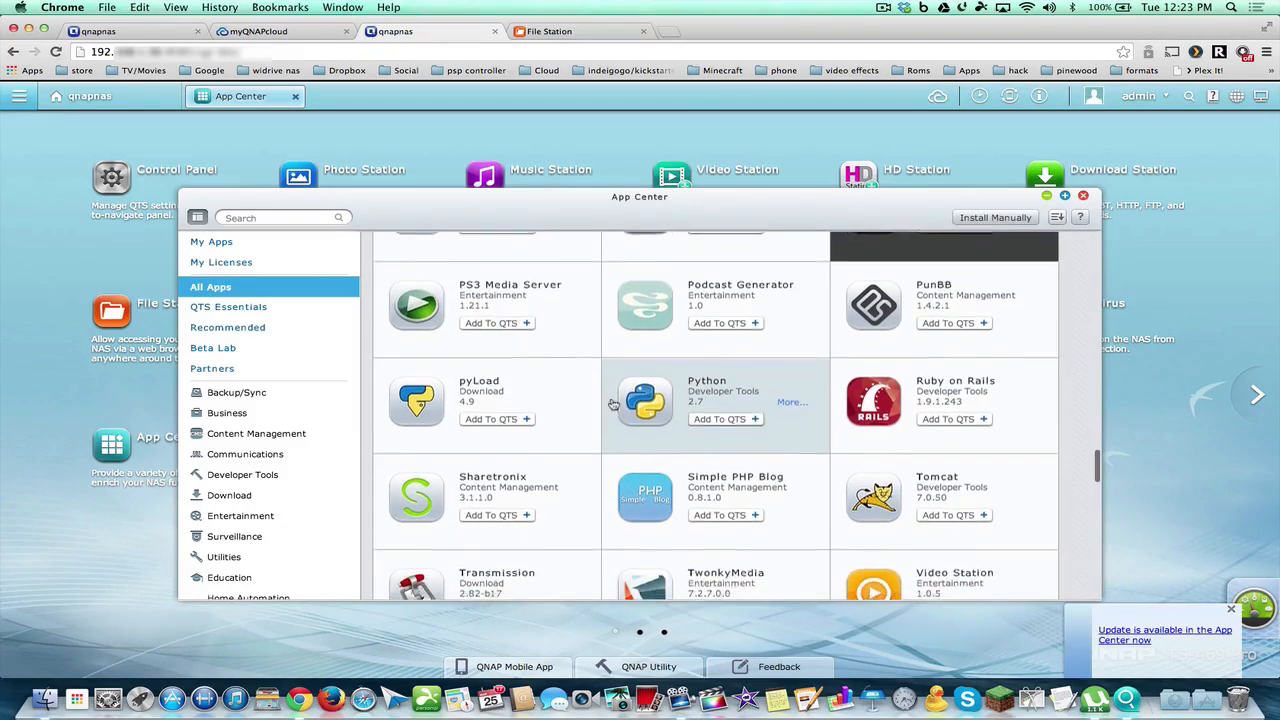
{"action": "scroll", "scroll_direction": "down", "scroll_amount": 3}
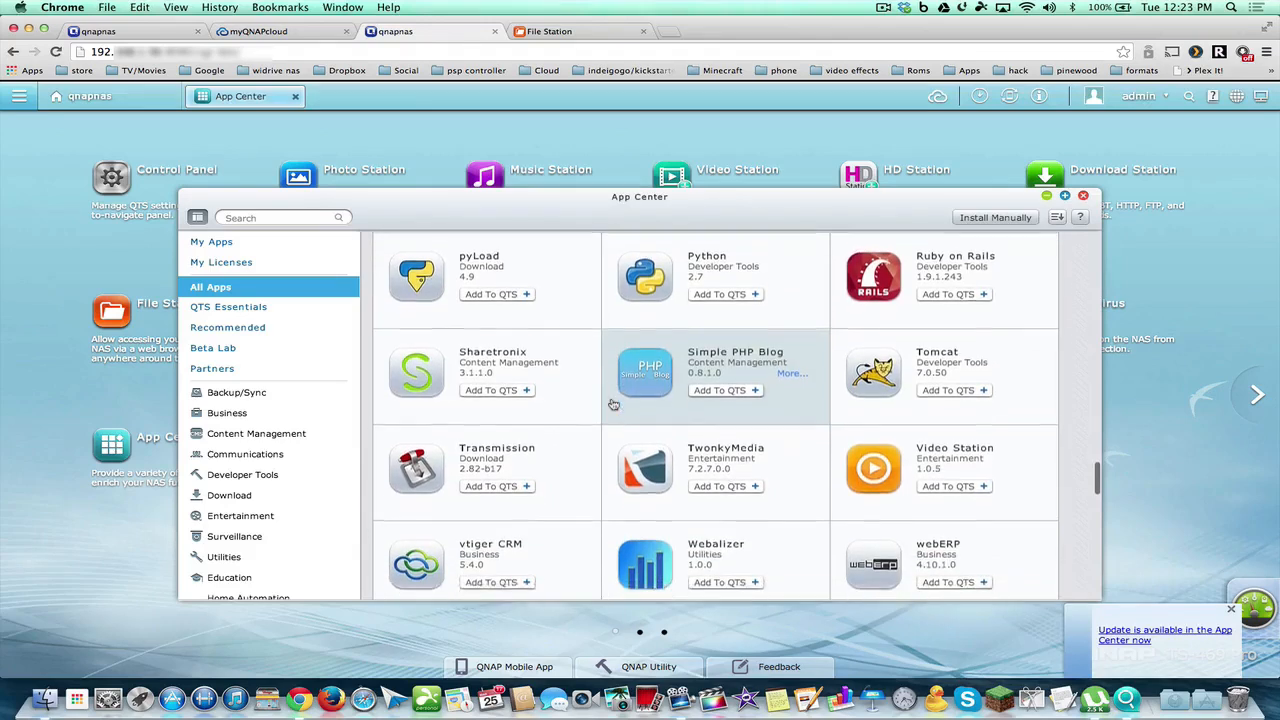
{"action": "scroll", "scroll_direction": "down", "scroll_amount": 3}
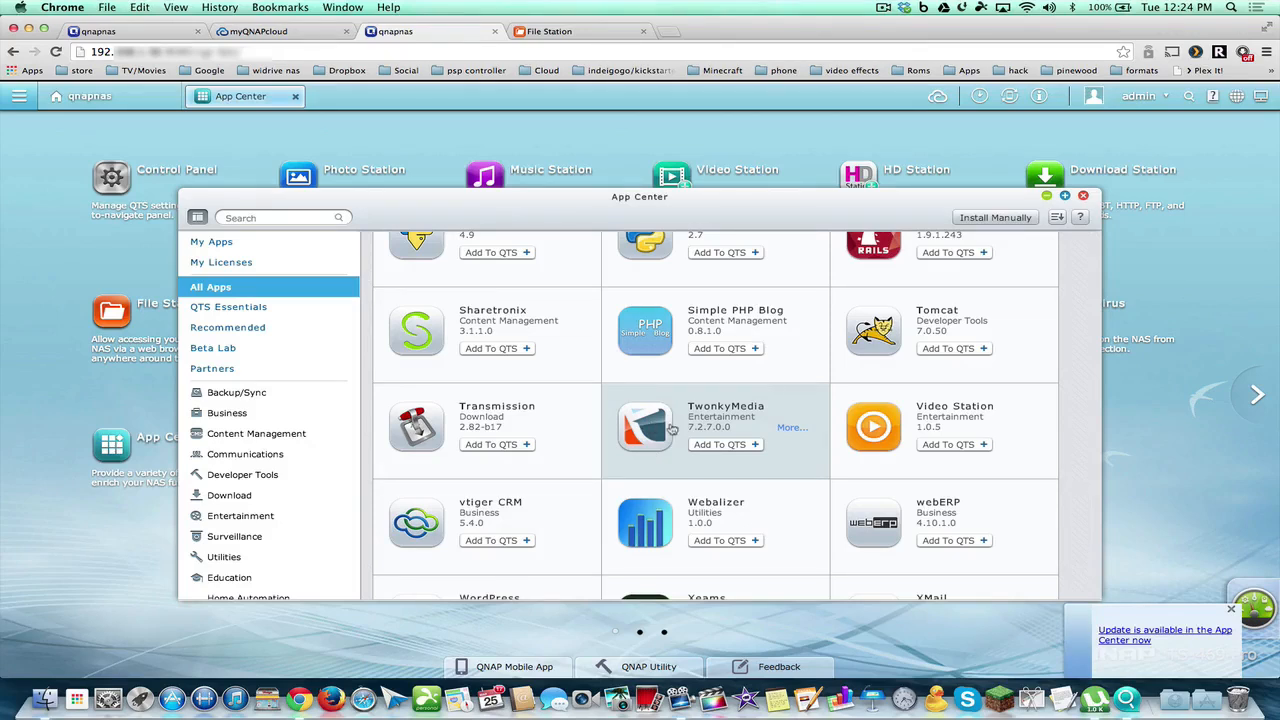
{"action": "mouse_move", "coordinate": [642, 432]}
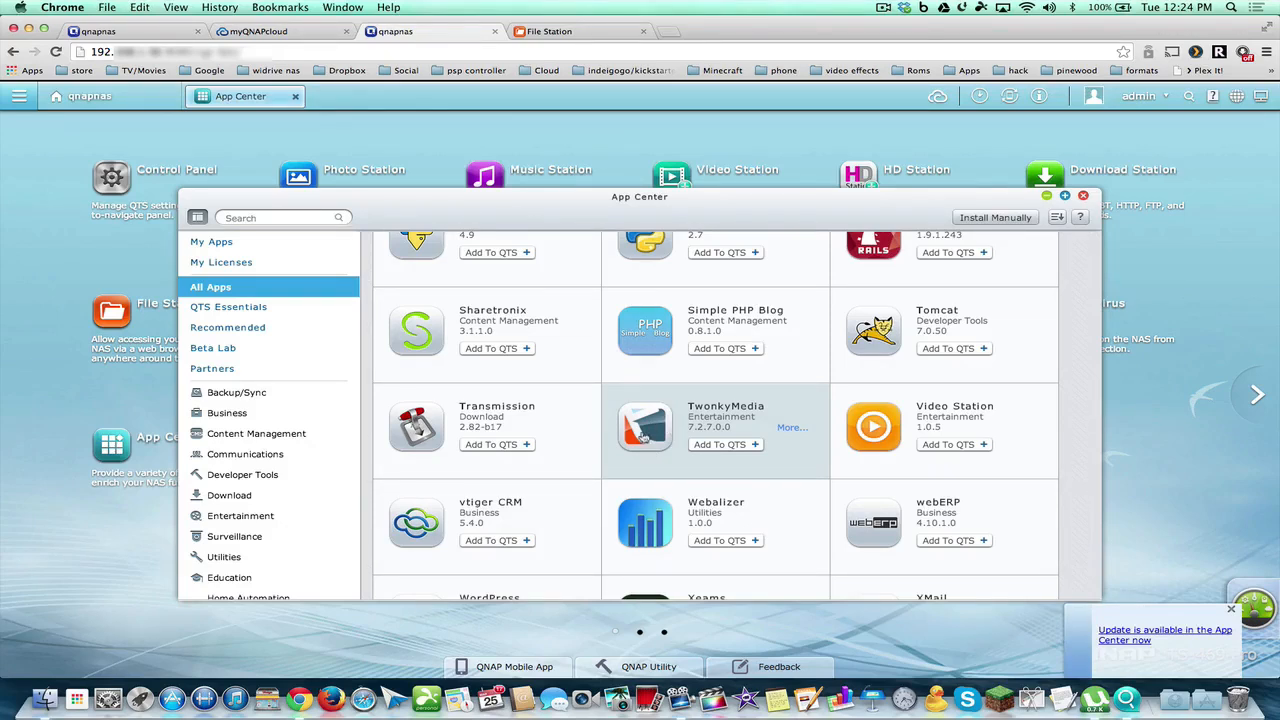
{"action": "scroll", "scroll_direction": "down", "scroll_amount": 3}
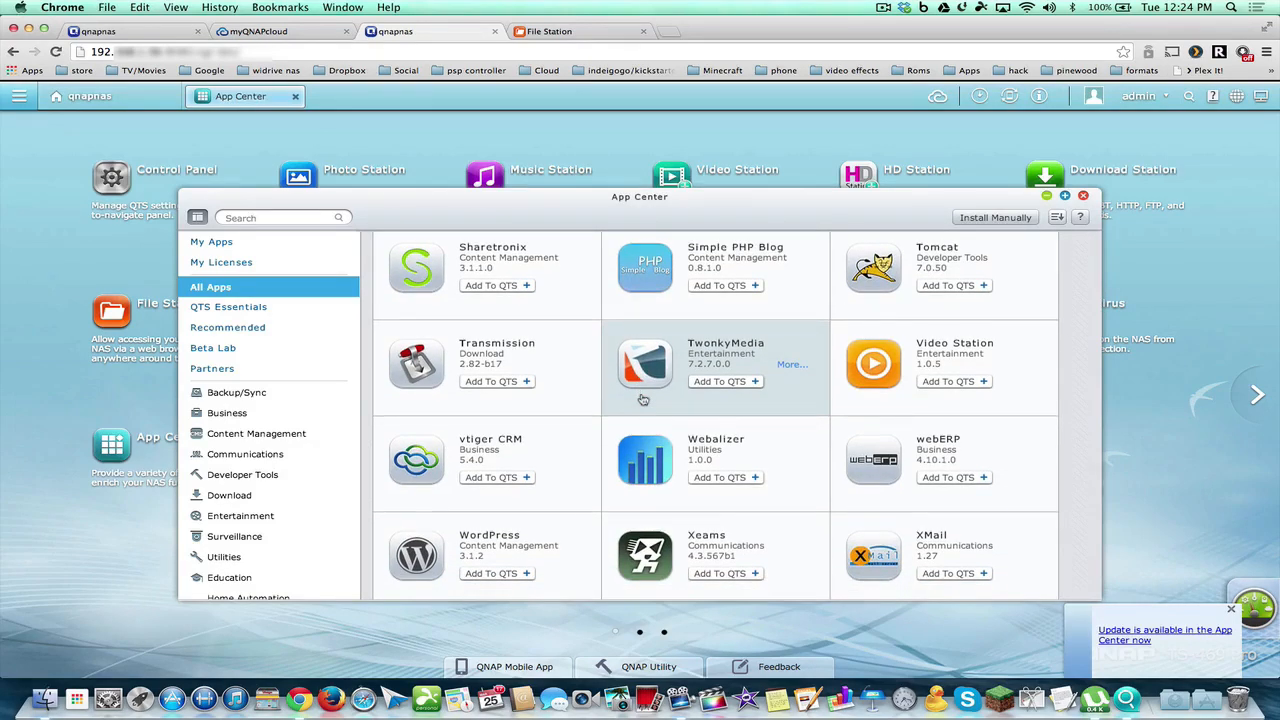
{"action": "scroll", "scroll_direction": "down", "scroll_amount": 3}
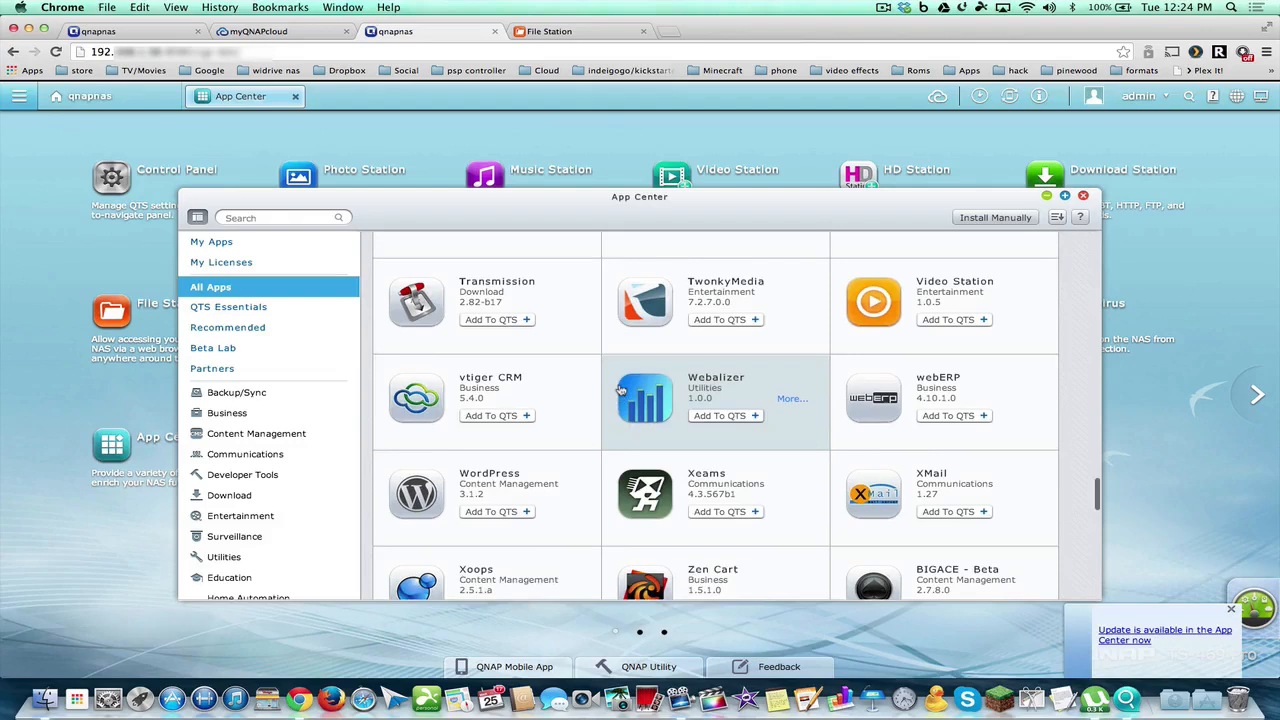
{"action": "mouse_move", "coordinate": [420, 320]}
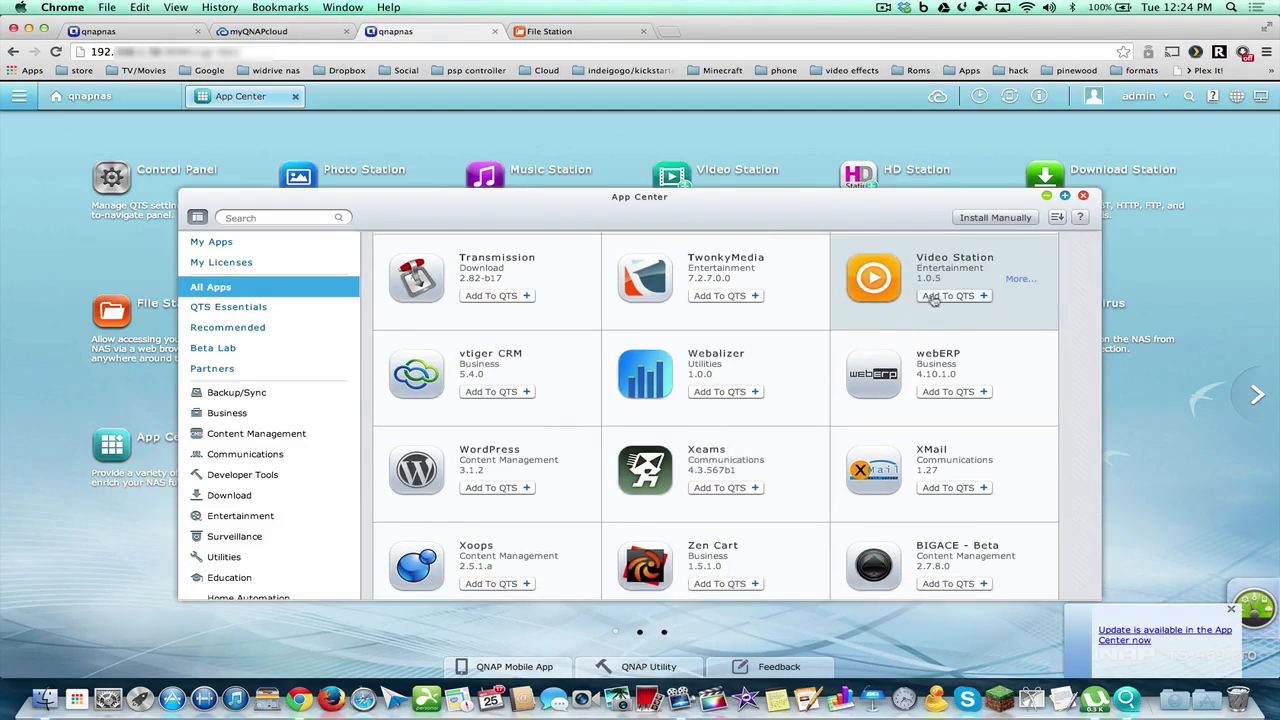
{"action": "left_click", "coordinate": [948, 296]}
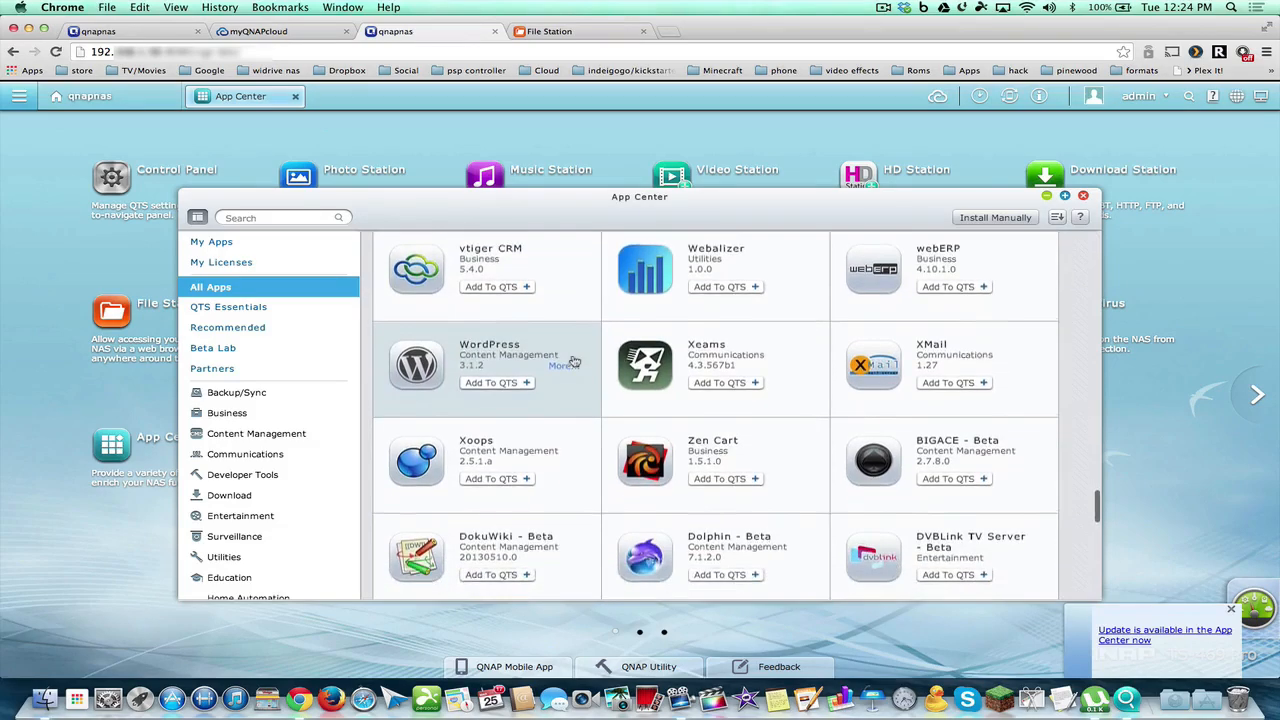
Scroll the rest of the catalog down to its final beta app, ZenPhoto.
{"action": "scroll", "scroll_direction": "down", "scroll_amount": 3}
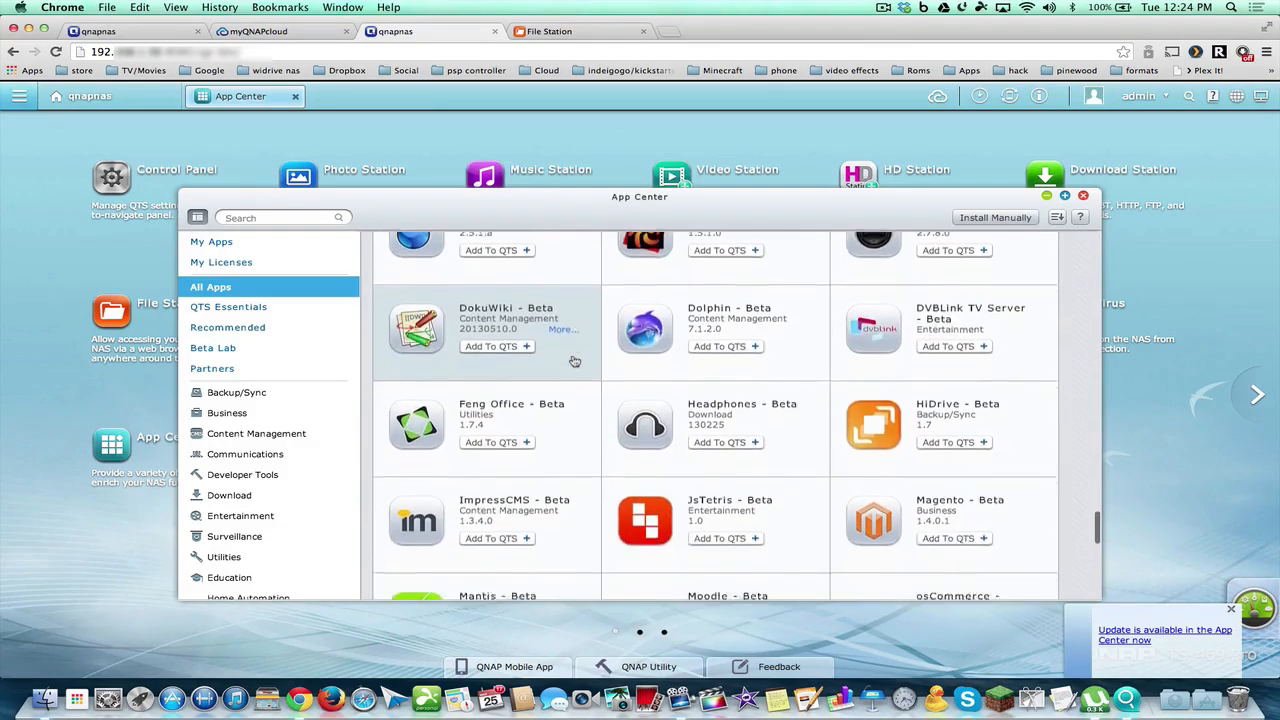
{"action": "scroll", "scroll_direction": "down", "scroll_amount": 3}
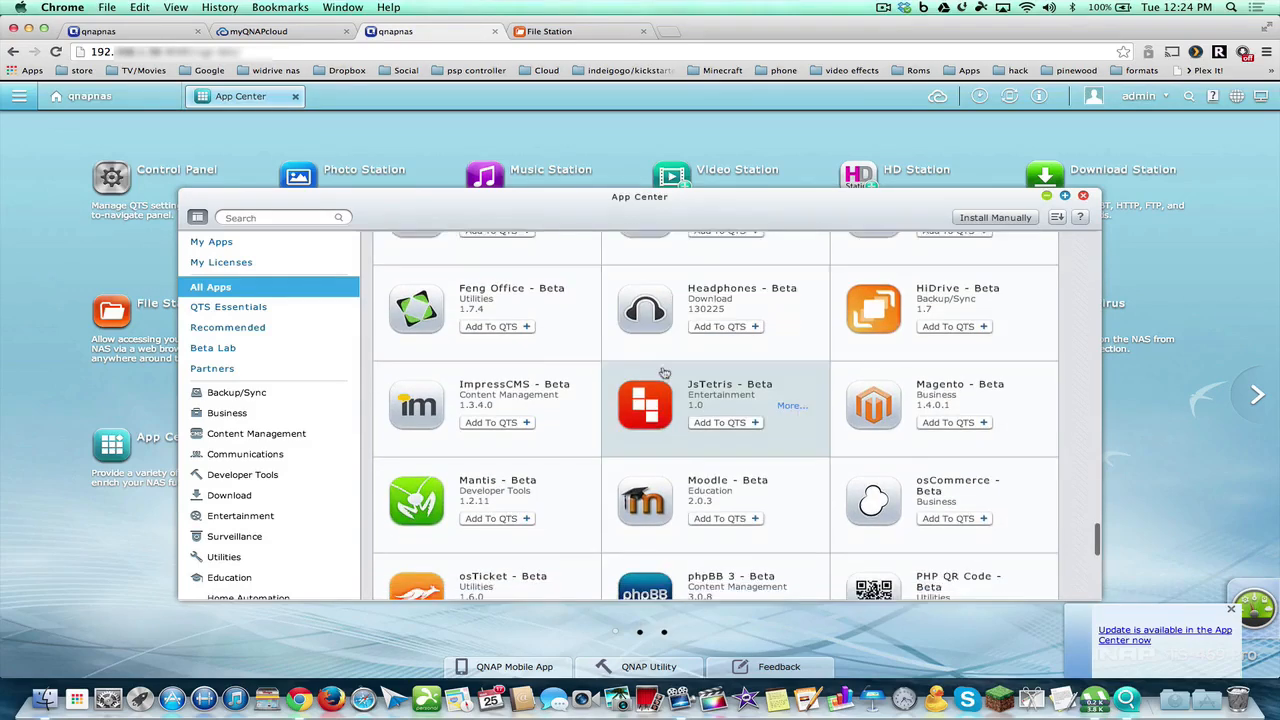
{"action": "scroll", "scroll_direction": "down", "scroll_amount": 3}
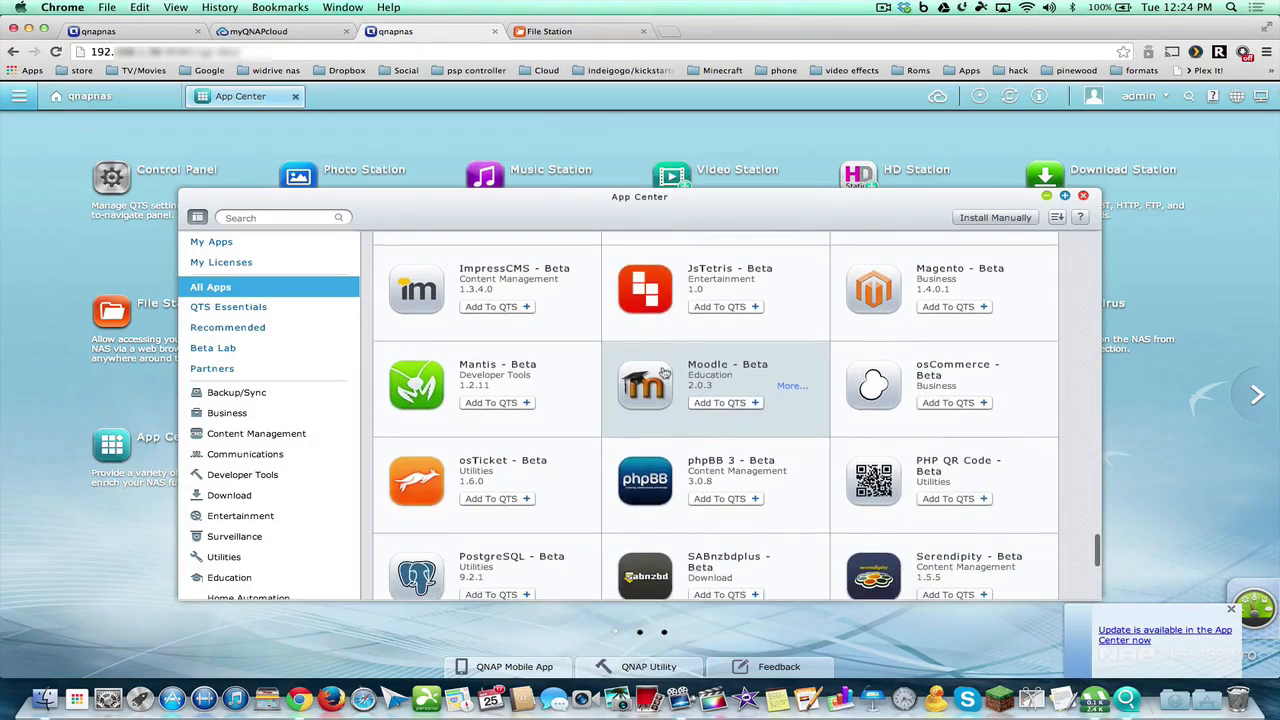
{"action": "scroll", "scroll_direction": "down", "scroll_amount": 3}
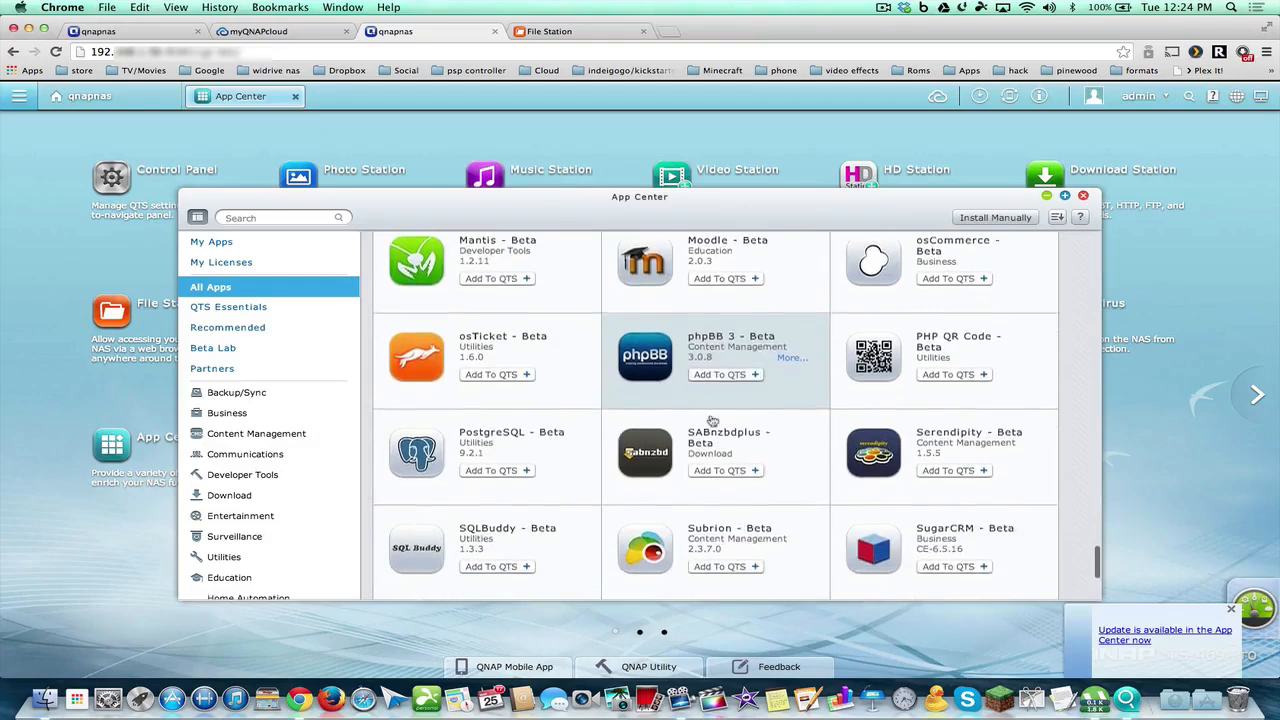
{"action": "scroll", "scroll_direction": "down", "scroll_amount": 3}
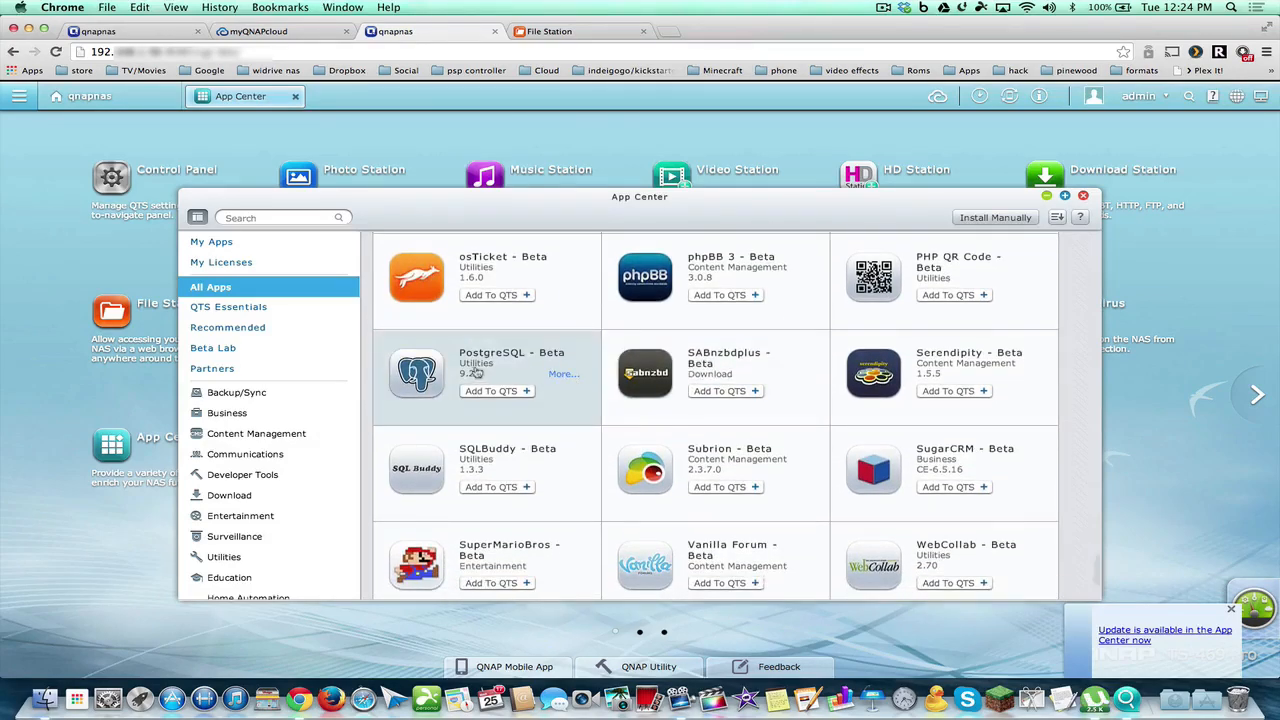
{"action": "scroll", "scroll_direction": "down", "scroll_amount": 3}
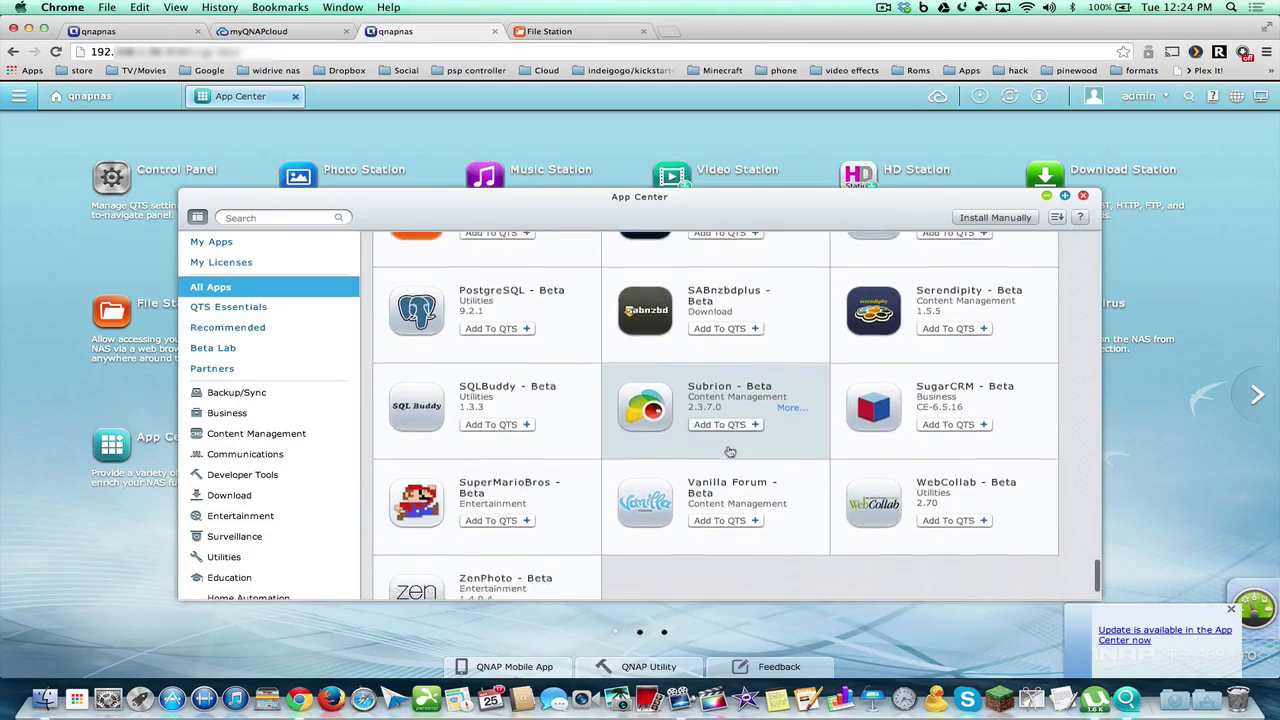
{"action": "scroll", "scroll_direction": "down", "scroll_amount": 3}
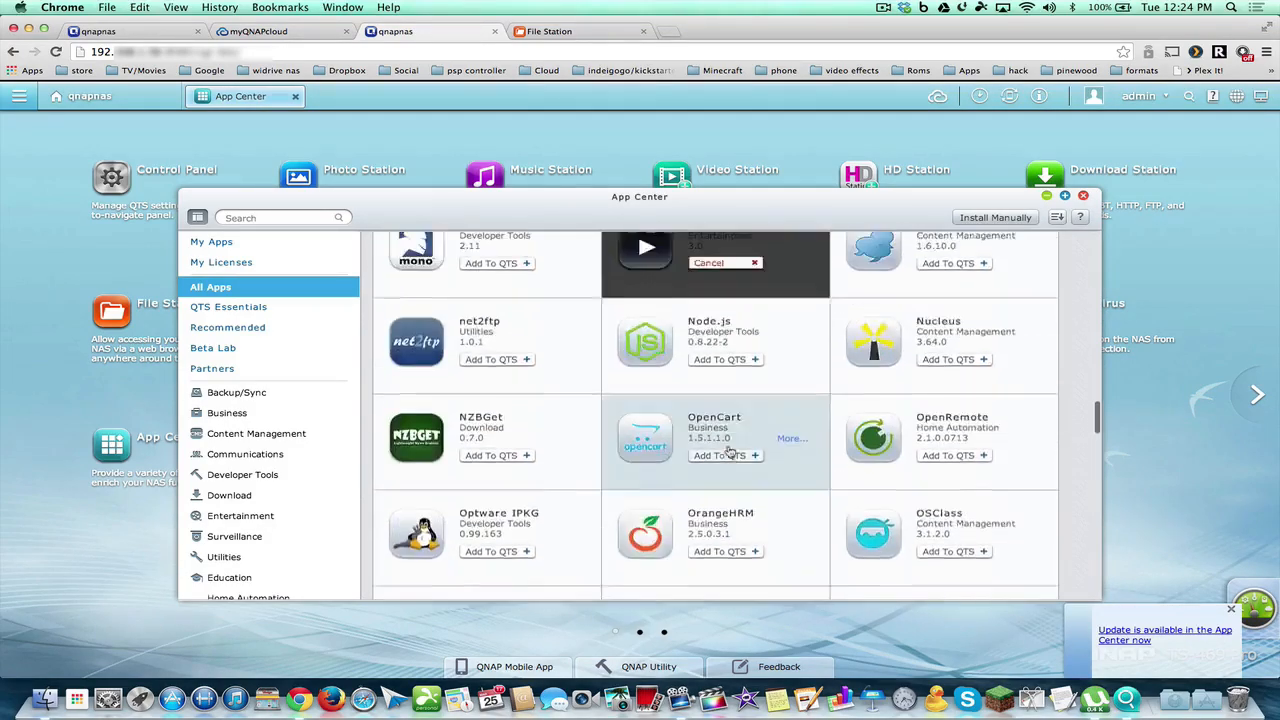
{"action": "scroll", "scroll_direction": "up", "scroll_amount": 3}
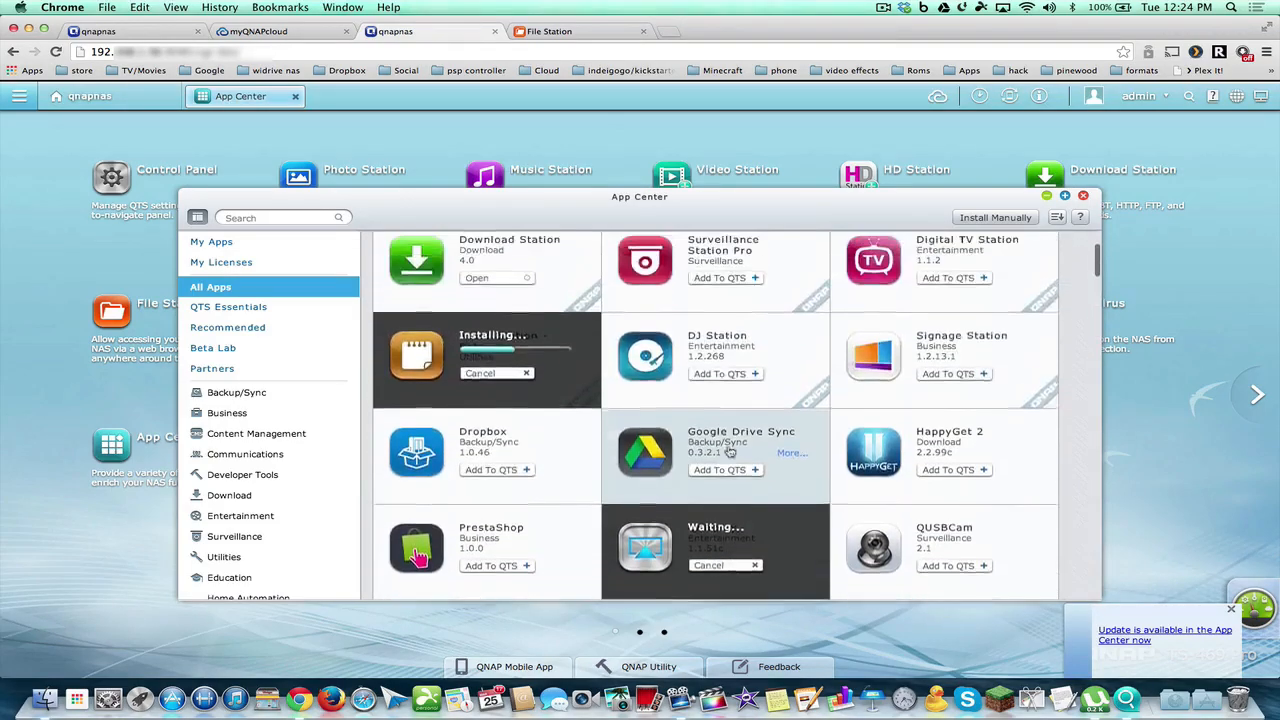
{"action": "scroll", "scroll_direction": "down", "scroll_amount": 3}
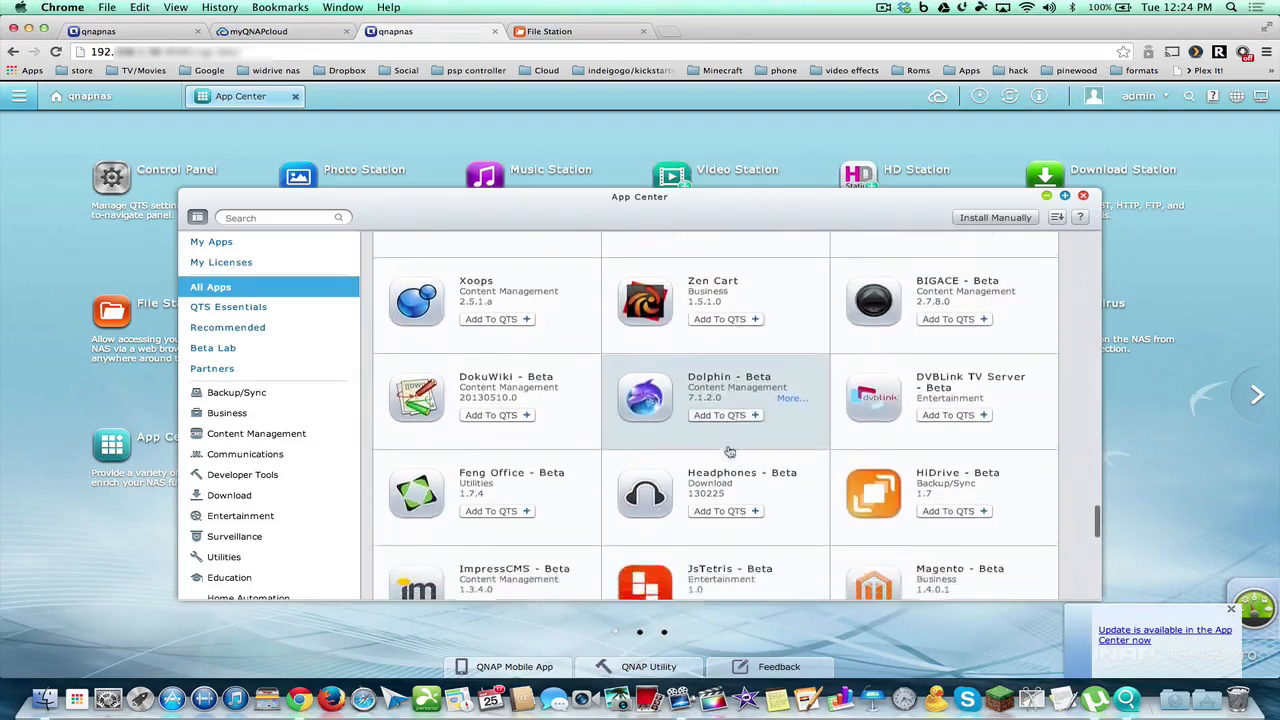
{"action": "scroll", "scroll_direction": "down", "scroll_amount": 3}
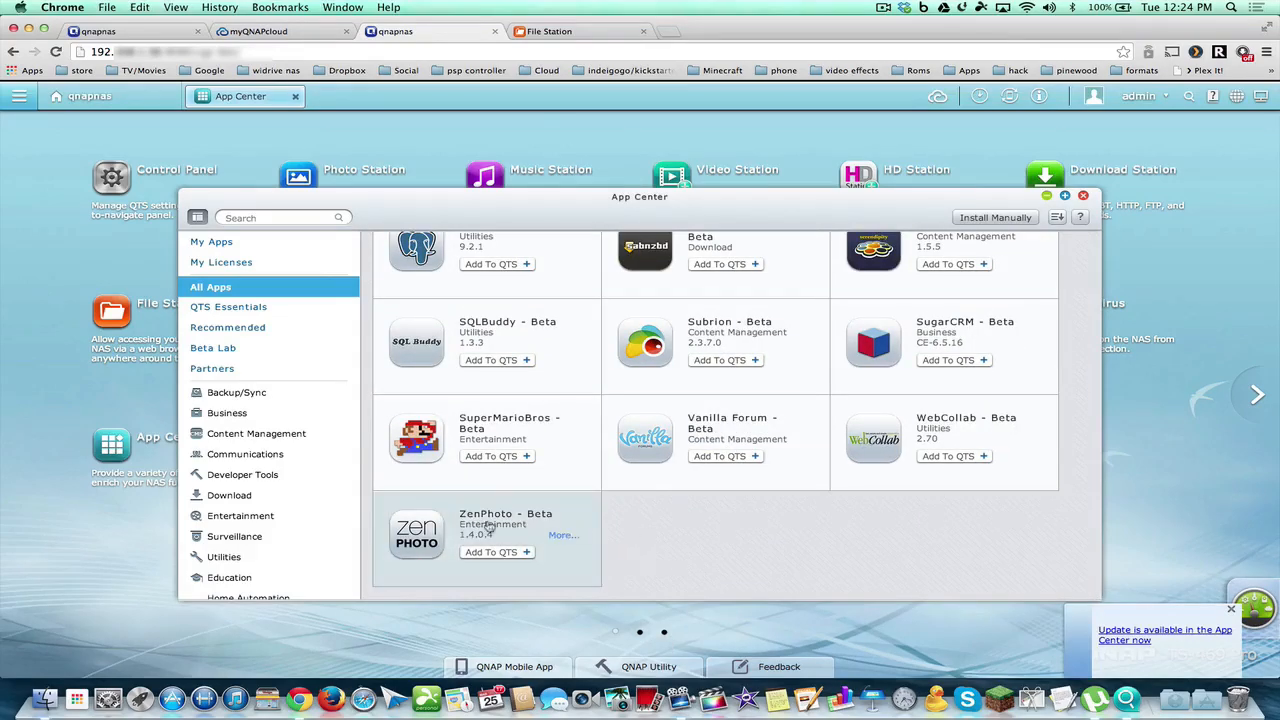
{"action": "mouse_move", "coordinate": [464, 394]}
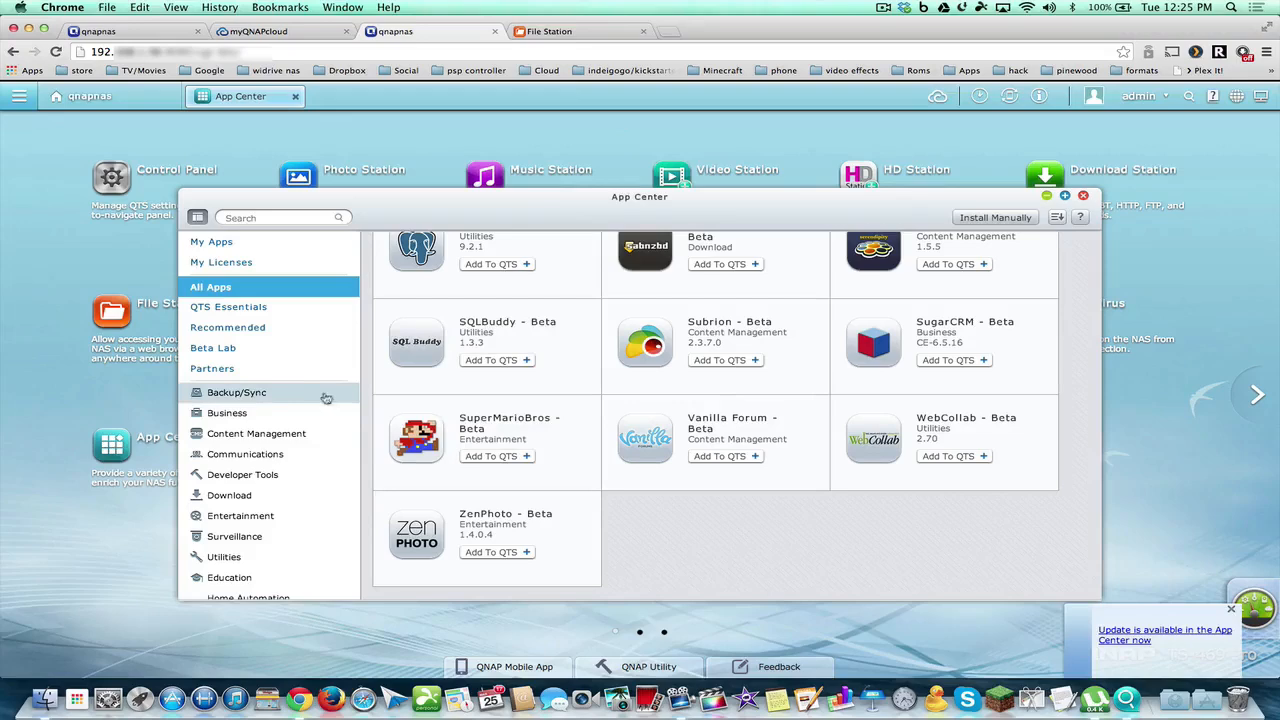
Show the Partners apps, then the Beta Lab list scrolled down to ZenPhoto.
{"action": "left_click", "coordinate": [212, 368]}
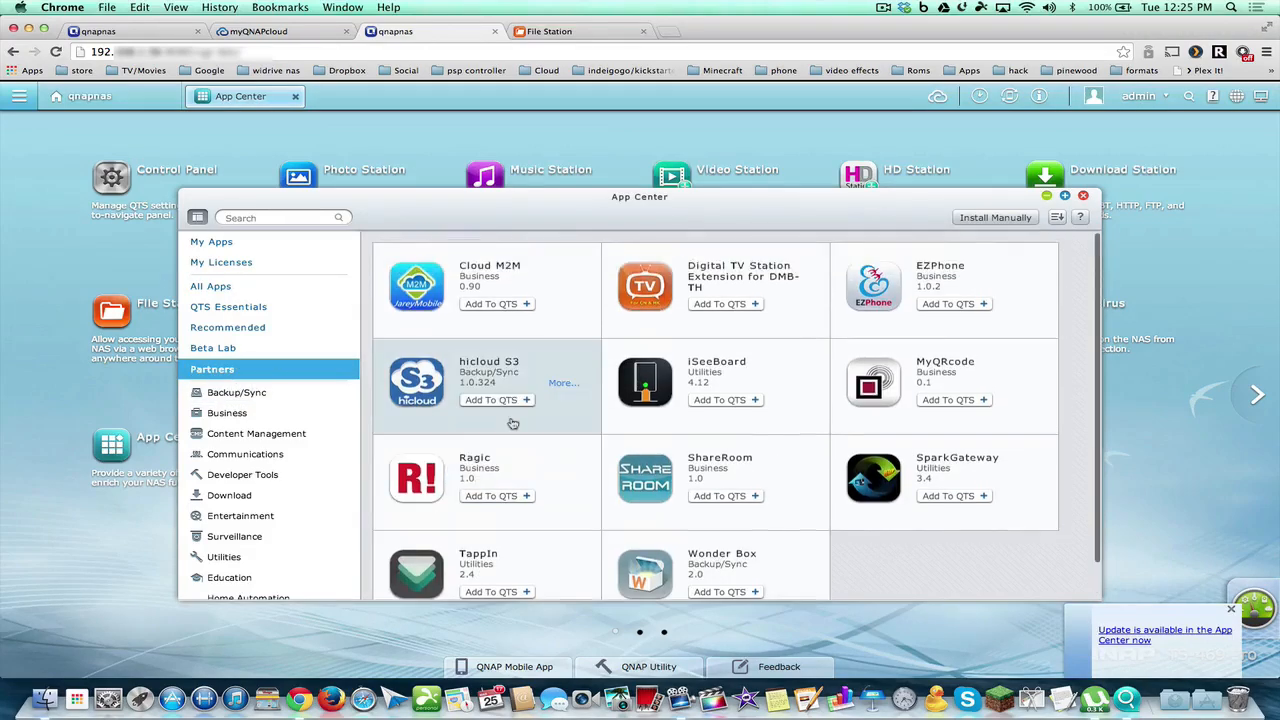
{"action": "left_click", "coordinate": [212, 348]}
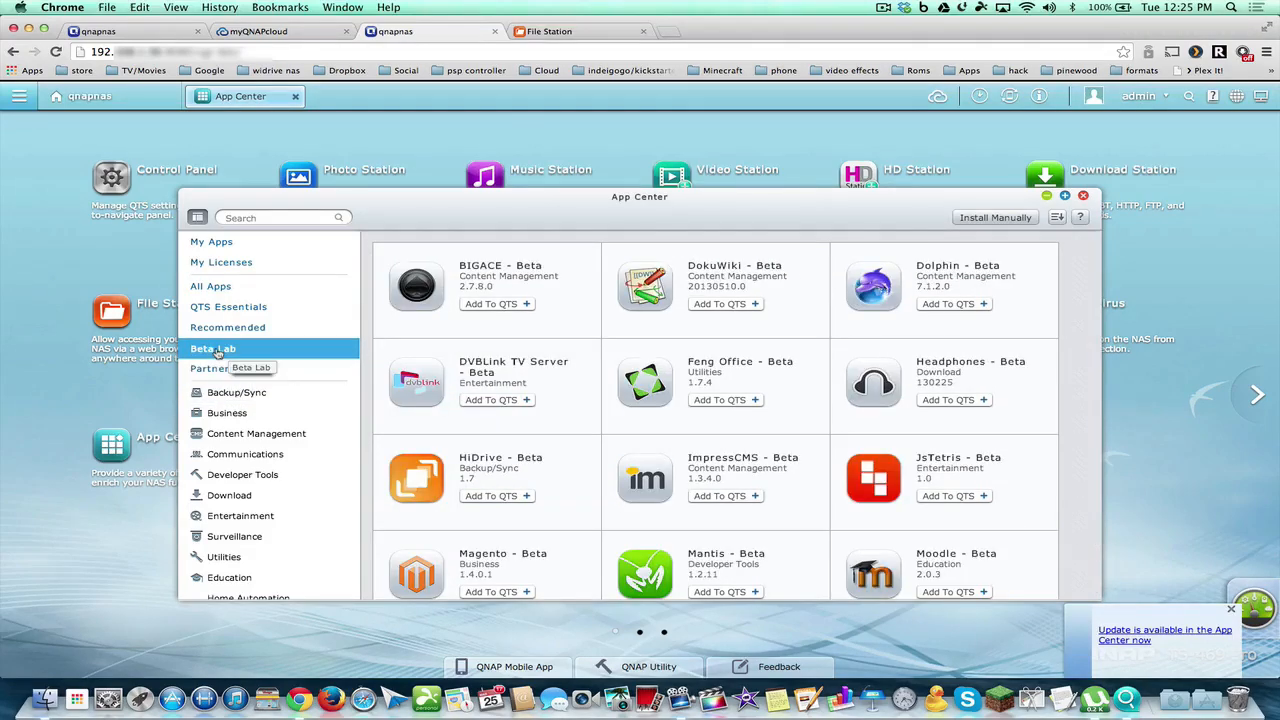
{"action": "scroll", "scroll_direction": "down", "scroll_amount": 3}
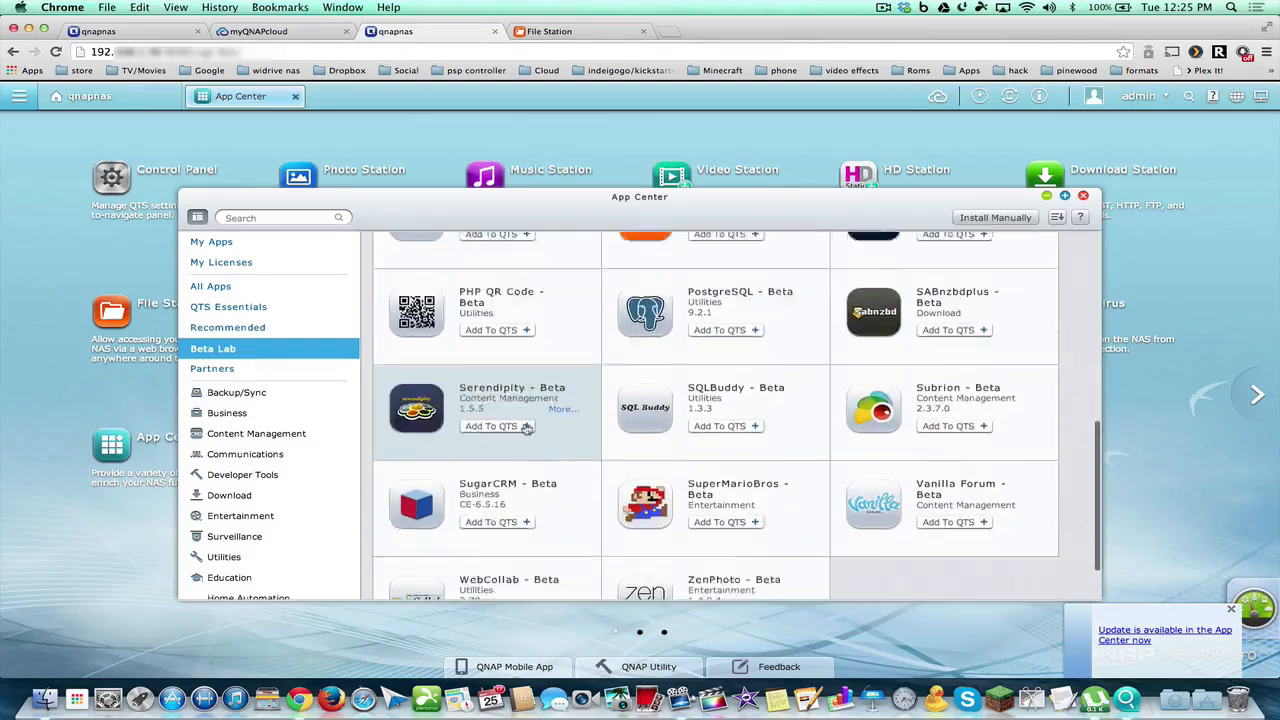
{"action": "scroll", "scroll_direction": "down", "scroll_amount": 3}
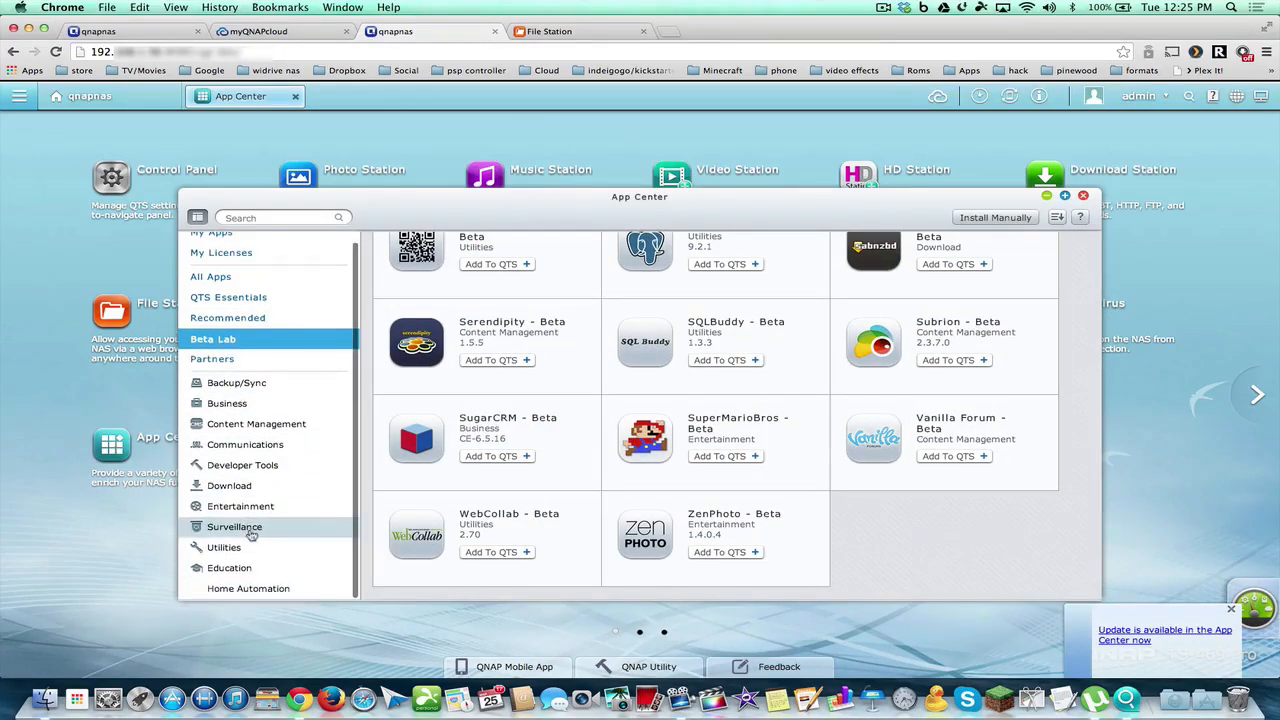
{"action": "mouse_move", "coordinate": [510, 344]}
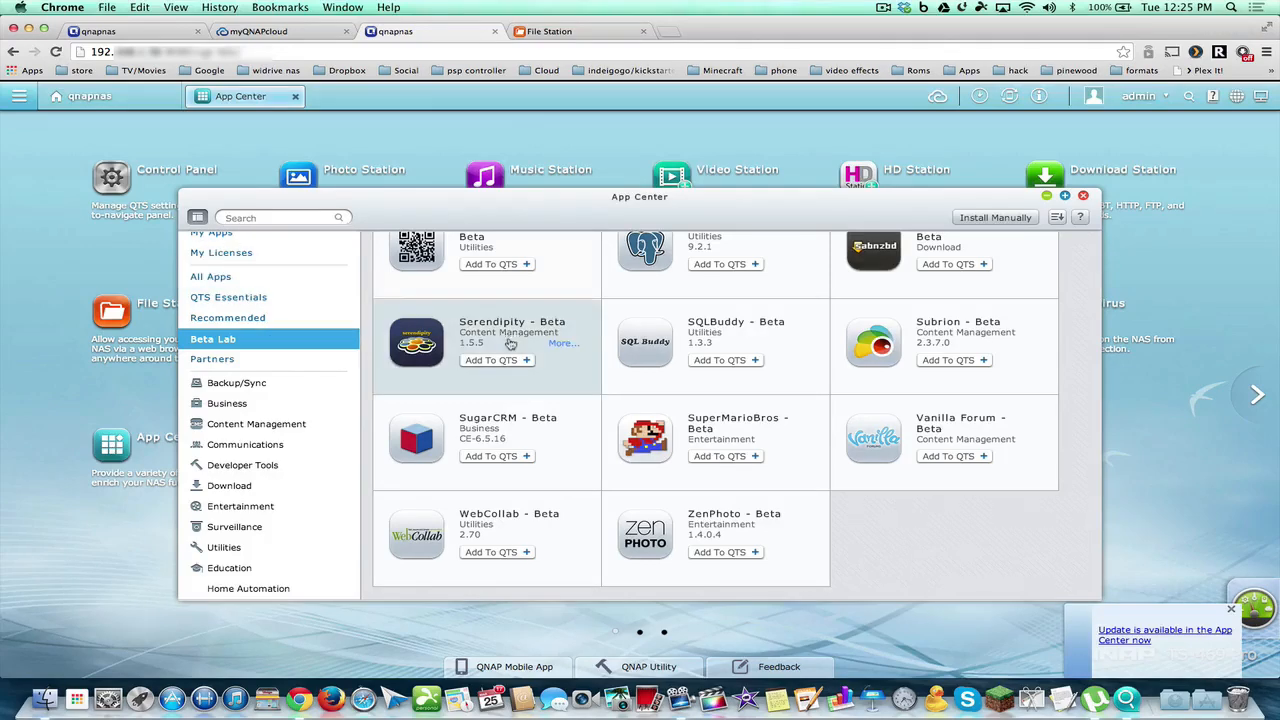
{"action": "scroll", "scroll_direction": "up", "scroll_amount": 3}
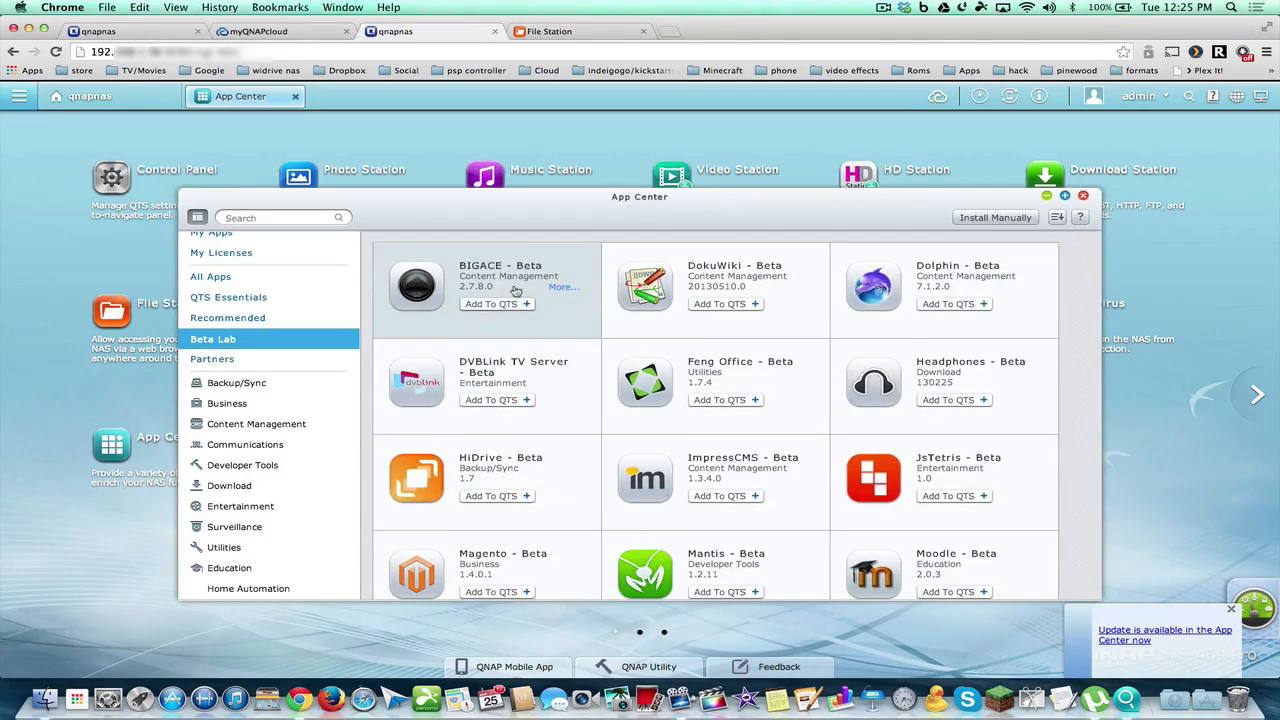
{"action": "scroll", "scroll_direction": "down", "scroll_amount": 3}
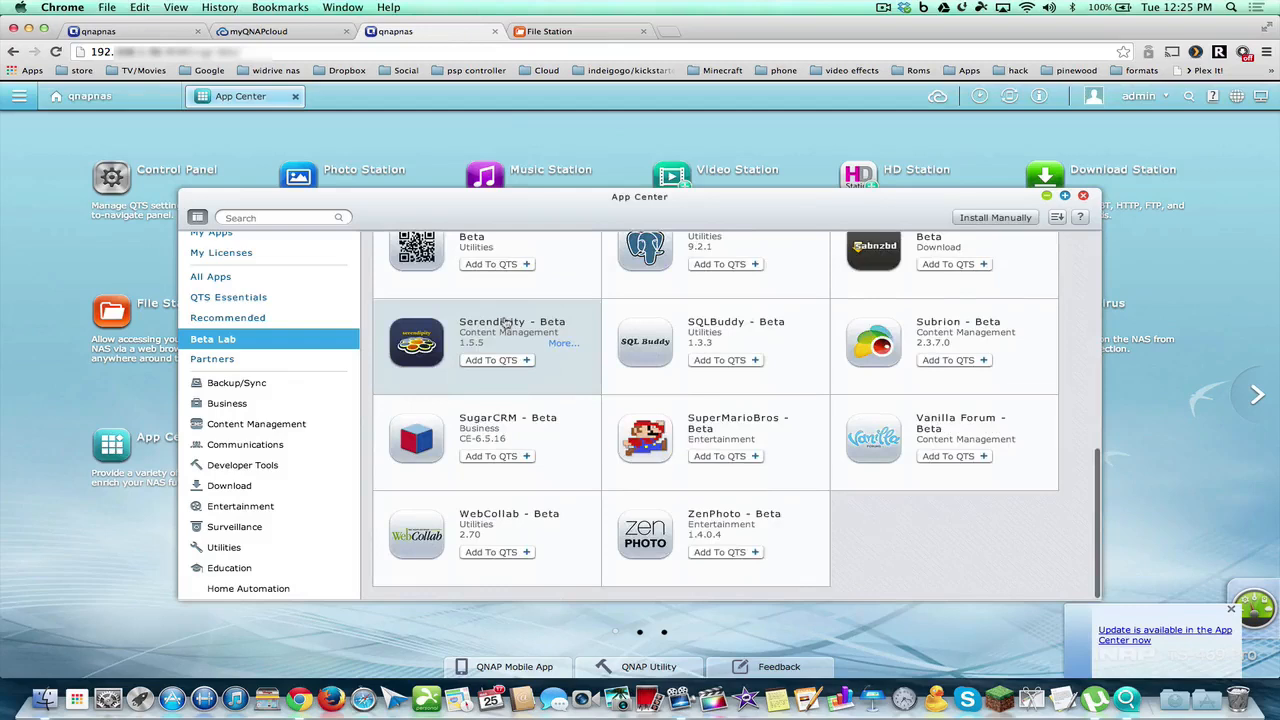
{"action": "mouse_move", "coordinate": [212, 276]}
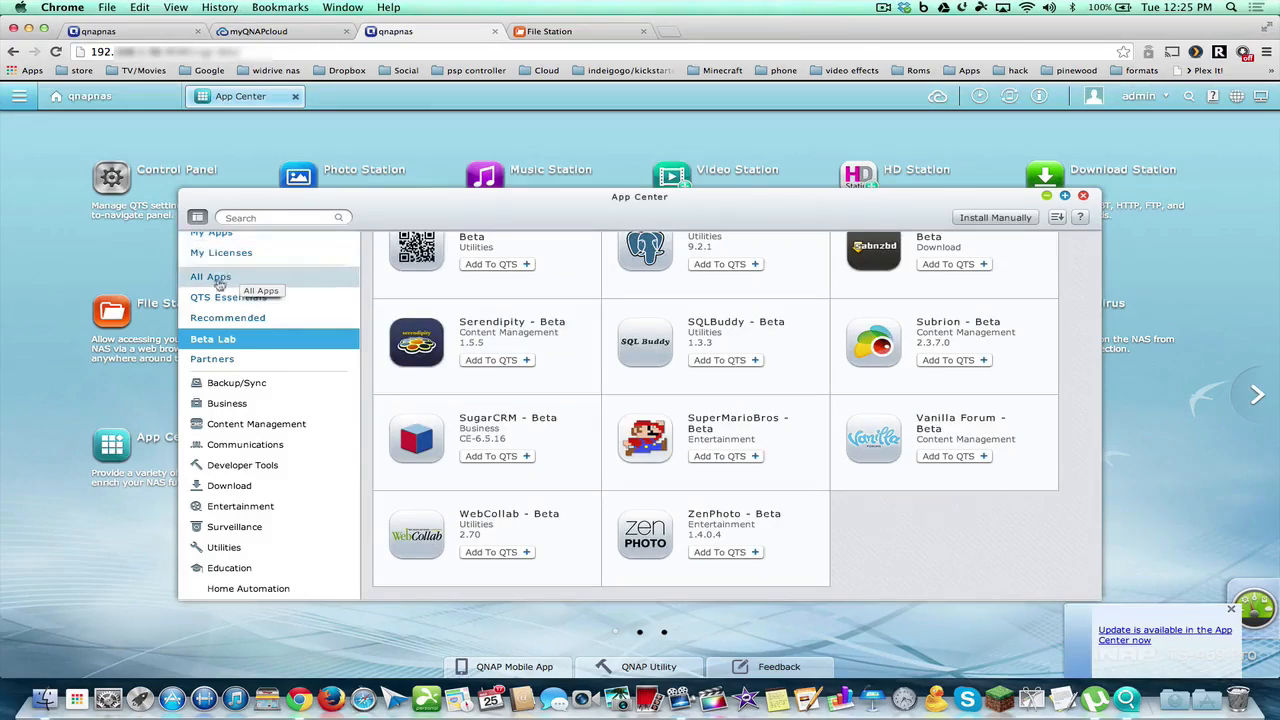
Show the QTS Essentials category where Video Station and Notes Station are installing.
{"action": "left_click", "coordinate": [228, 296]}
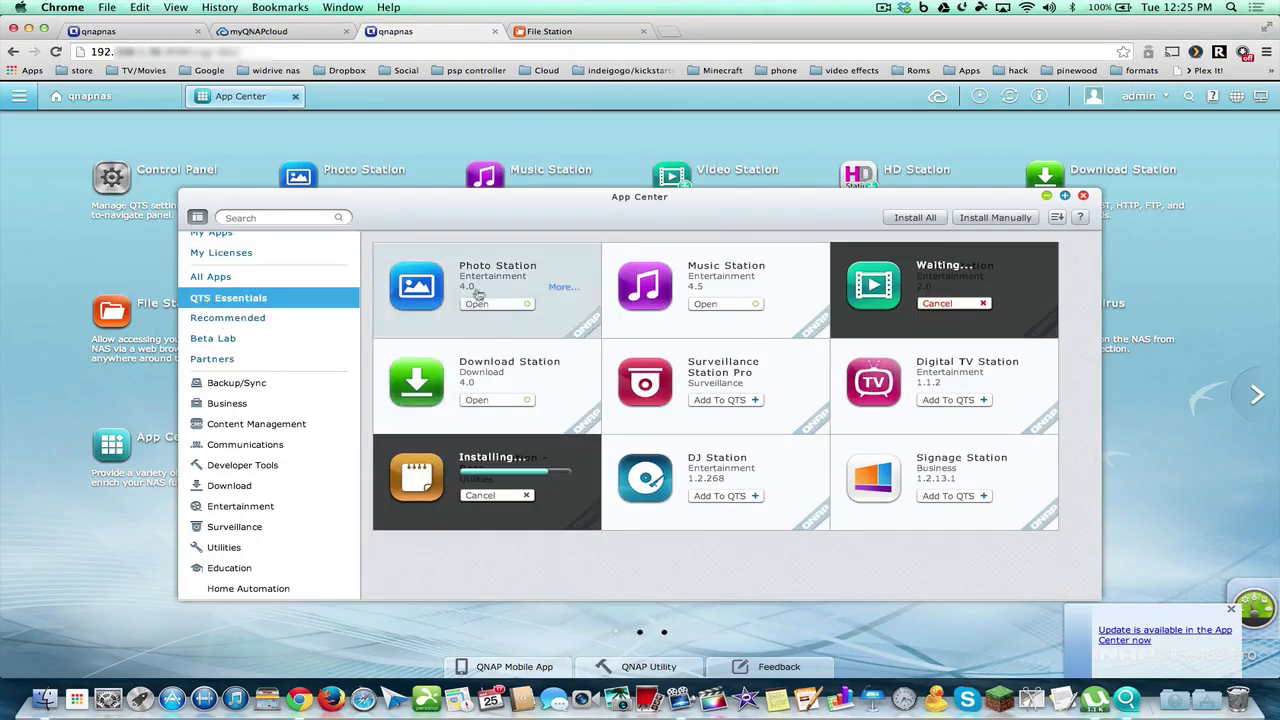
{"action": "mouse_move", "coordinate": [740, 596]}
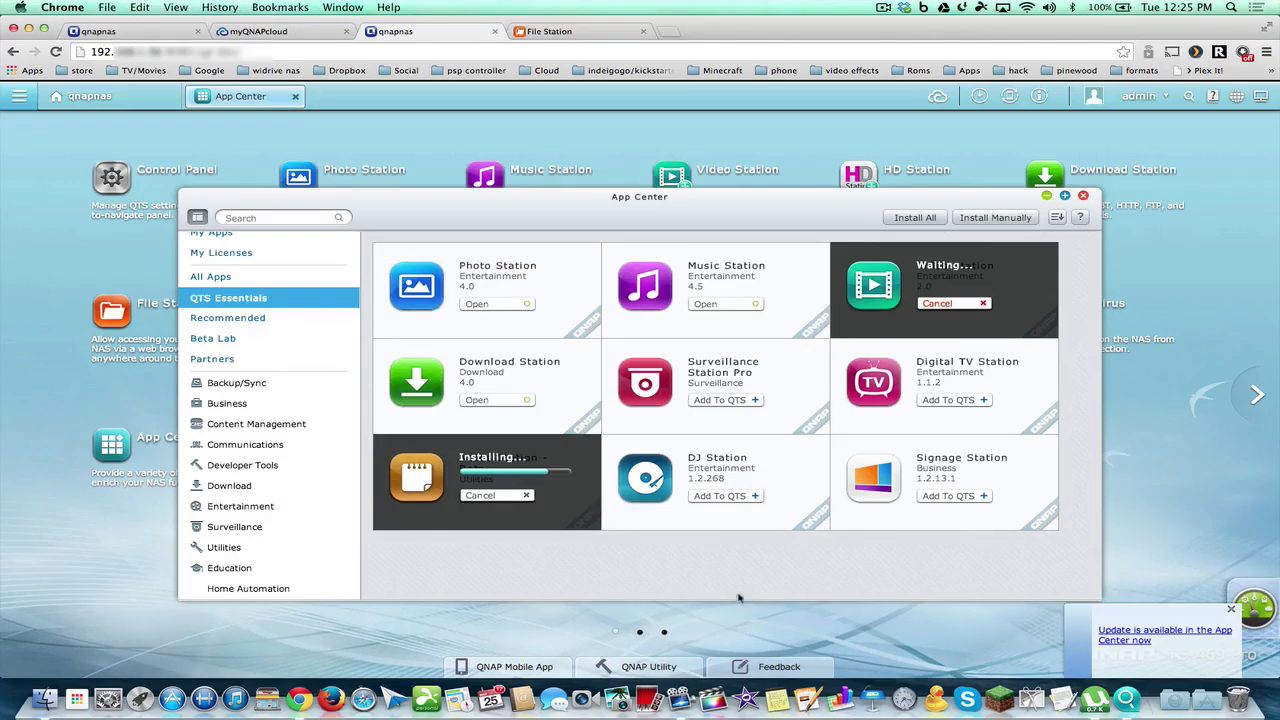
{"action": "mouse_move", "coordinate": [688, 564]}
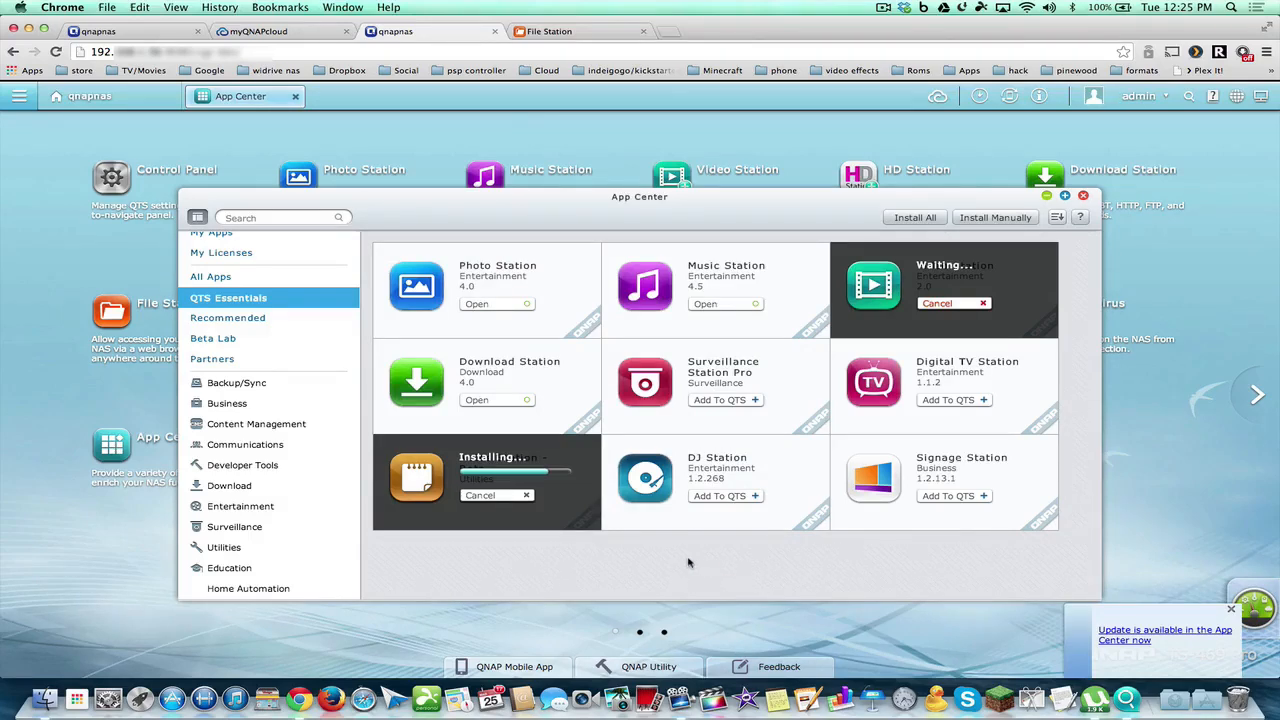
{"action": "mouse_move", "coordinate": [710, 468]}
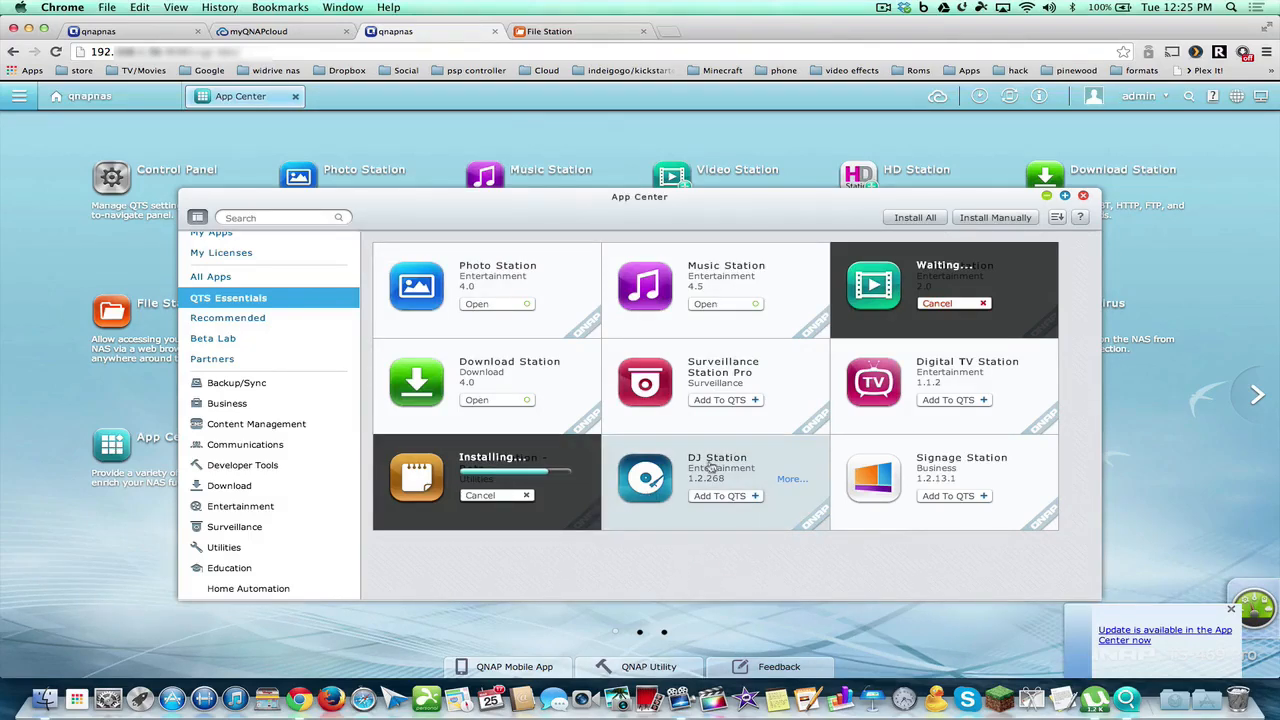
{"action": "mouse_move", "coordinate": [692, 462]}
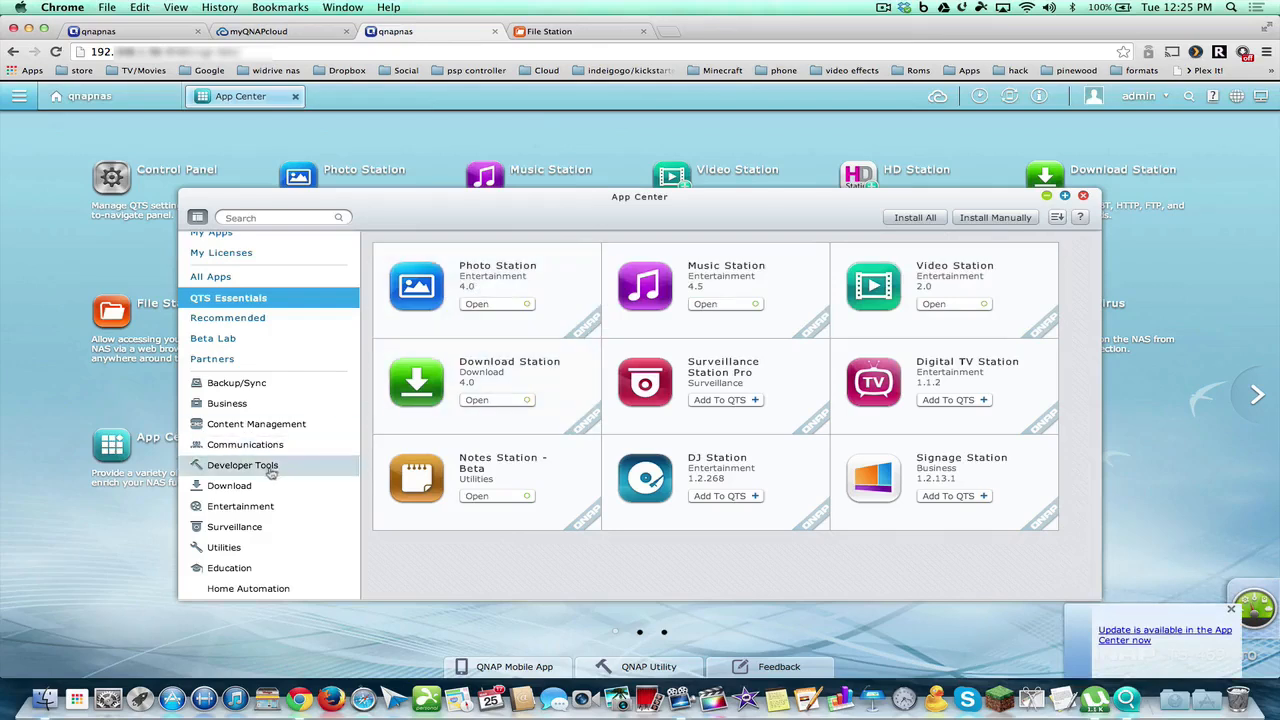
{"action": "mouse_move", "coordinate": [356, 292]}
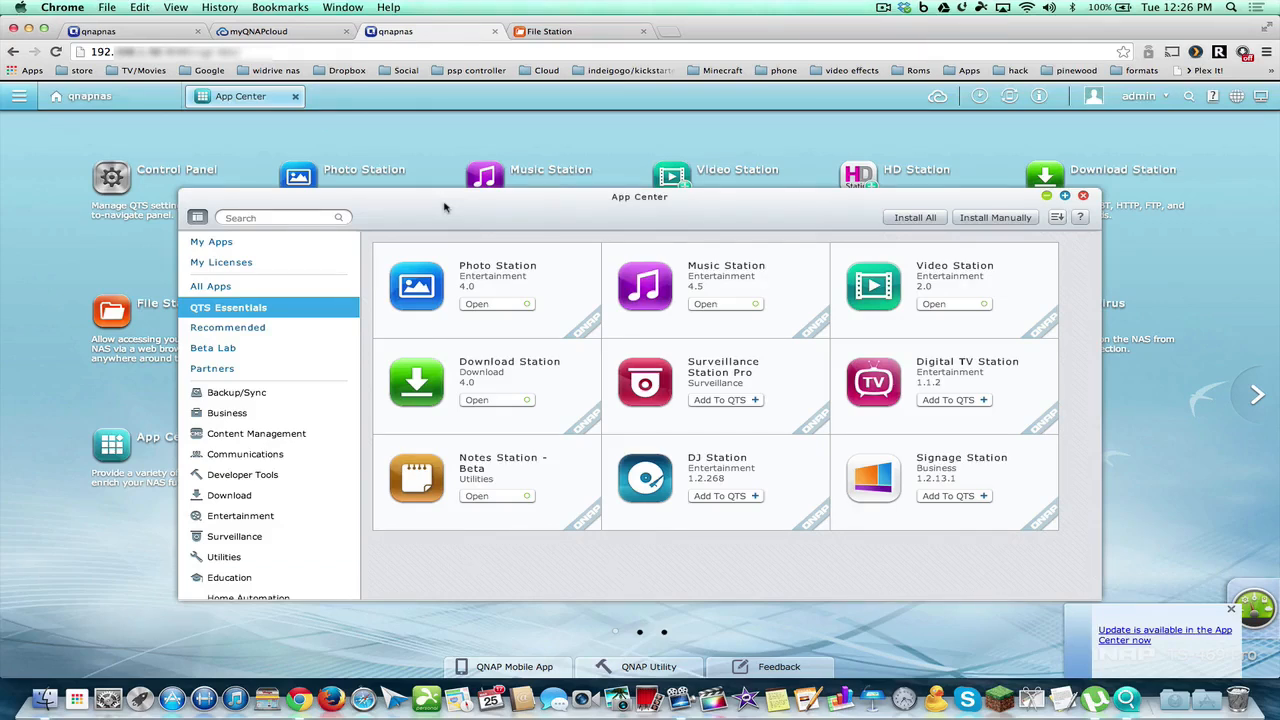
{"action": "left_click", "coordinate": [416, 382]}
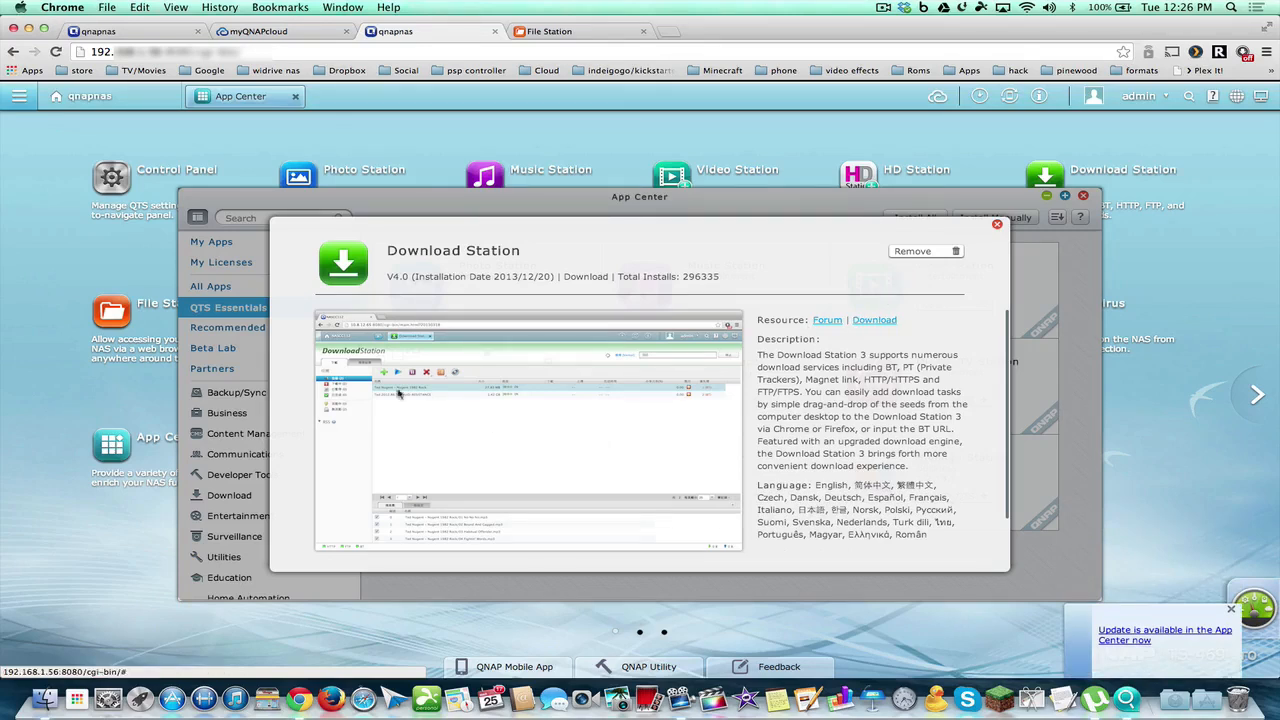
{"action": "mouse_move", "coordinate": [340, 388]}
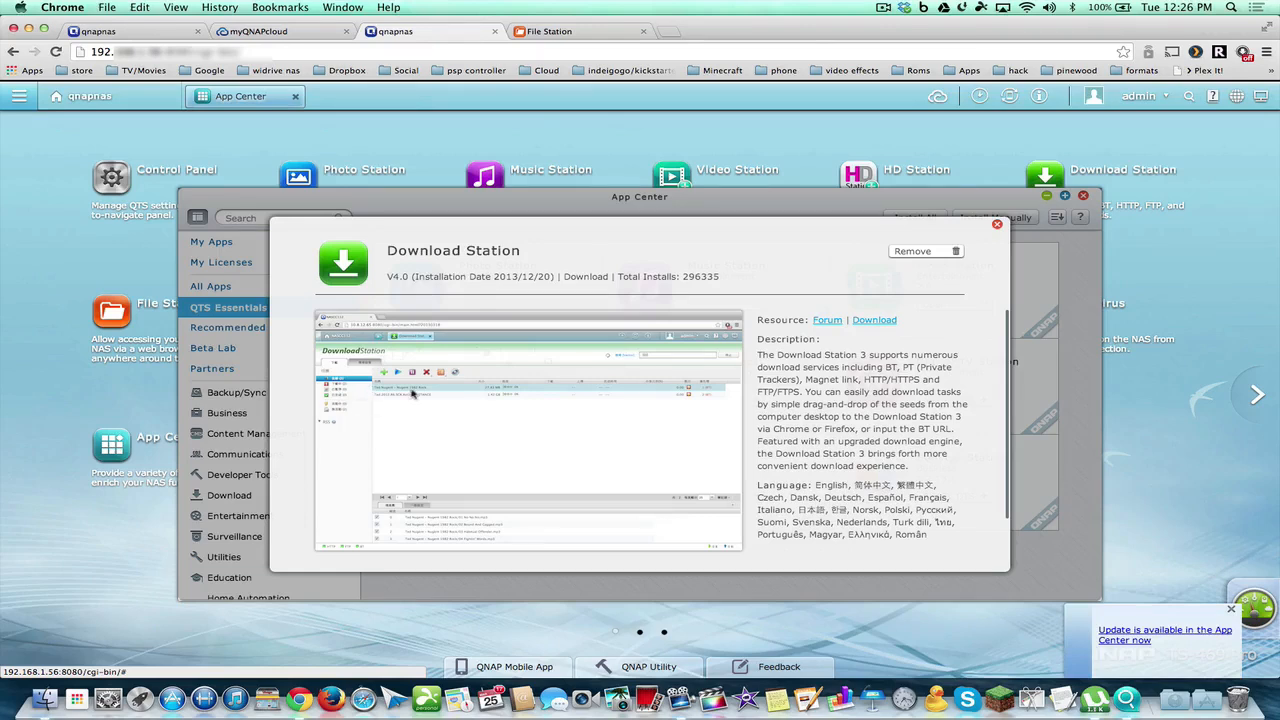
{"action": "mouse_move", "coordinate": [490, 446]}
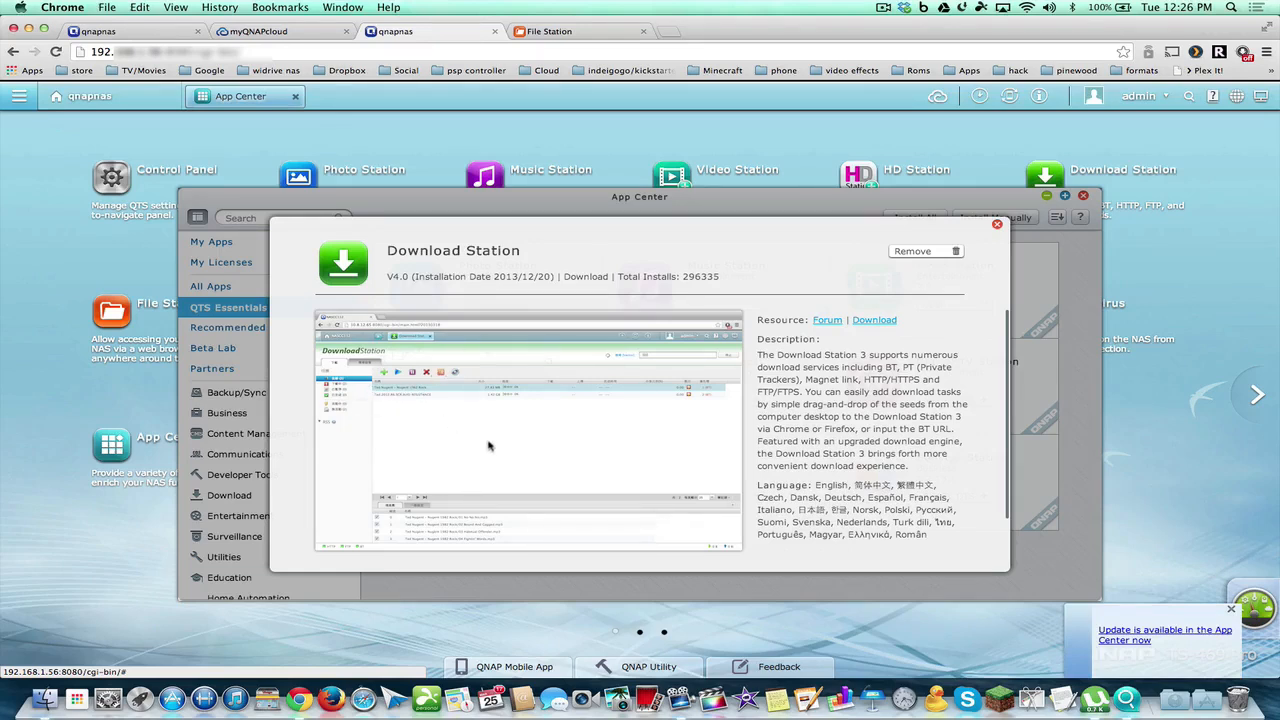
{"action": "mouse_move", "coordinate": [644, 240]}
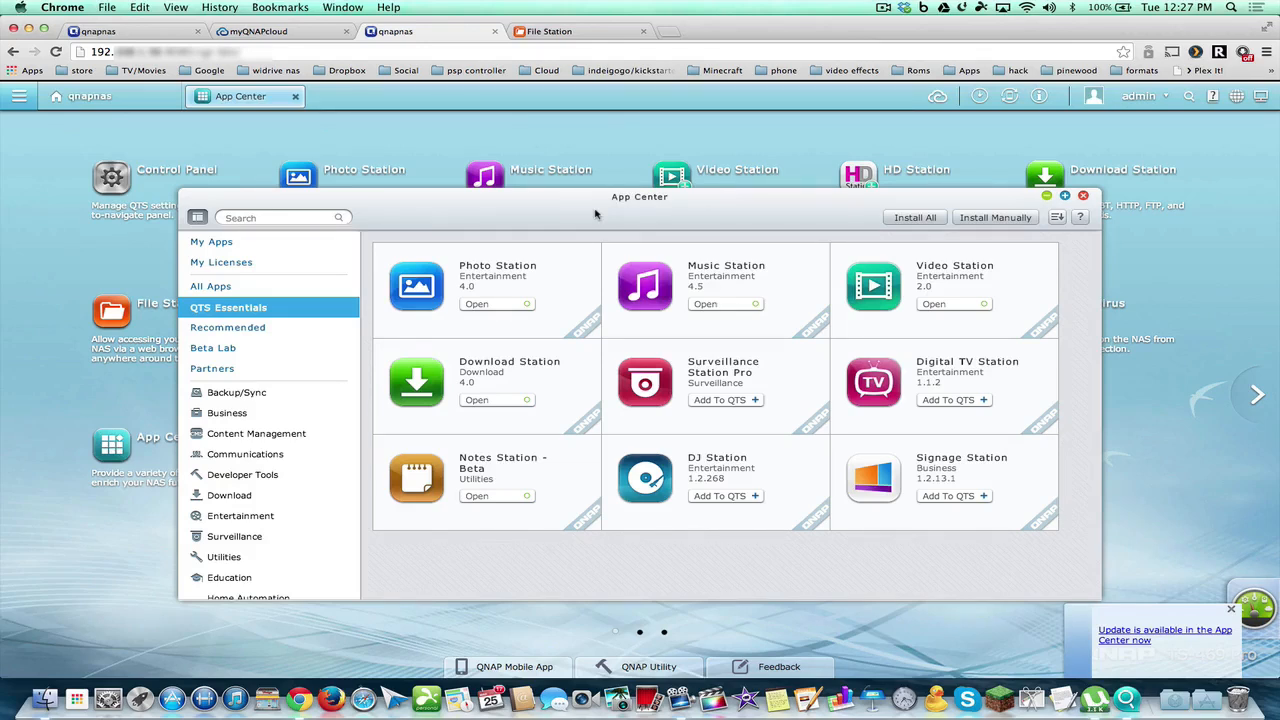
{"action": "mouse_move", "coordinate": [498, 230]}
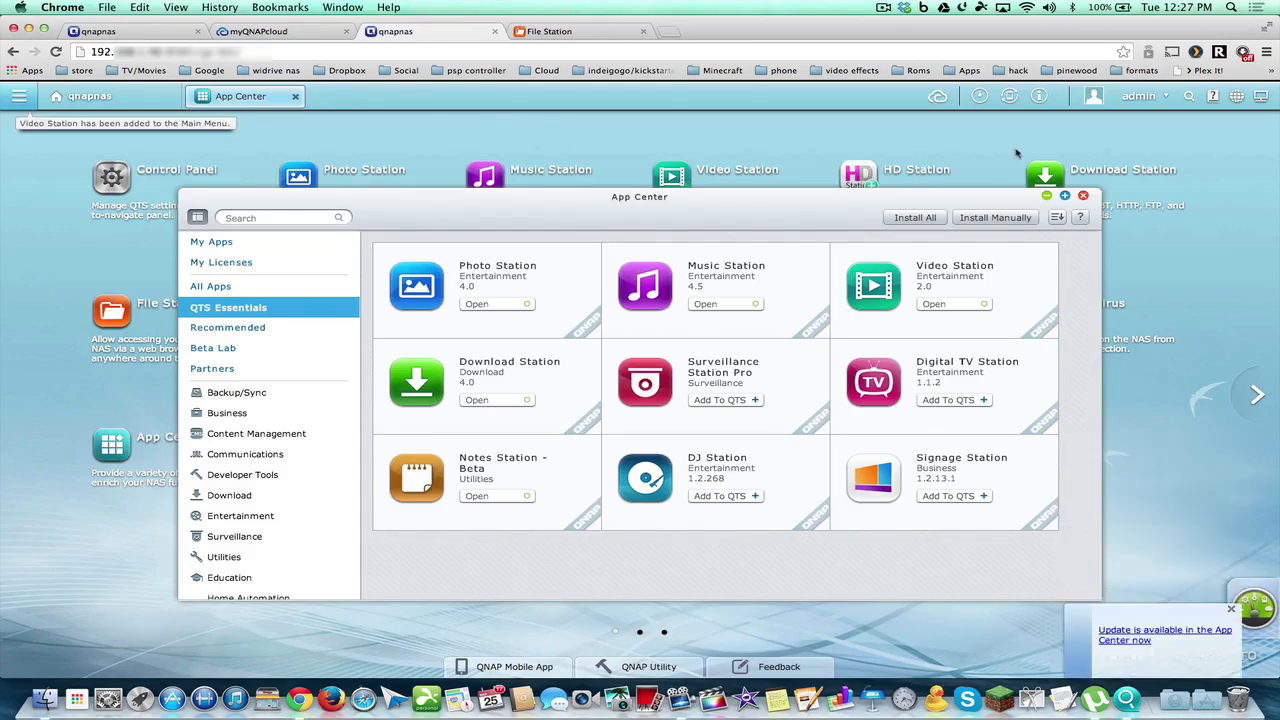
Close App Center, returning to the desktop with Notes Station, QAirplay and Video Station shortcuts.
{"action": "left_click", "coordinate": [1084, 196]}
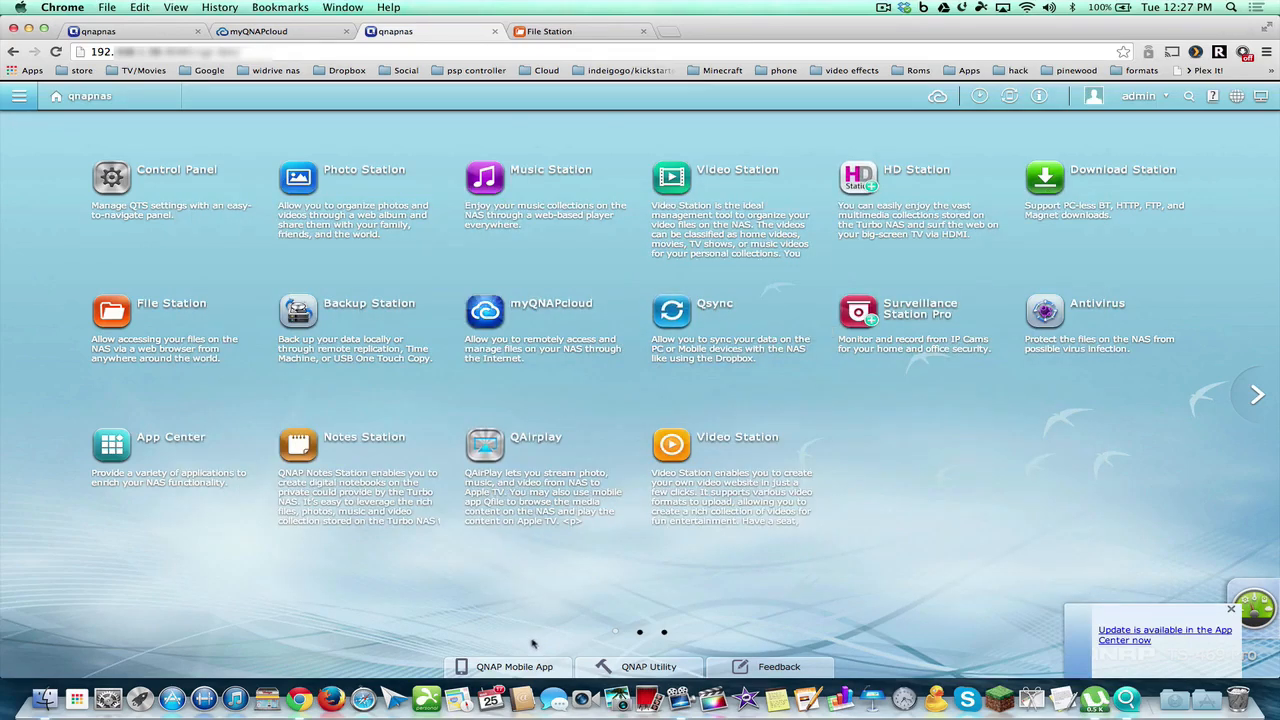
View the QNAP mobile apps page, then the utilities page listing Qfinder, myQNAPcloud Connect and Qsync.
{"action": "left_click", "coordinate": [514, 666]}
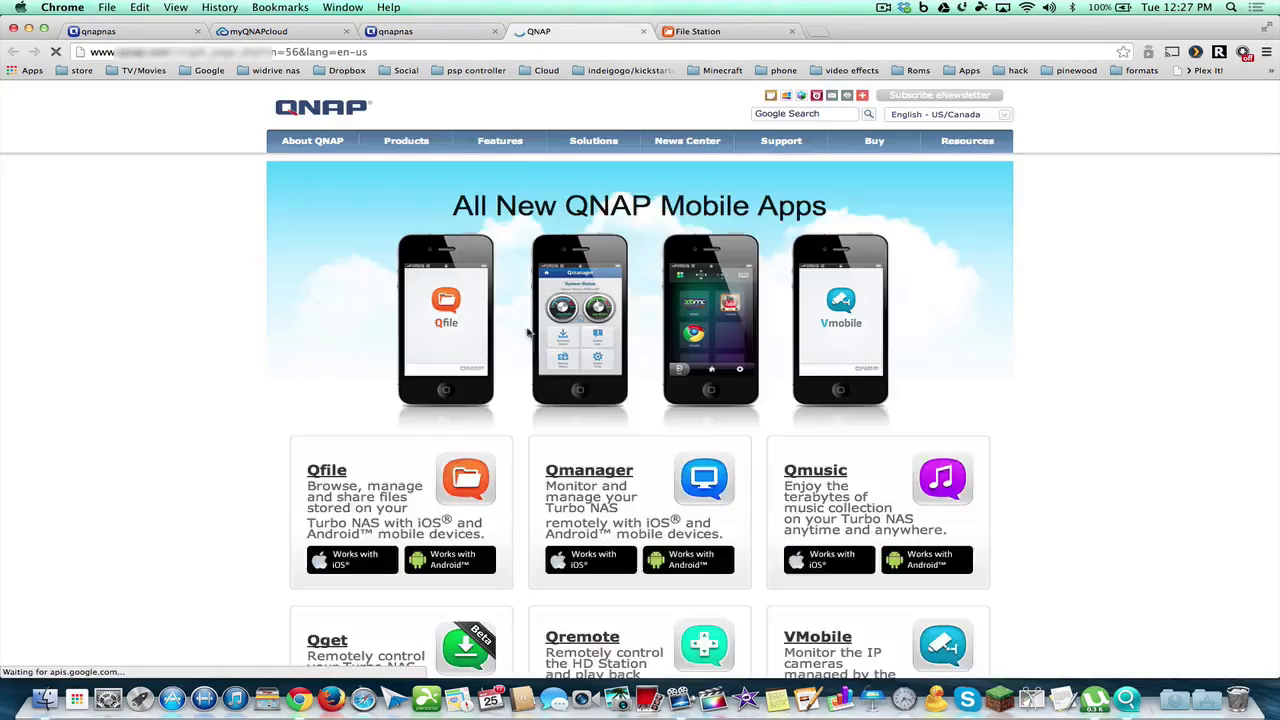
{"action": "scroll", "scroll_direction": "down", "scroll_amount": 3}
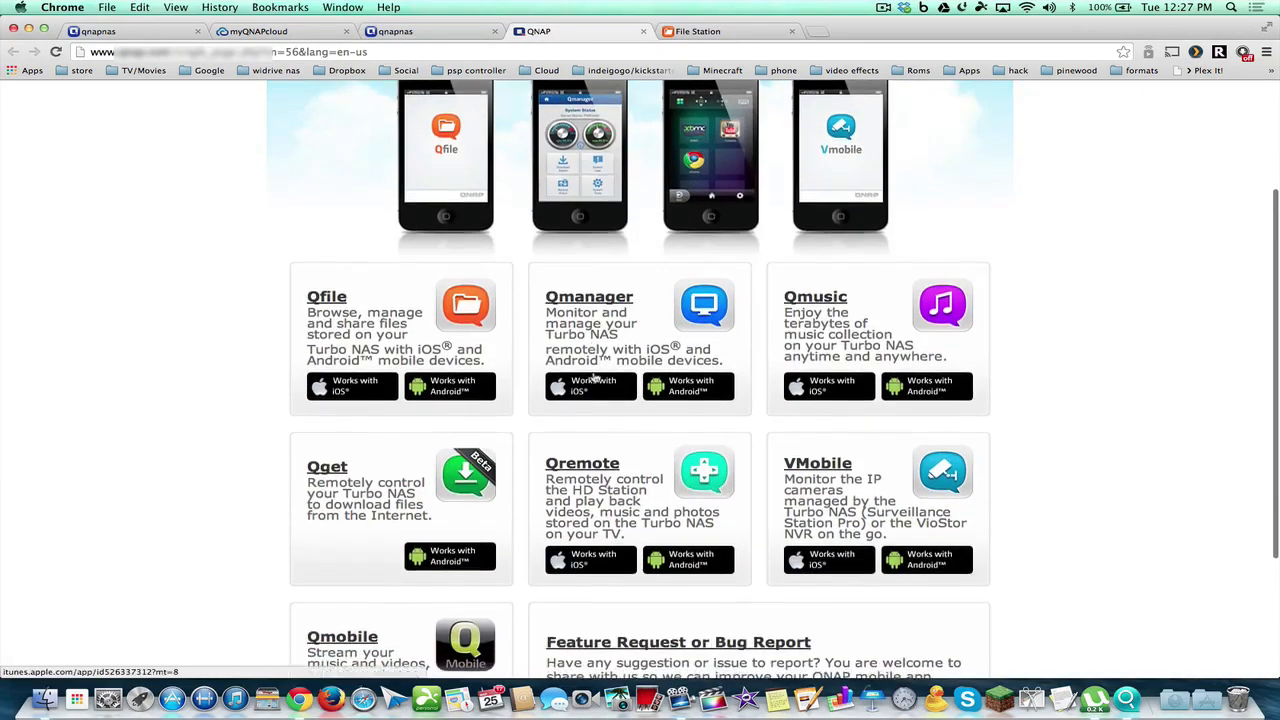
{"action": "scroll", "scroll_direction": "up", "scroll_amount": 3}
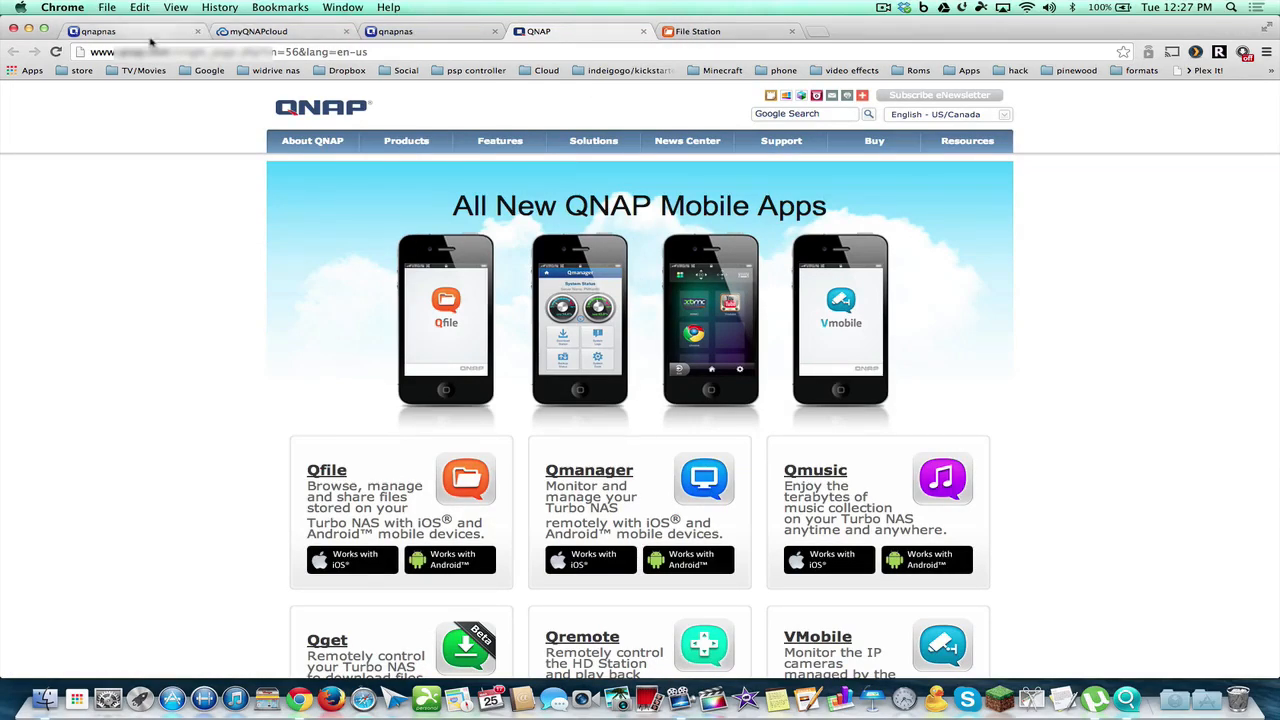
{"action": "left_click", "coordinate": [256, 32]}
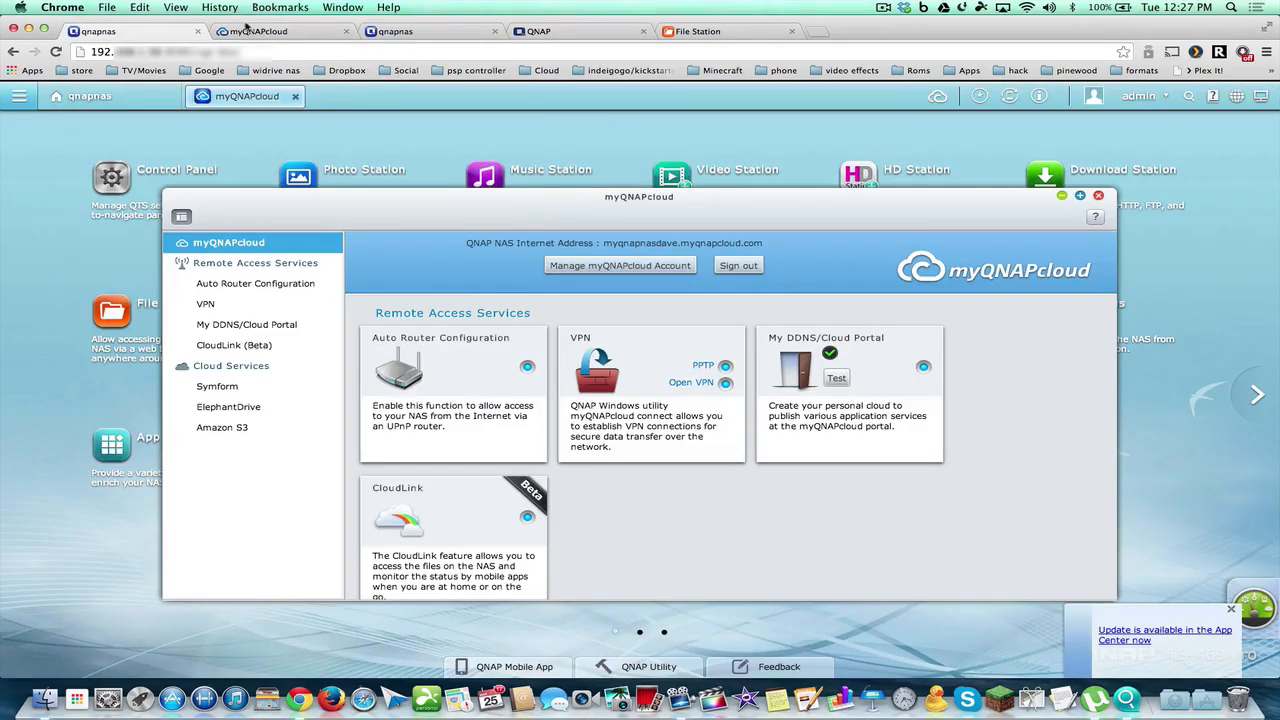
{"action": "left_click", "coordinate": [1098, 196]}
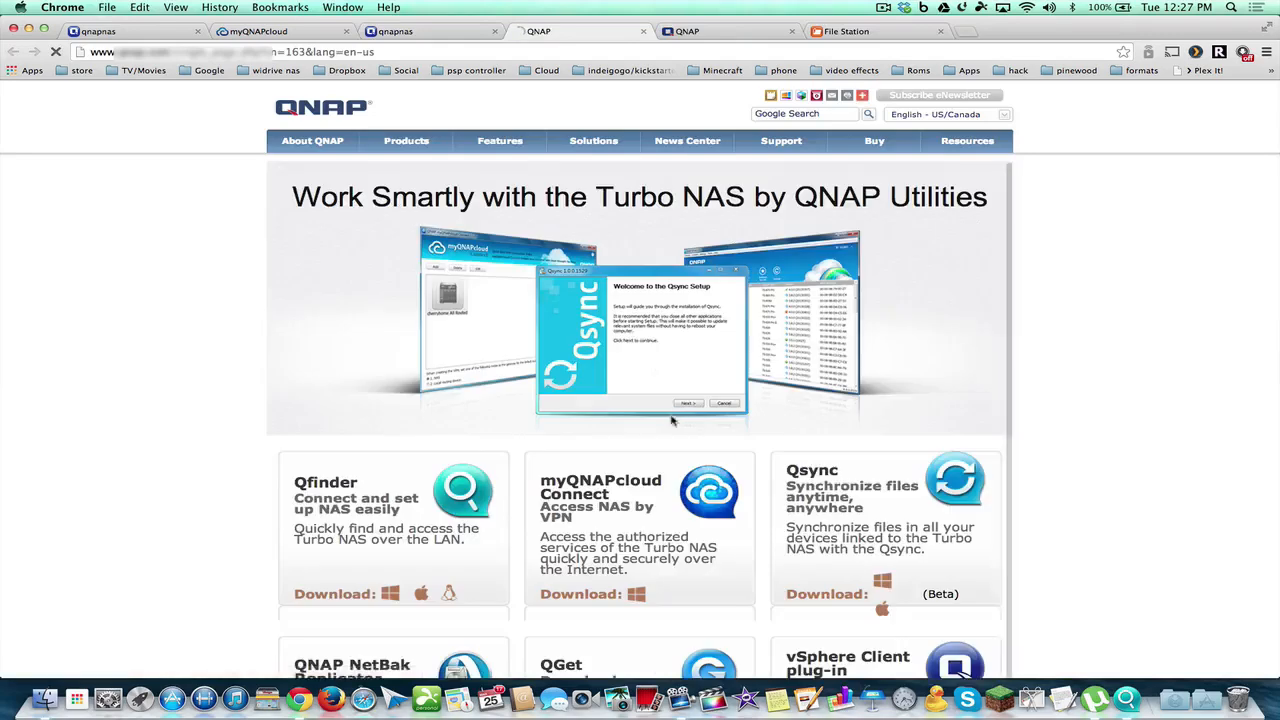
Scroll the utilities list to NetBak Replicator, QGet and vSphere Client plug-in, then return to the NAS desktop.
{"action": "scroll", "scroll_direction": "down", "scroll_amount": 3}
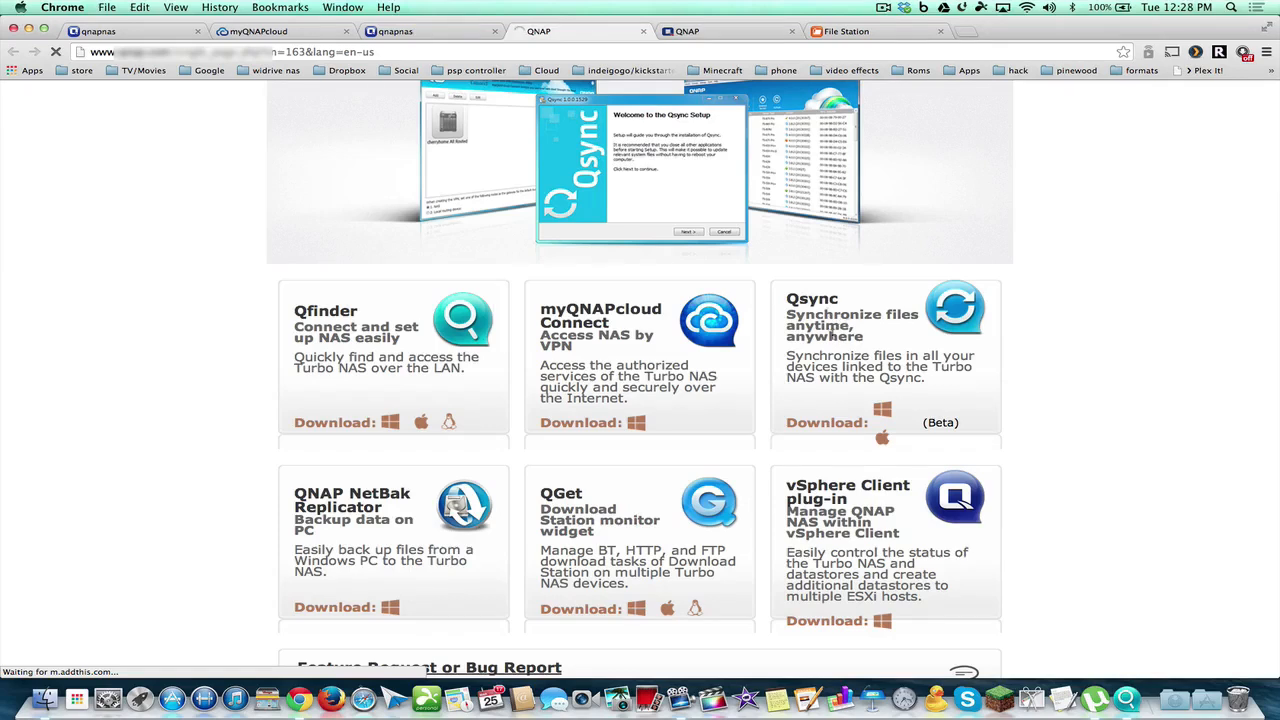
{"action": "mouse_move", "coordinate": [880, 458]}
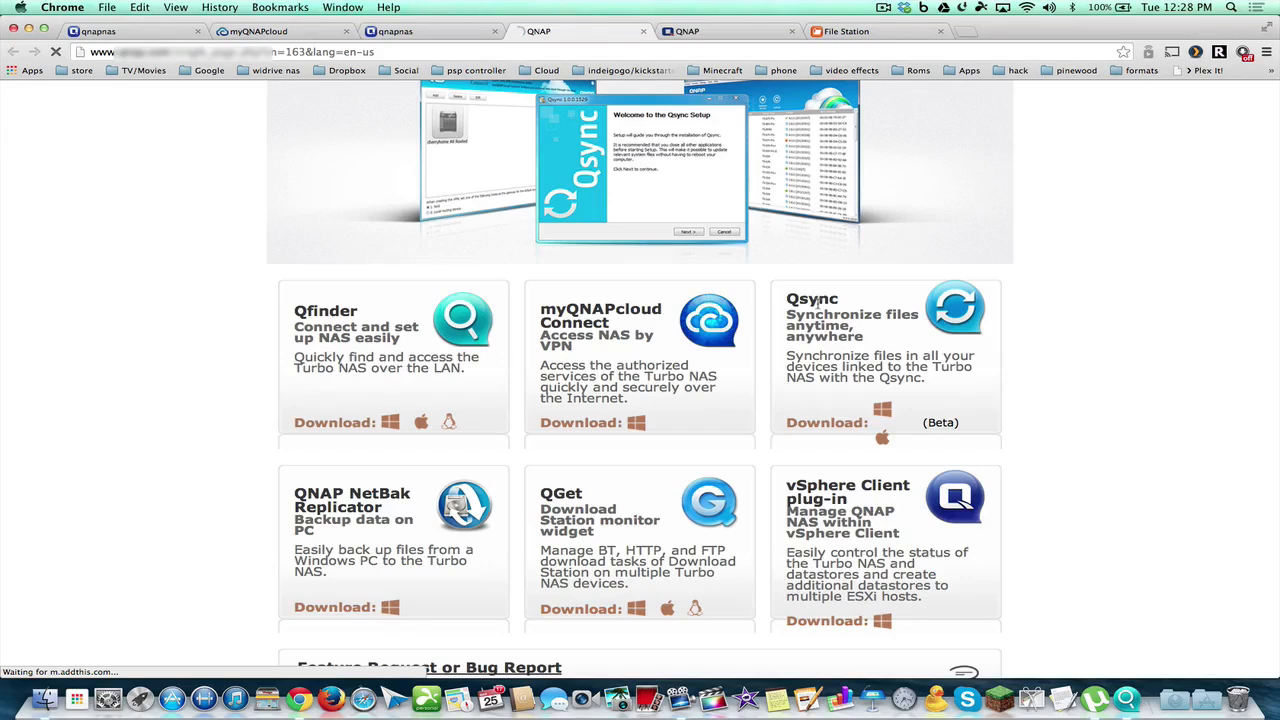
{"action": "mouse_move", "coordinate": [590, 356]}
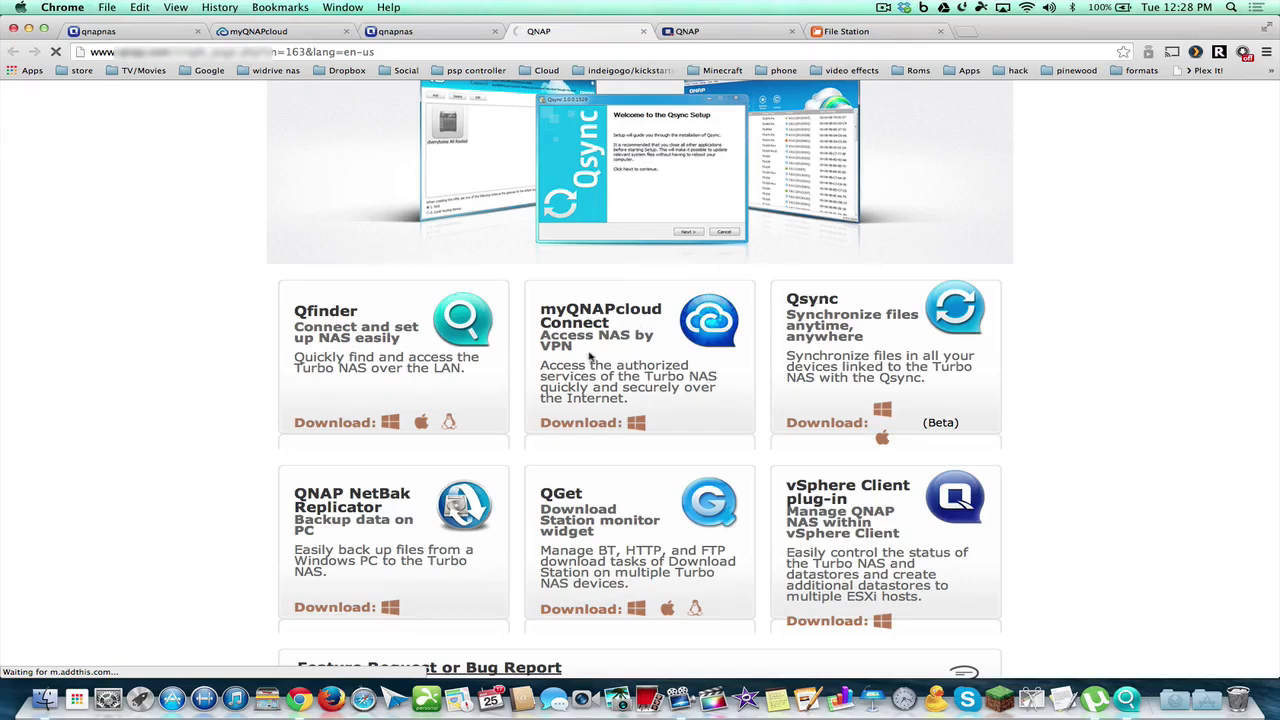
{"action": "mouse_move", "coordinate": [500, 336]}
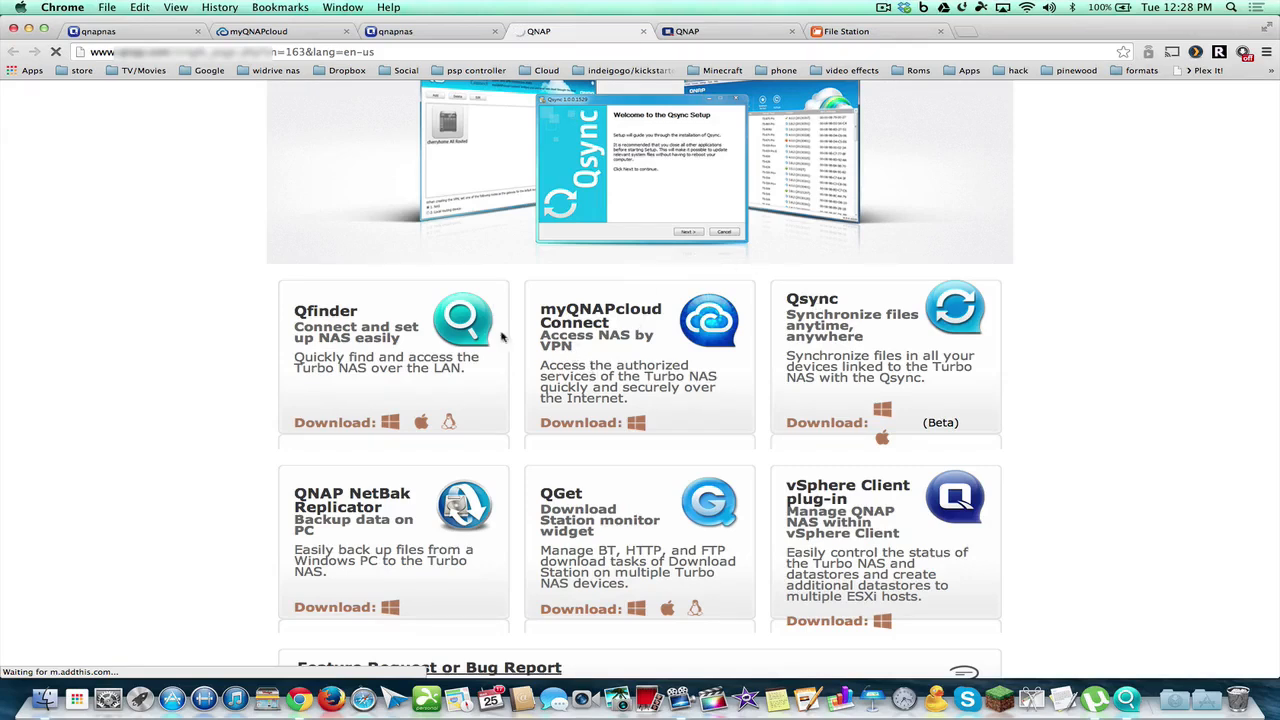
{"action": "mouse_move", "coordinate": [624, 536]}
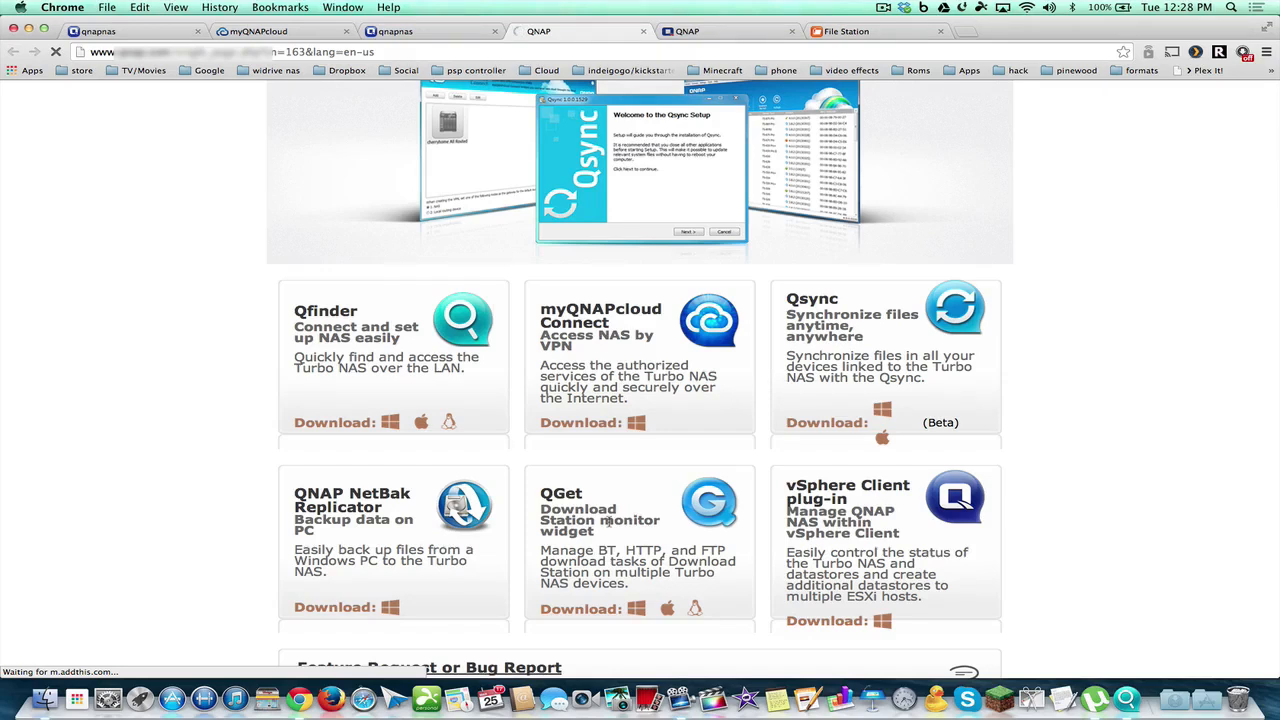
{"action": "scroll", "scroll_direction": "up", "scroll_amount": 3}
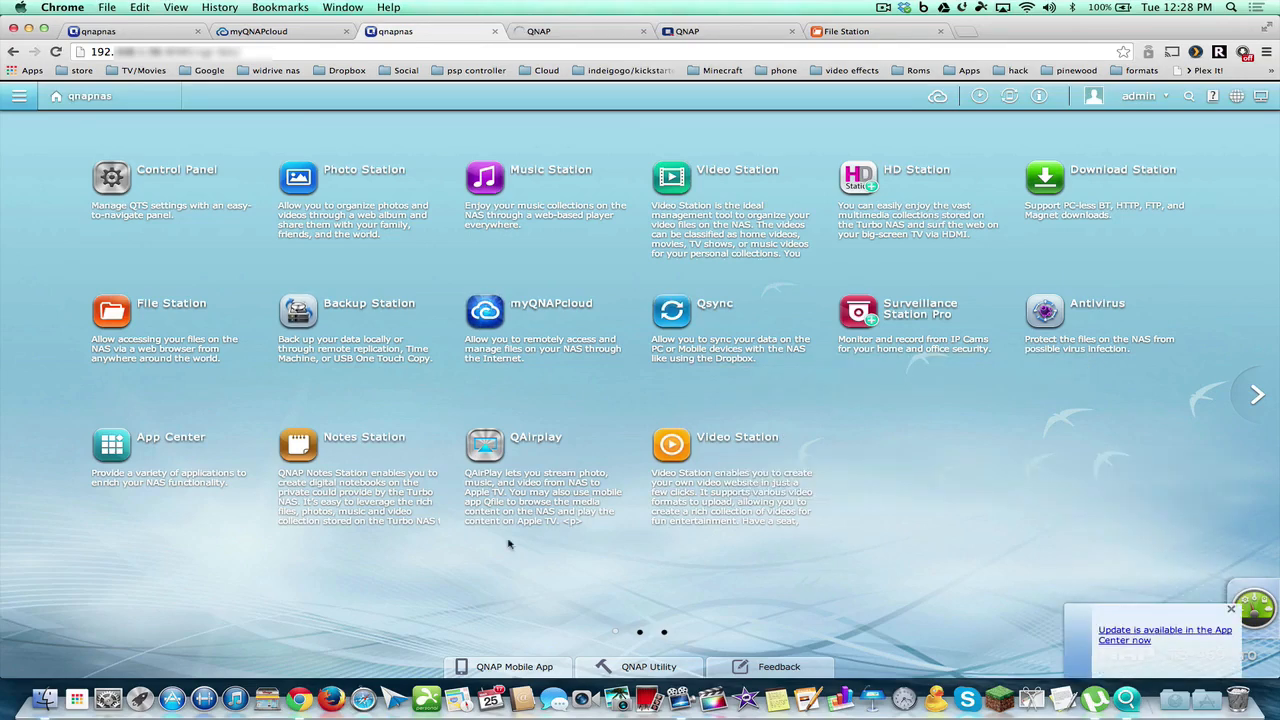
{"action": "mouse_move", "coordinate": [892, 174]}
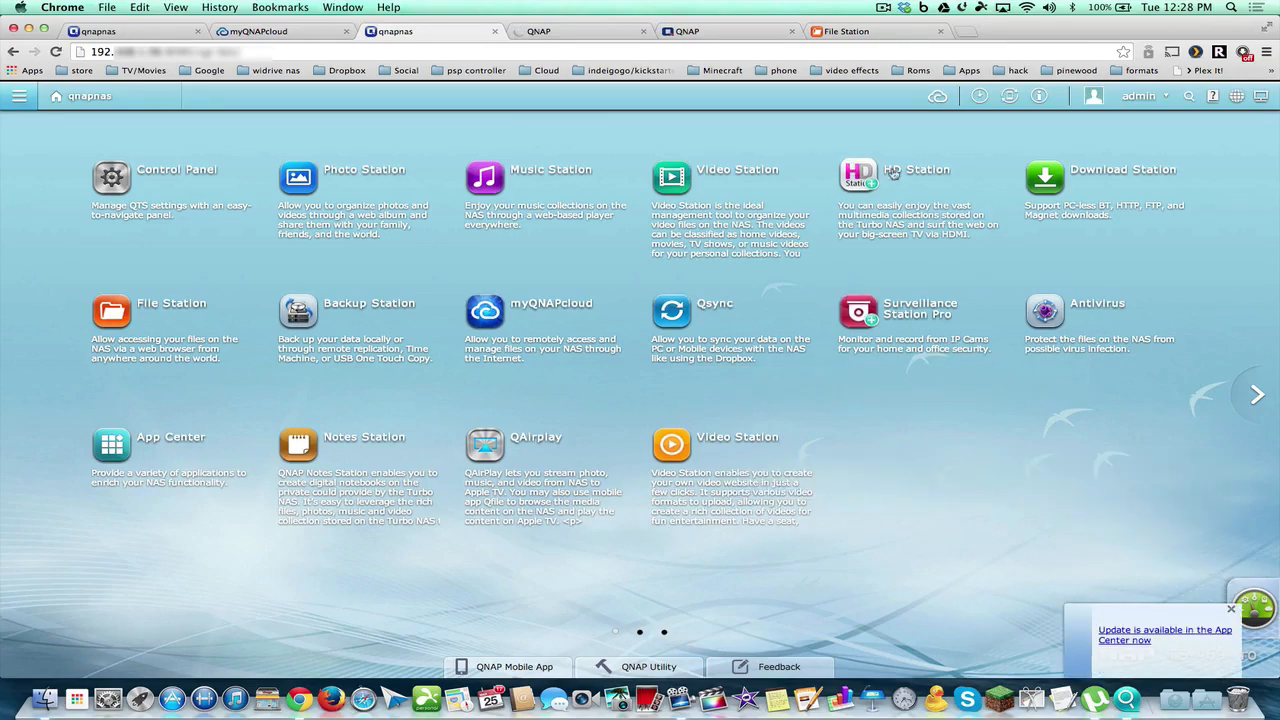
{"action": "mouse_move", "coordinate": [1044, 176]}
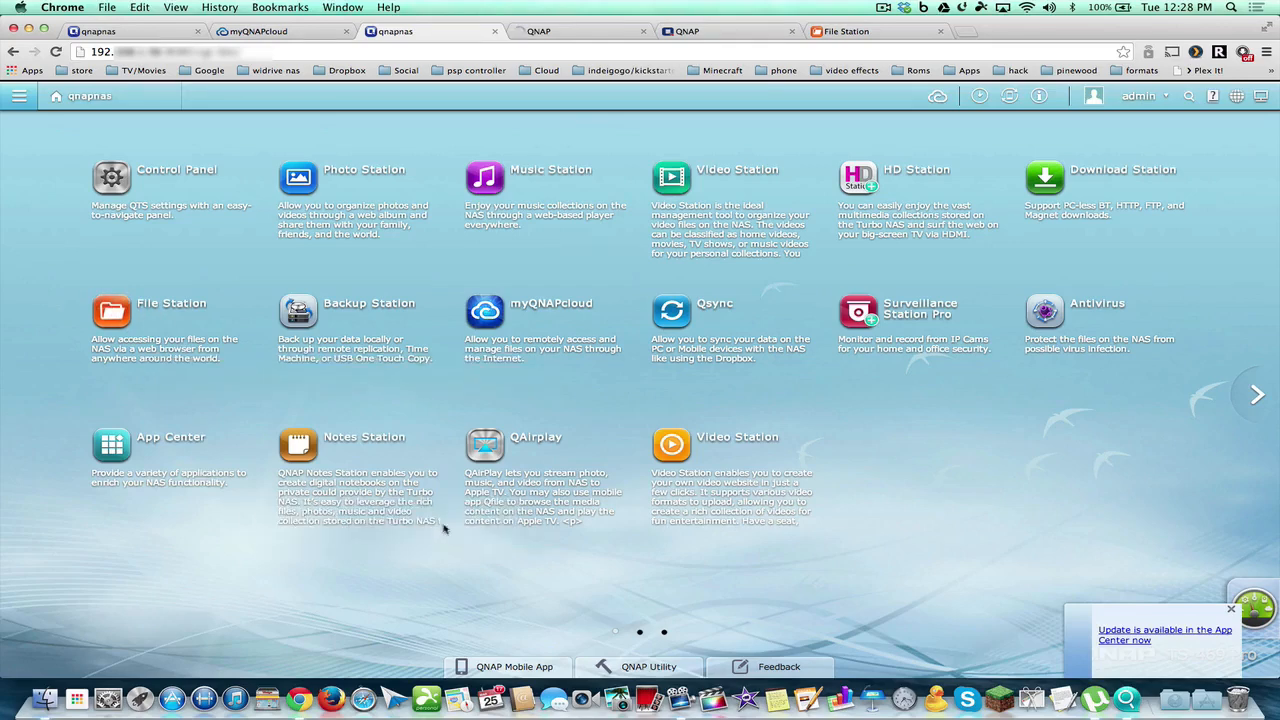
{"action": "mouse_move", "coordinate": [788, 172]}
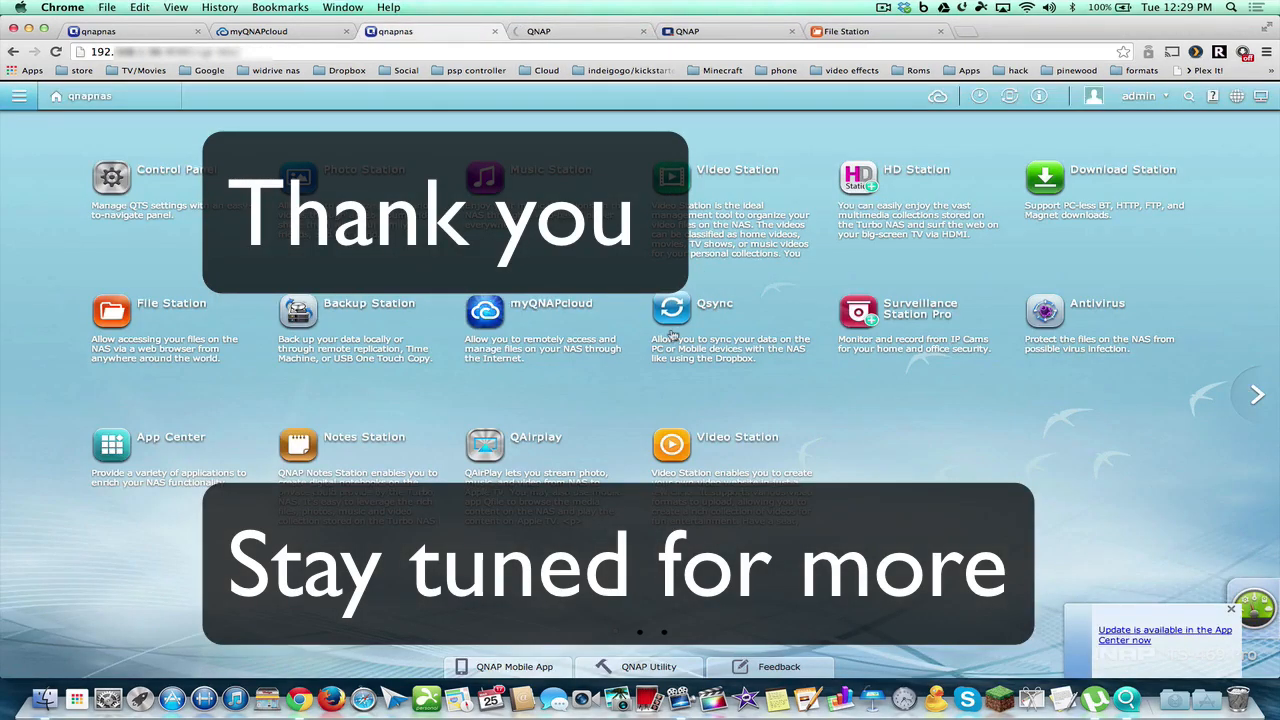
{"action": "mouse_move", "coordinate": [672, 310]}
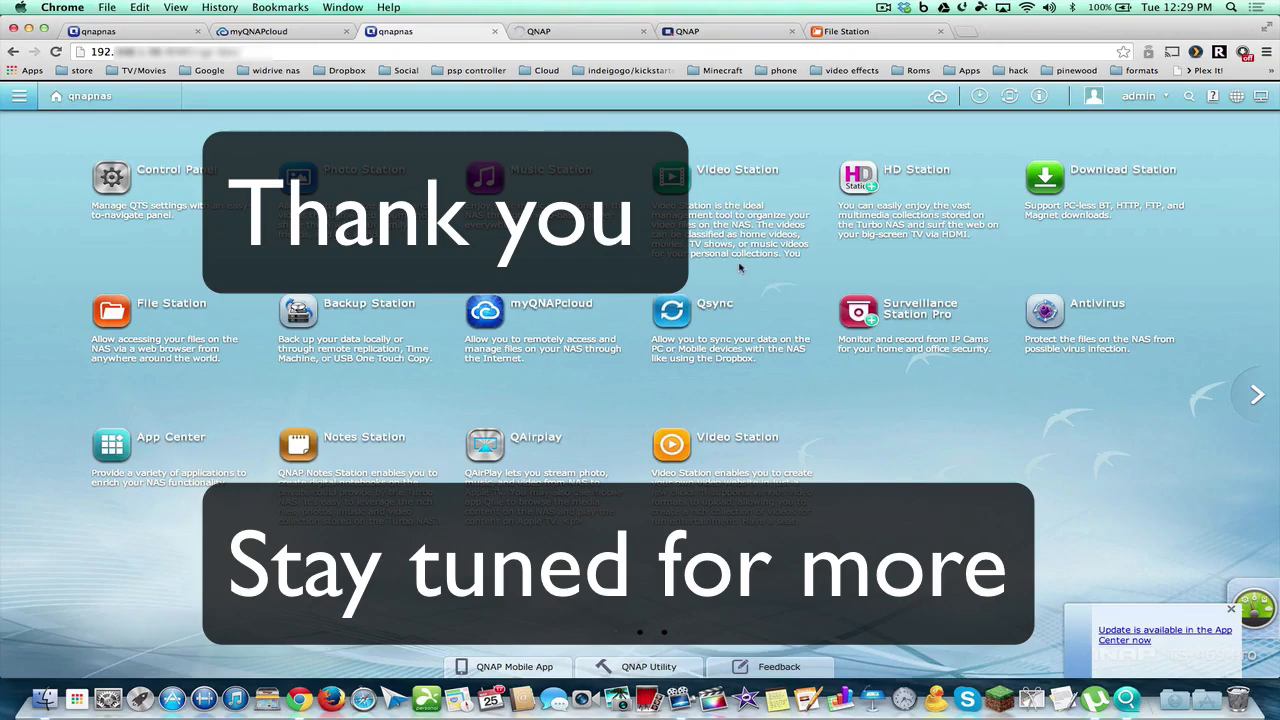
{"action": "mouse_move", "coordinate": [780, 144]}
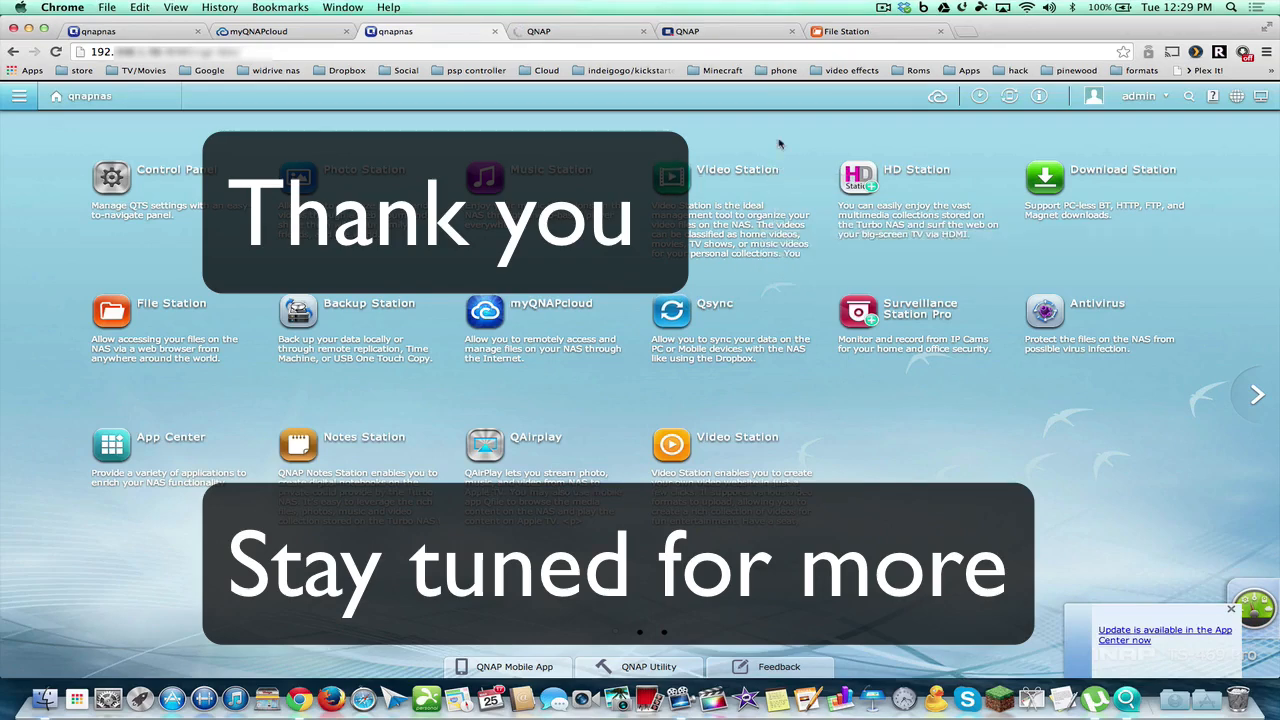